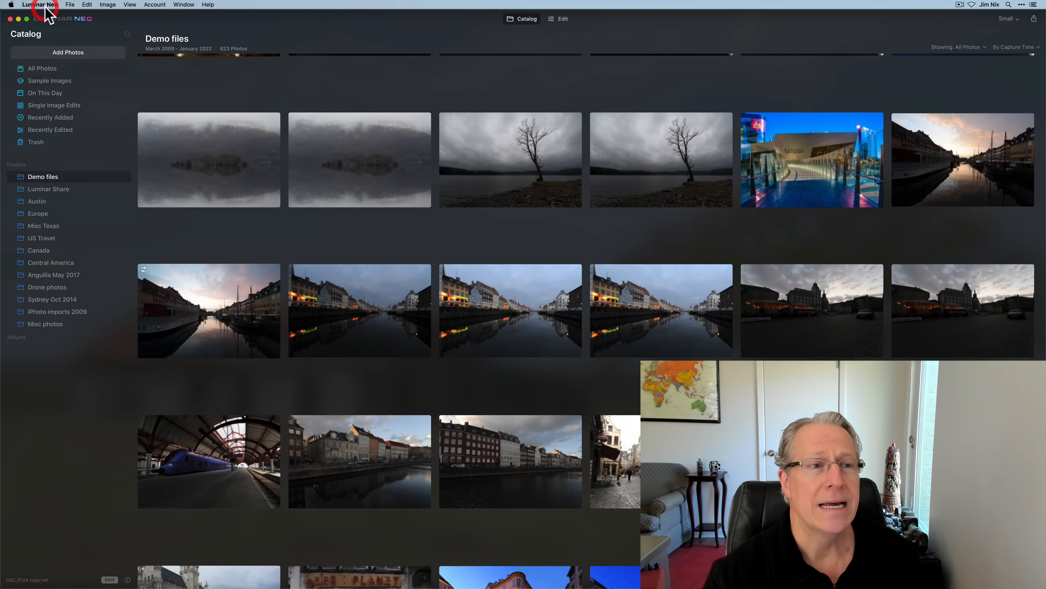
Bring up the Luminar Neo application menu from the macOS menu bar
{"action": "left_click", "coordinate": [40, 5]}
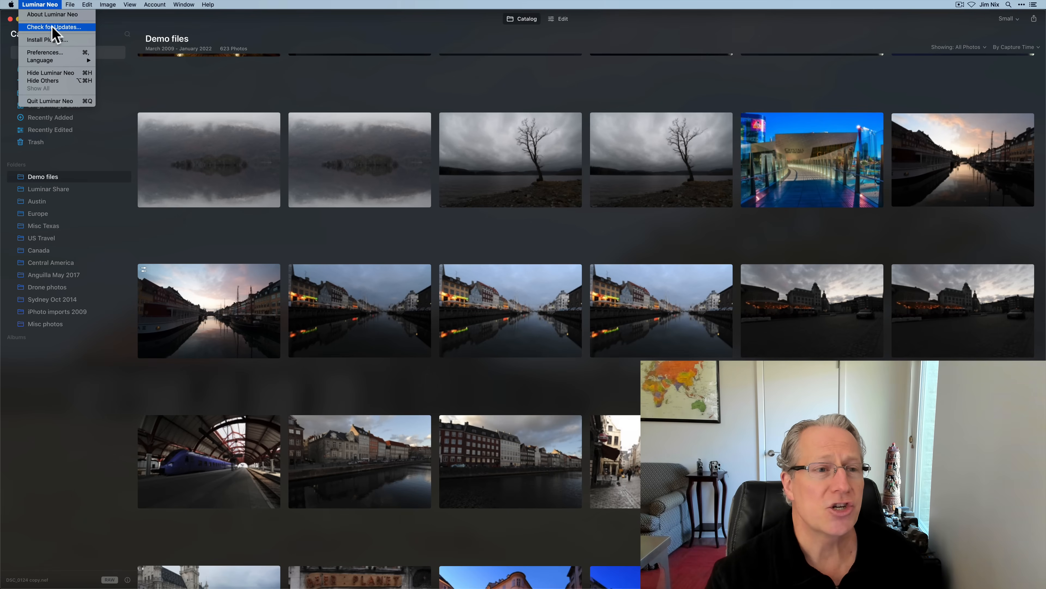
{"action": "mouse_move", "coordinate": [189, 28]}
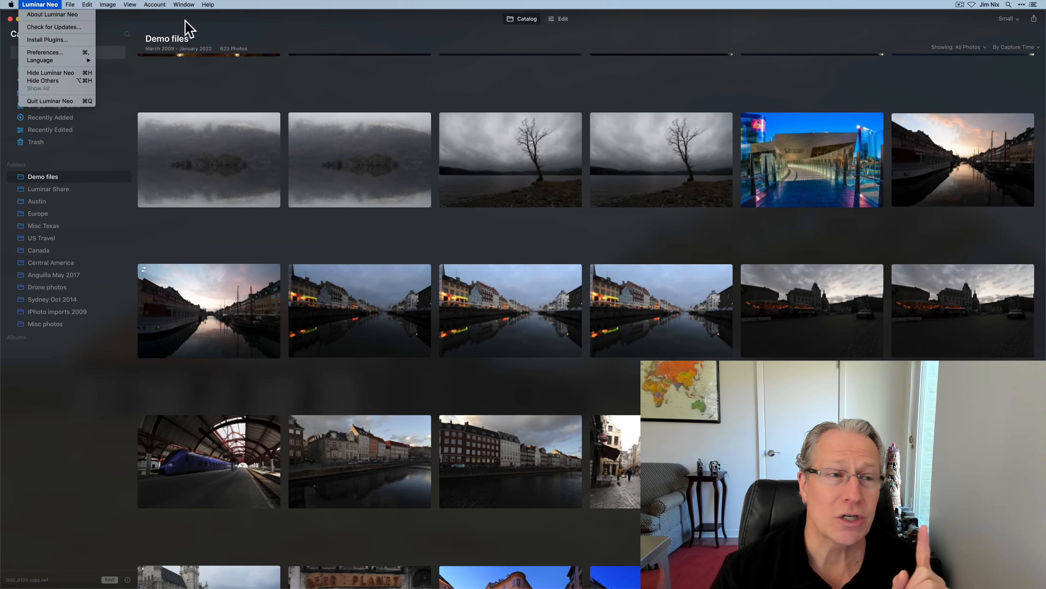
{"action": "mouse_move", "coordinate": [47, 39]}
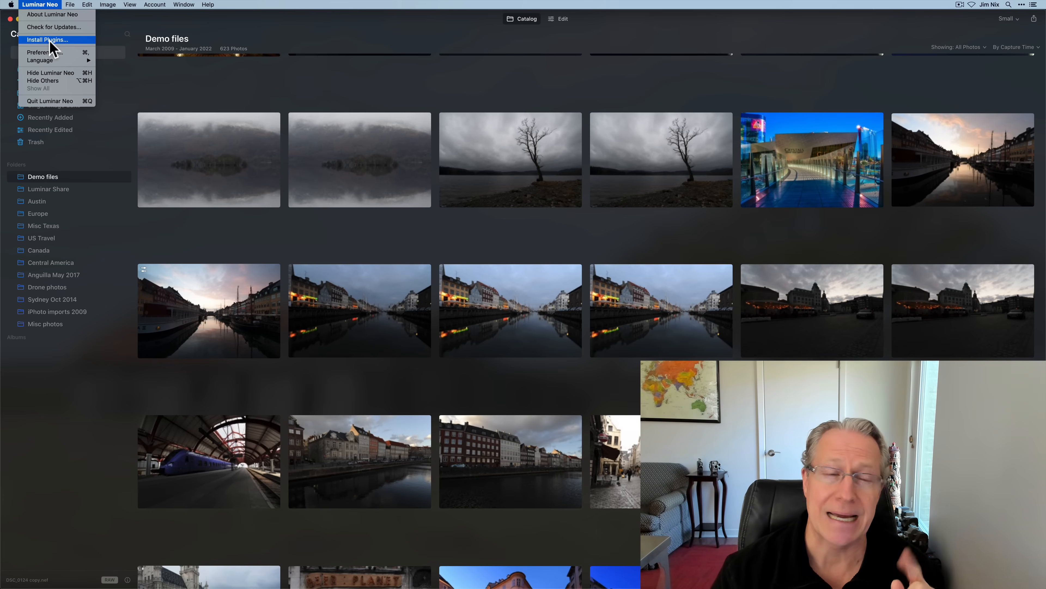
Review the Install Plugins window showing Photoshop and Lightroom Classic installed, then finish with Done
{"action": "left_click", "coordinate": [46, 40]}
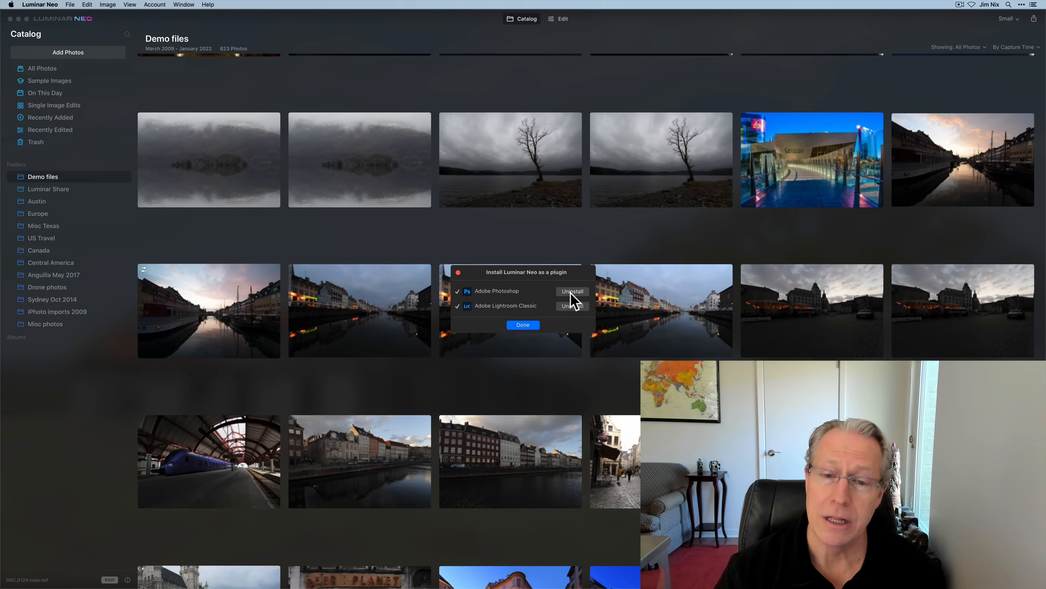
{"action": "left_click", "coordinate": [522, 325]}
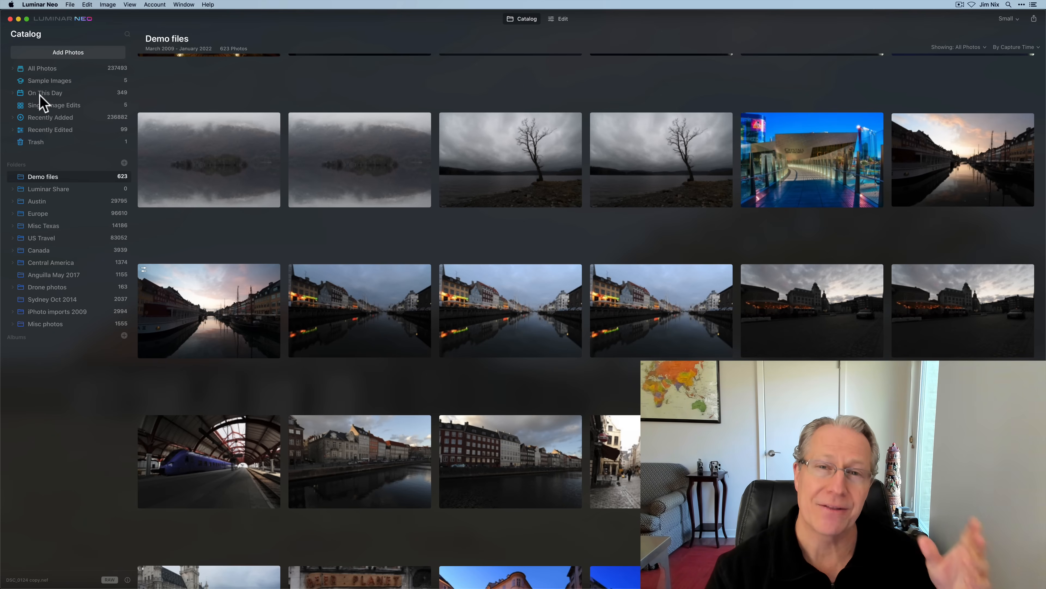
{"action": "mouse_move", "coordinate": [40, 297]}
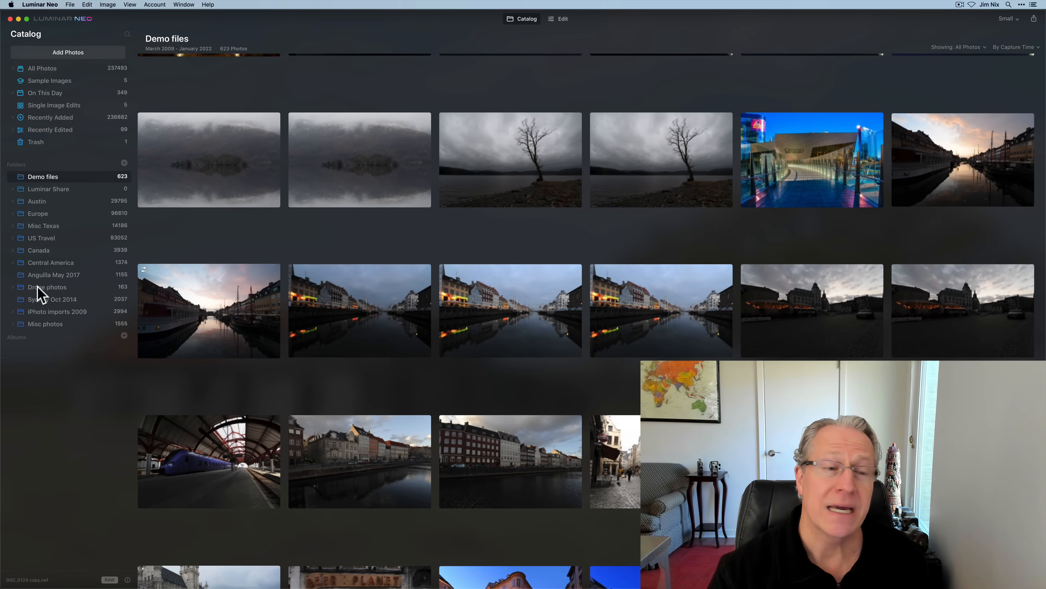
{"action": "mouse_move", "coordinate": [71, 328]}
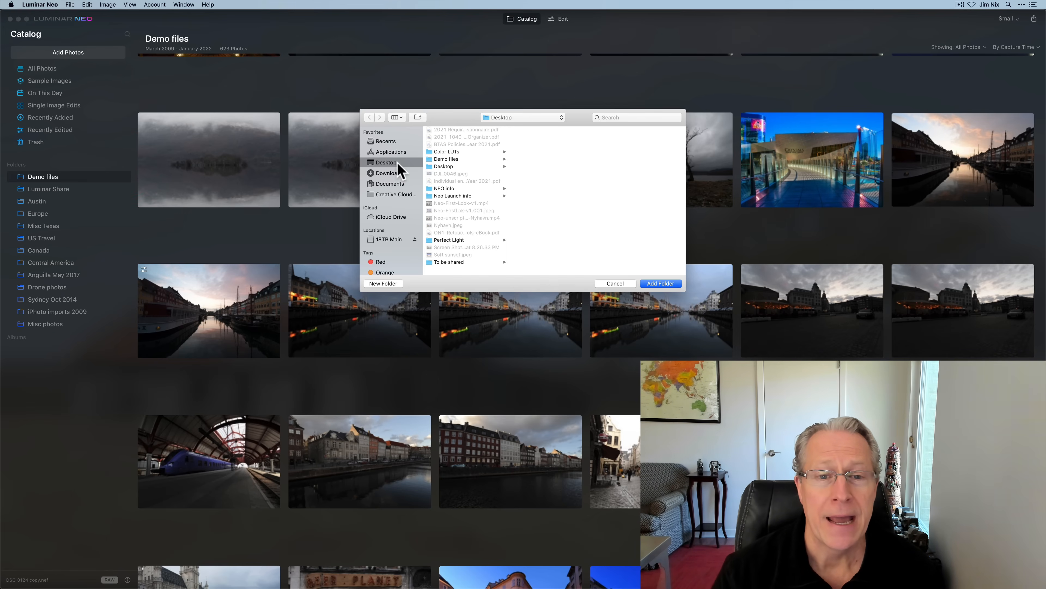
{"action": "mouse_move", "coordinate": [394, 261]}
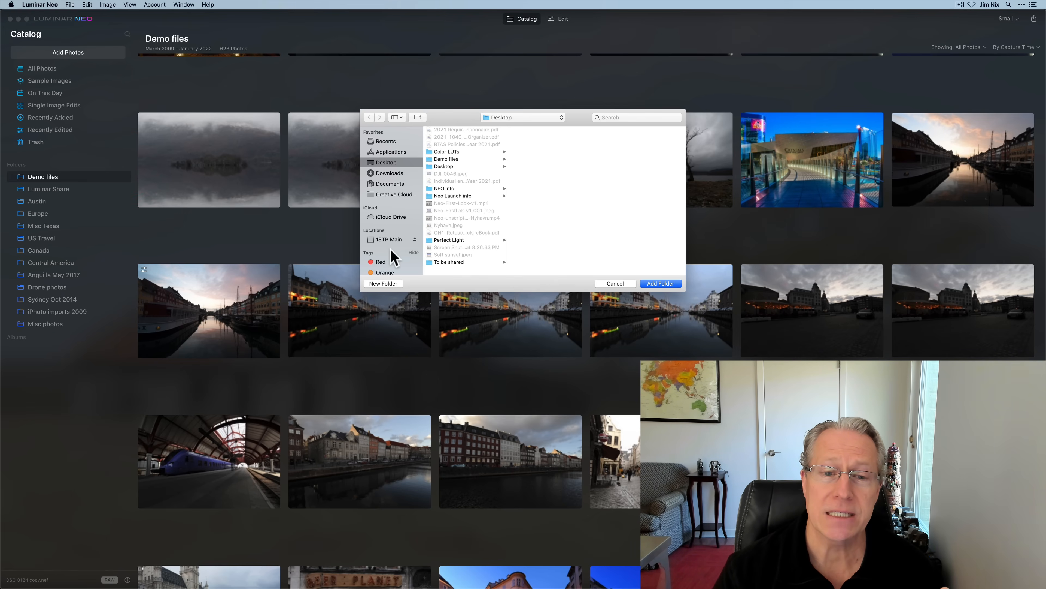
{"action": "left_click", "coordinate": [389, 239]}
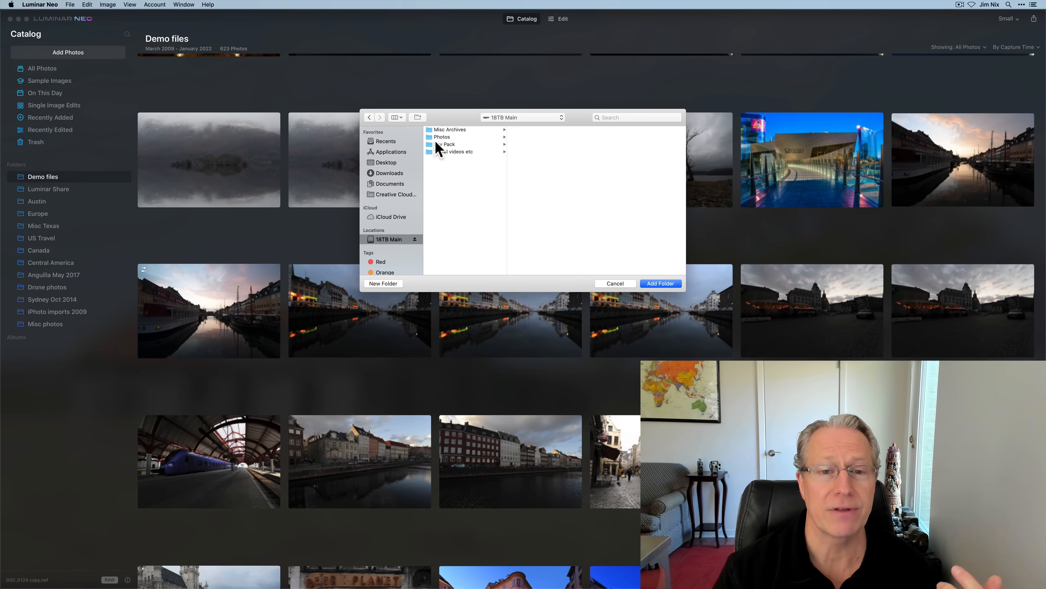
{"action": "left_click", "coordinate": [442, 137]}
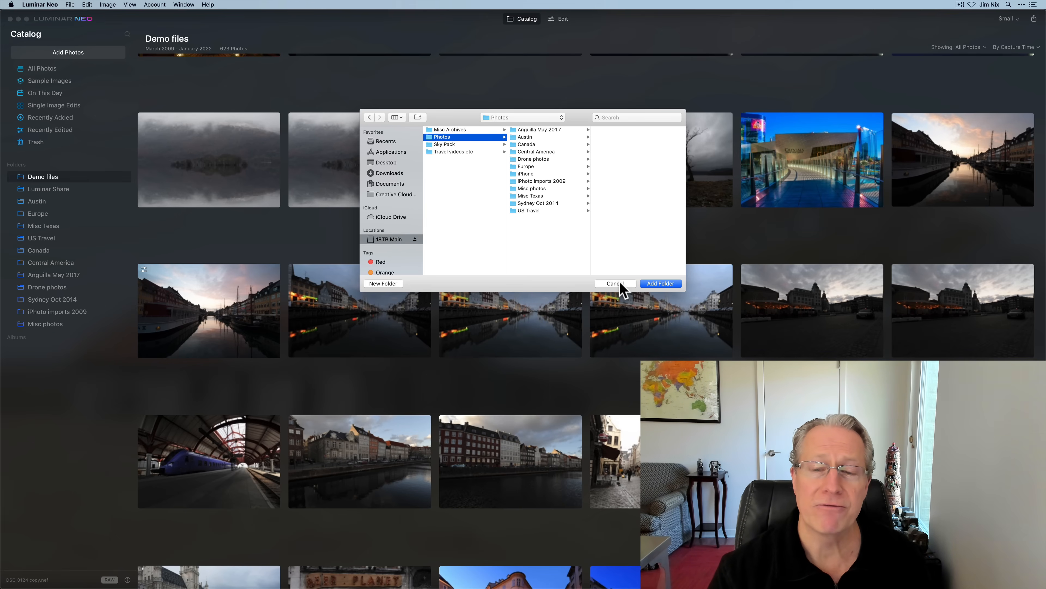
{"action": "left_click", "coordinate": [614, 283]}
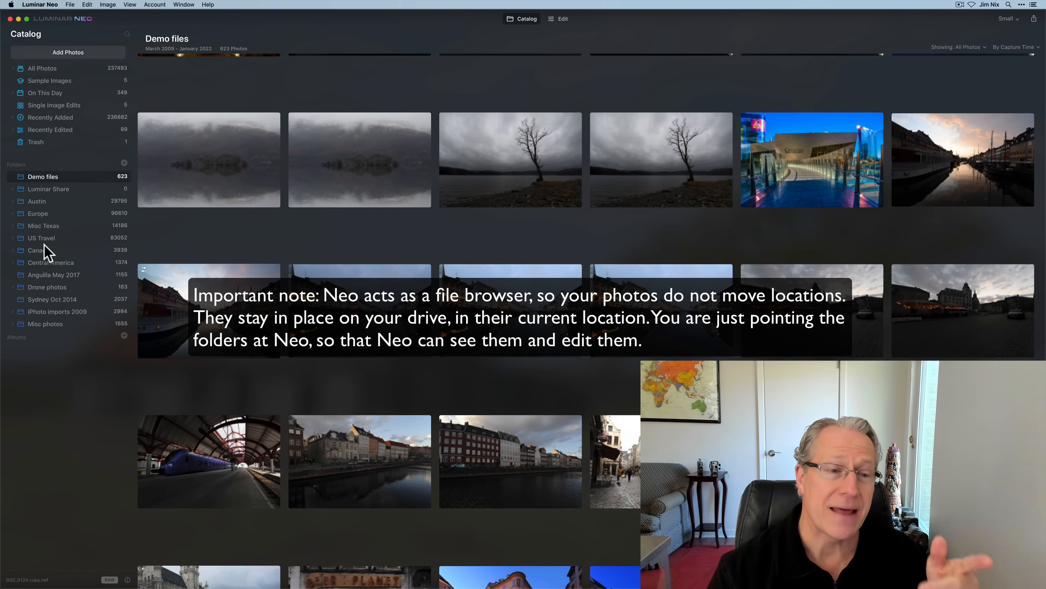
{"action": "mouse_move", "coordinate": [113, 77]}
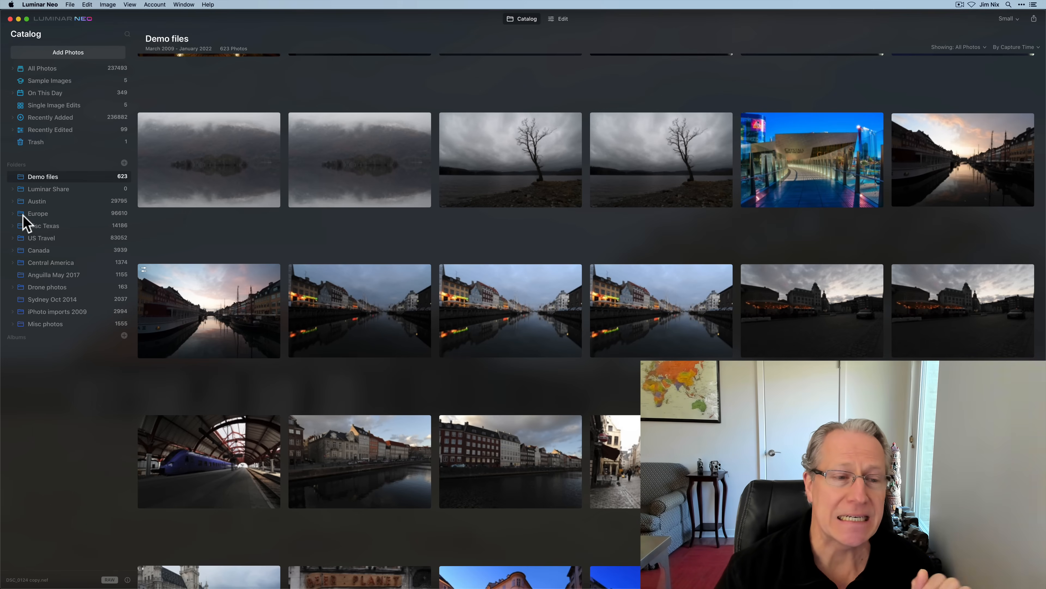
{"action": "left_click", "coordinate": [13, 201]}
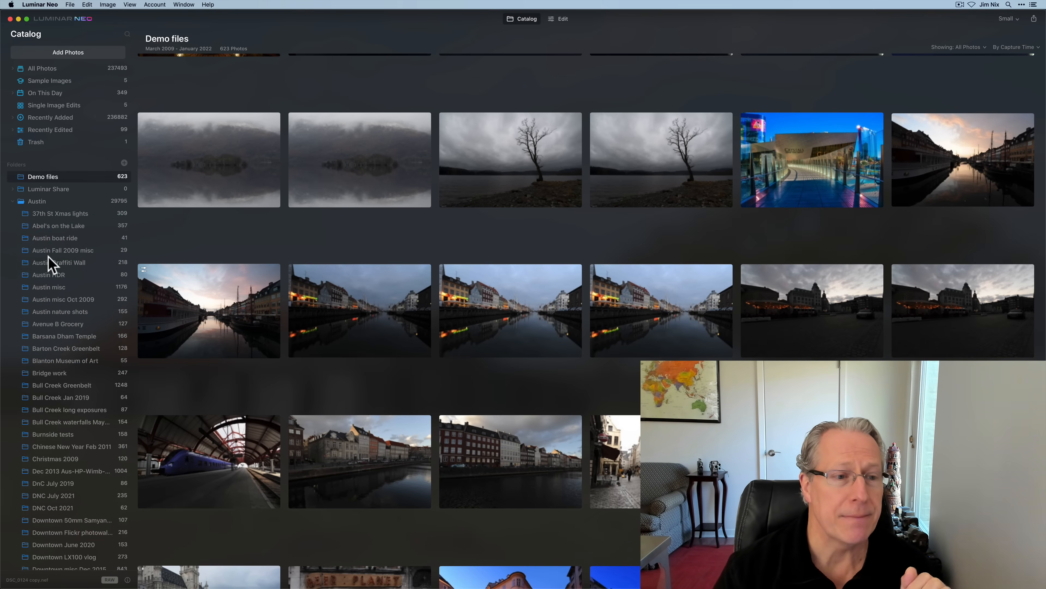
{"action": "scroll", "scroll_direction": "down", "scroll_amount": 3}
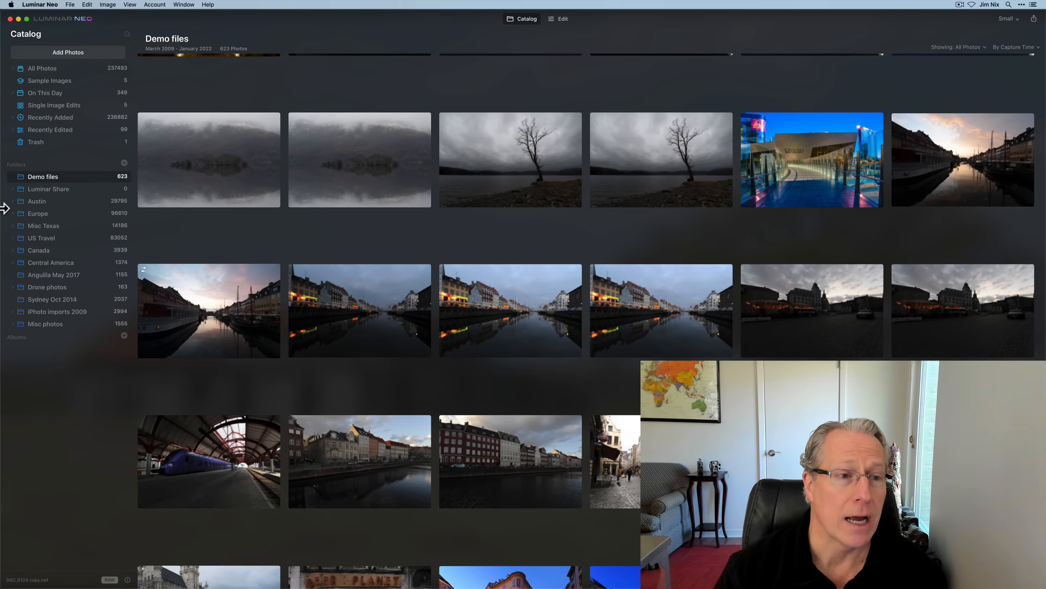
{"action": "mouse_move", "coordinate": [89, 142]}
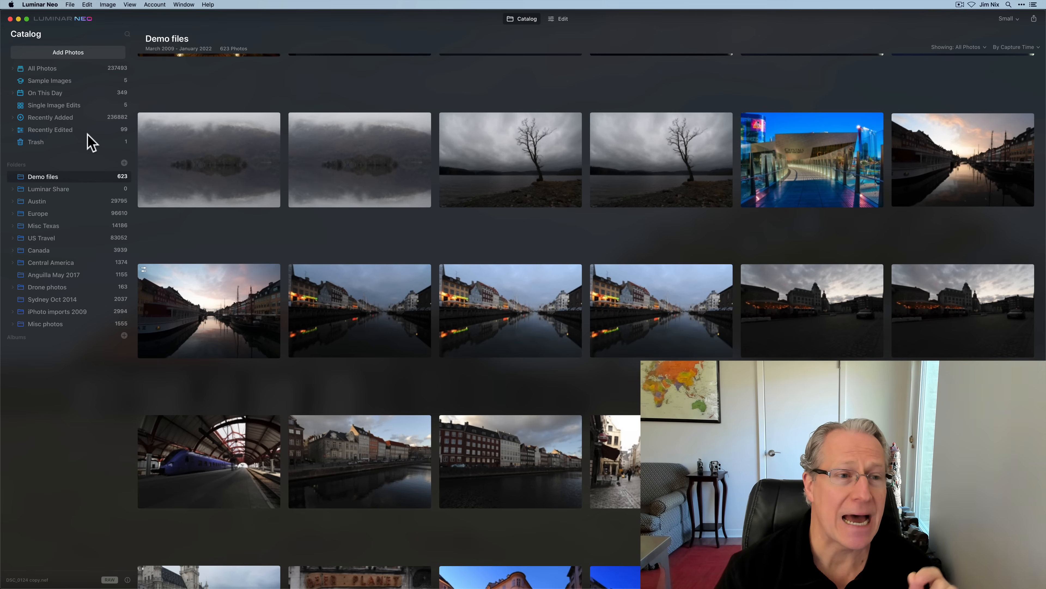
Show the Single Image Edits collection, start Add Photos and cancel the file browser
{"action": "left_click", "coordinate": [54, 105]}
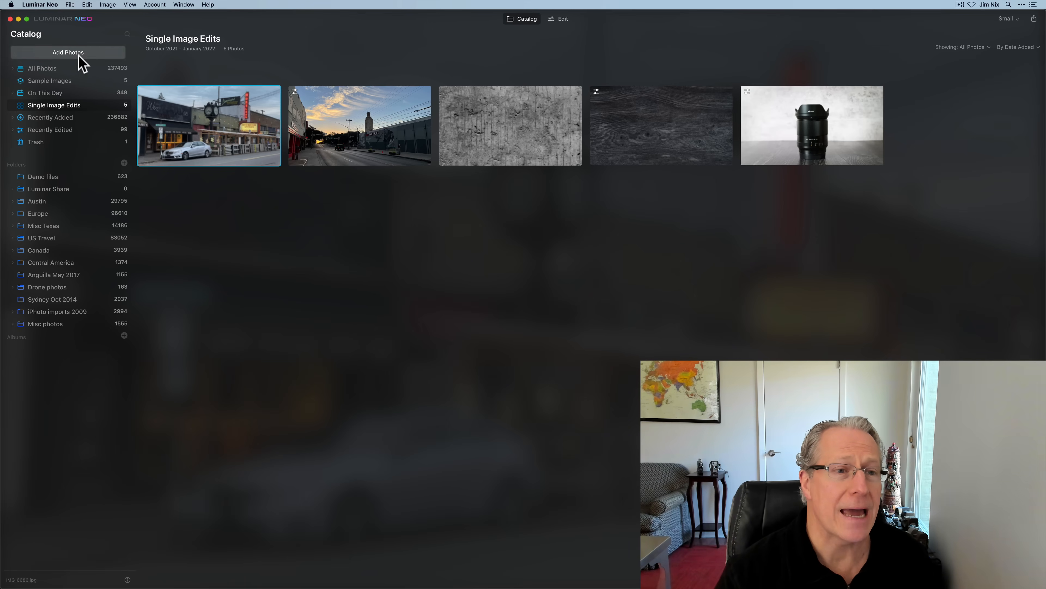
{"action": "left_click", "coordinate": [68, 52]}
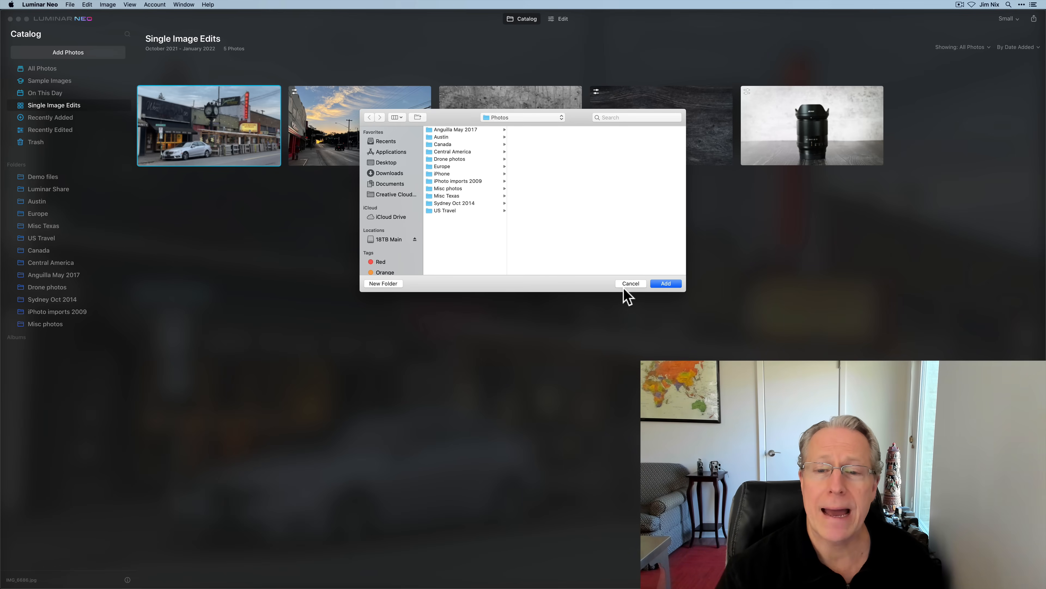
{"action": "left_click", "coordinate": [630, 283]}
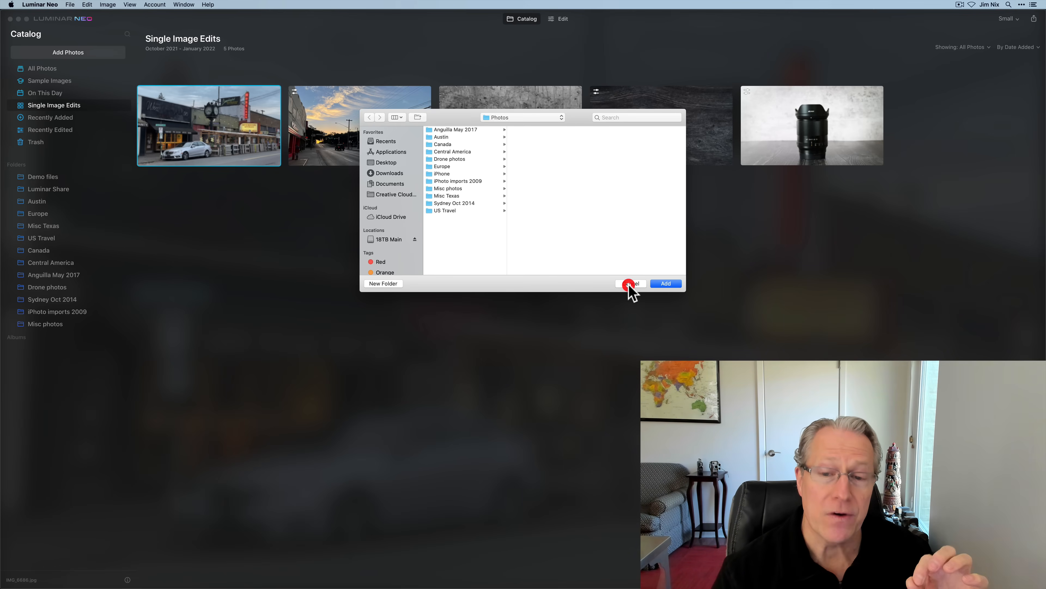
{"action": "left_click", "coordinate": [630, 283]}
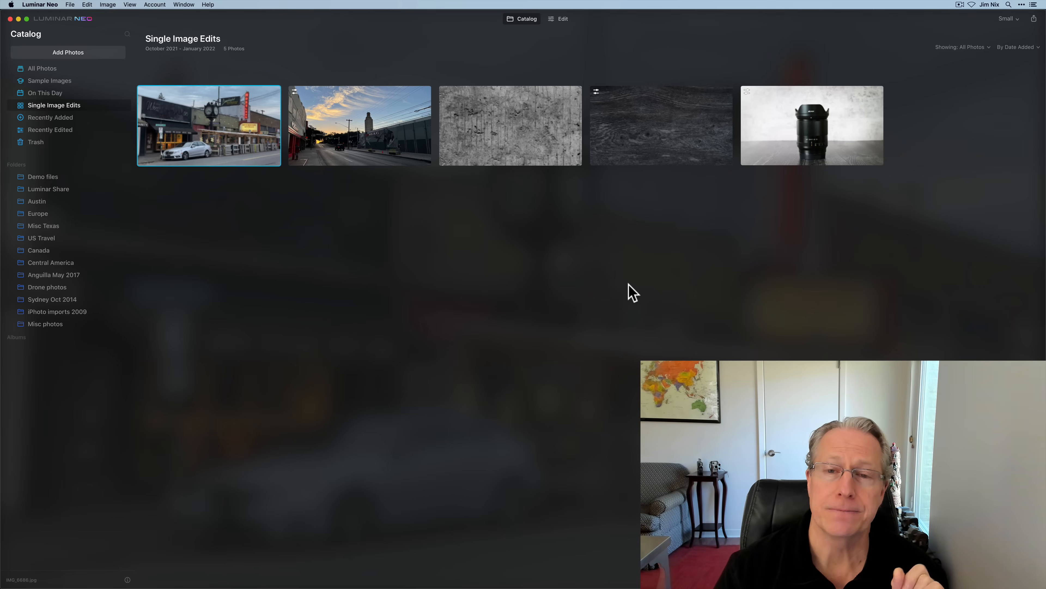
{"action": "mouse_move", "coordinate": [327, 259]}
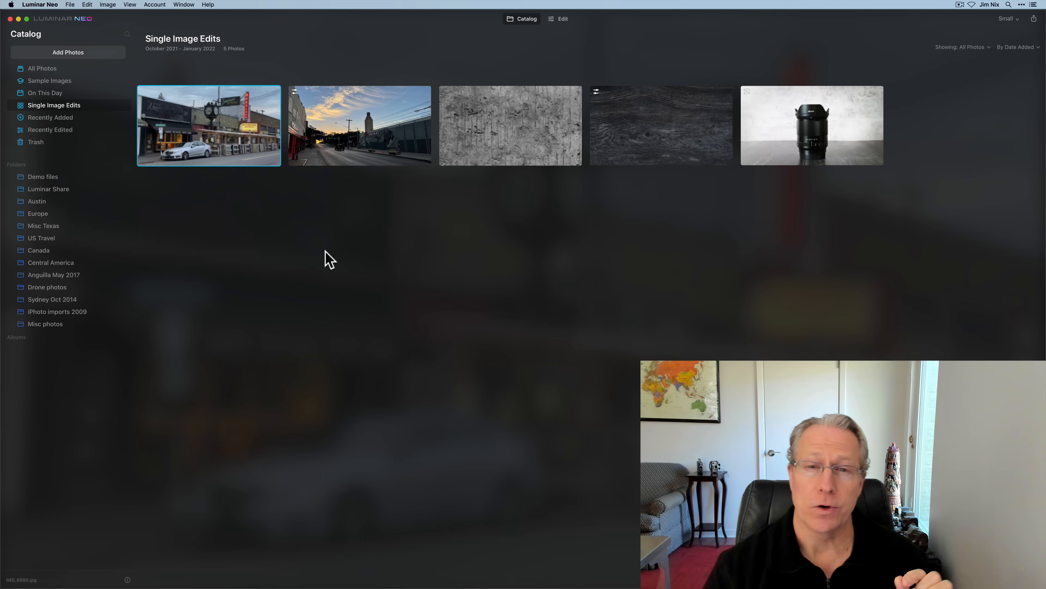
{"action": "mouse_move", "coordinate": [818, 114]}
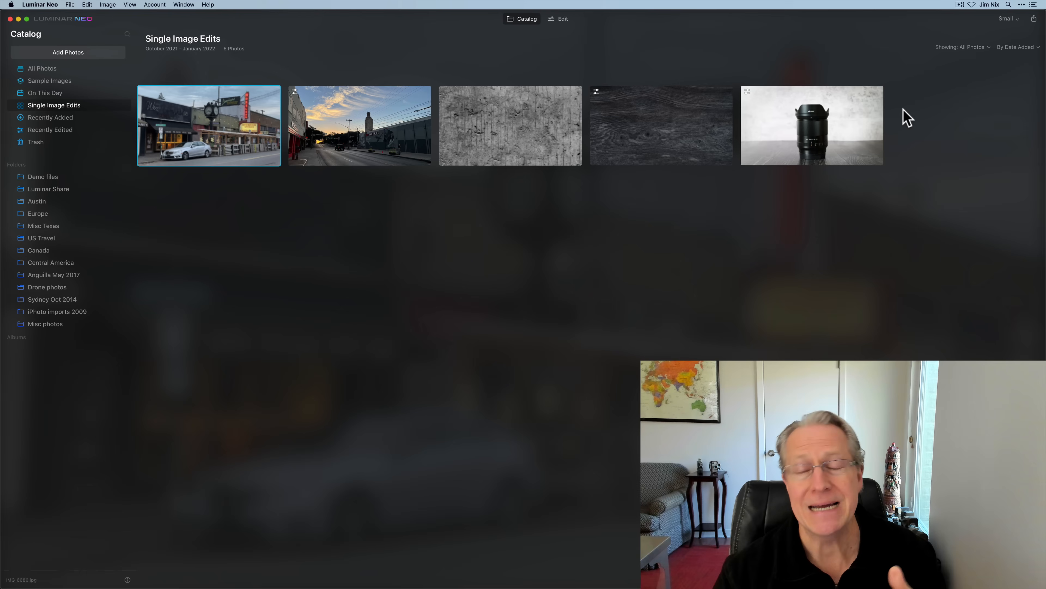
{"action": "mouse_move", "coordinate": [1031, 107]}
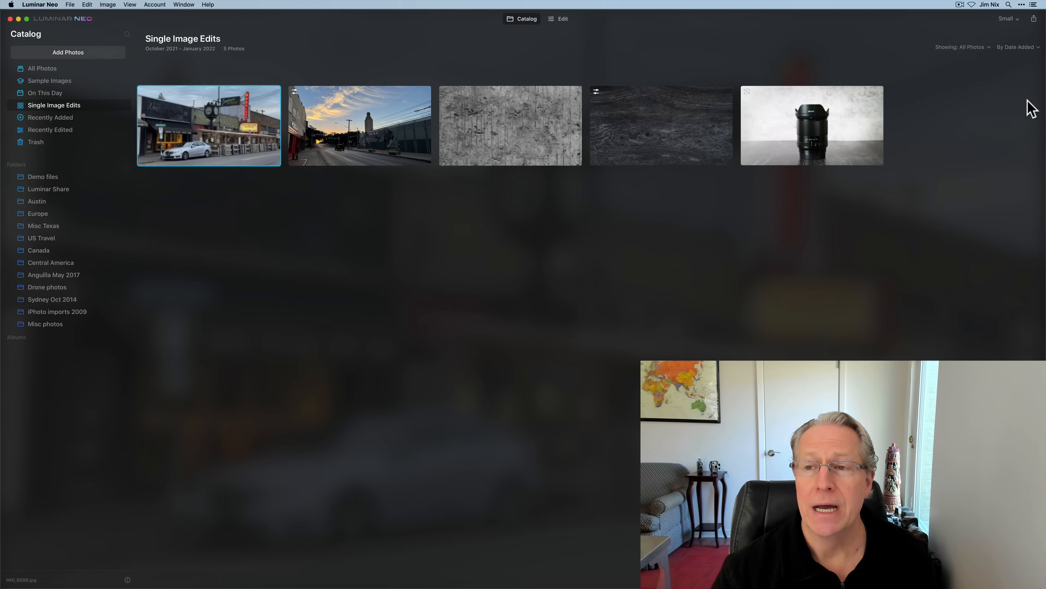
Show the Connect QR code for an external device from Share, then close it
{"action": "left_click", "coordinate": [1038, 18]}
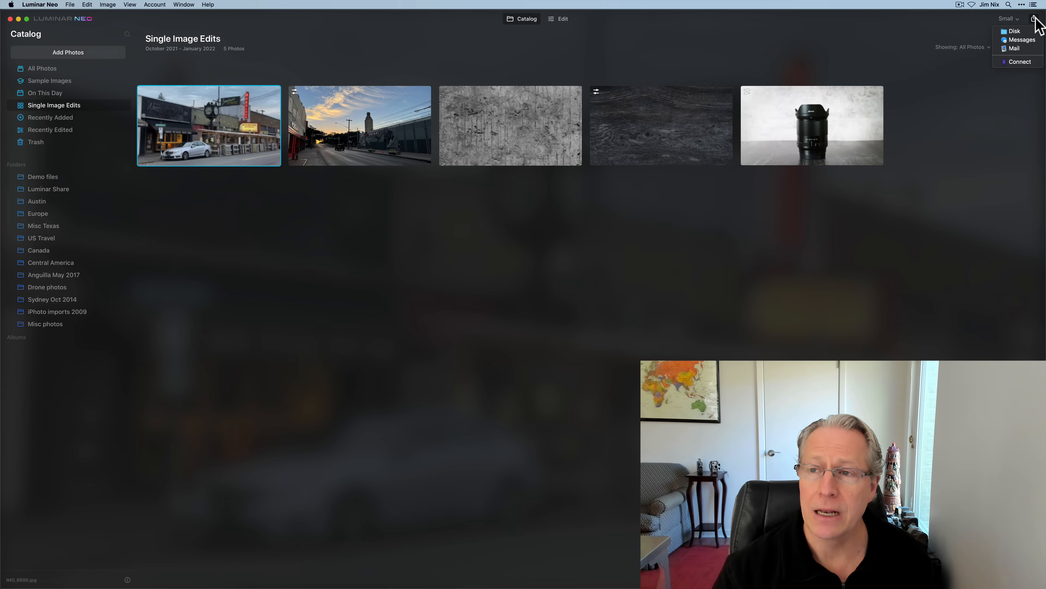
{"action": "mouse_move", "coordinate": [1019, 62]}
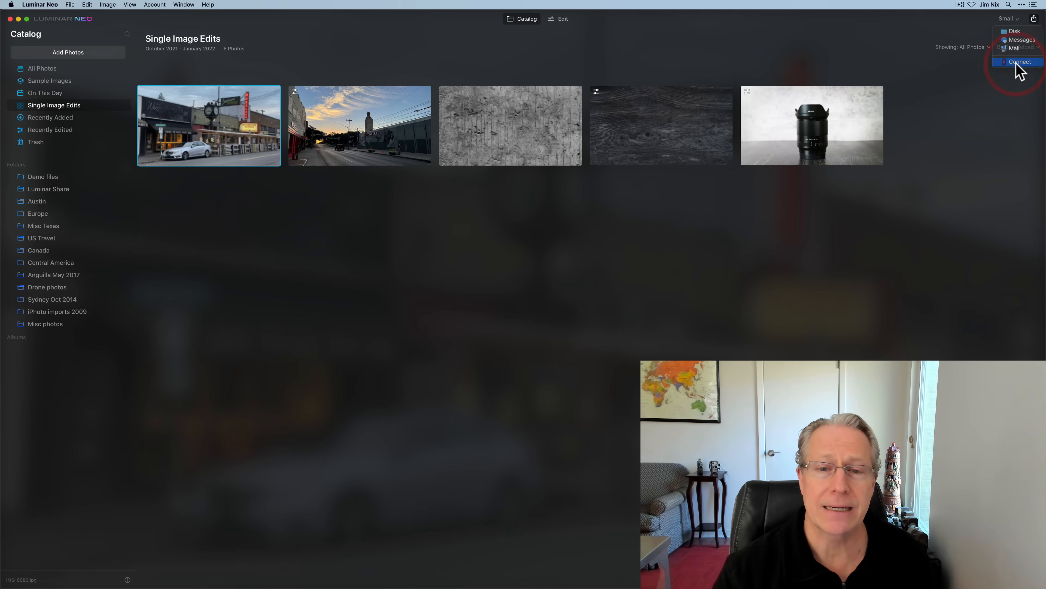
{"action": "left_click", "coordinate": [1018, 61]}
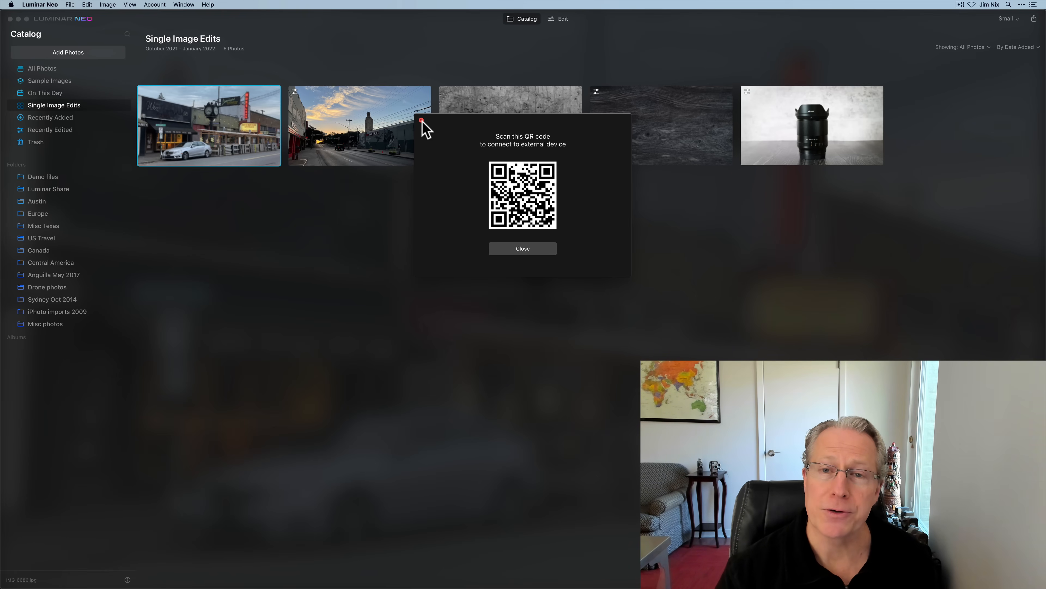
{"action": "left_click", "coordinate": [43, 177]}
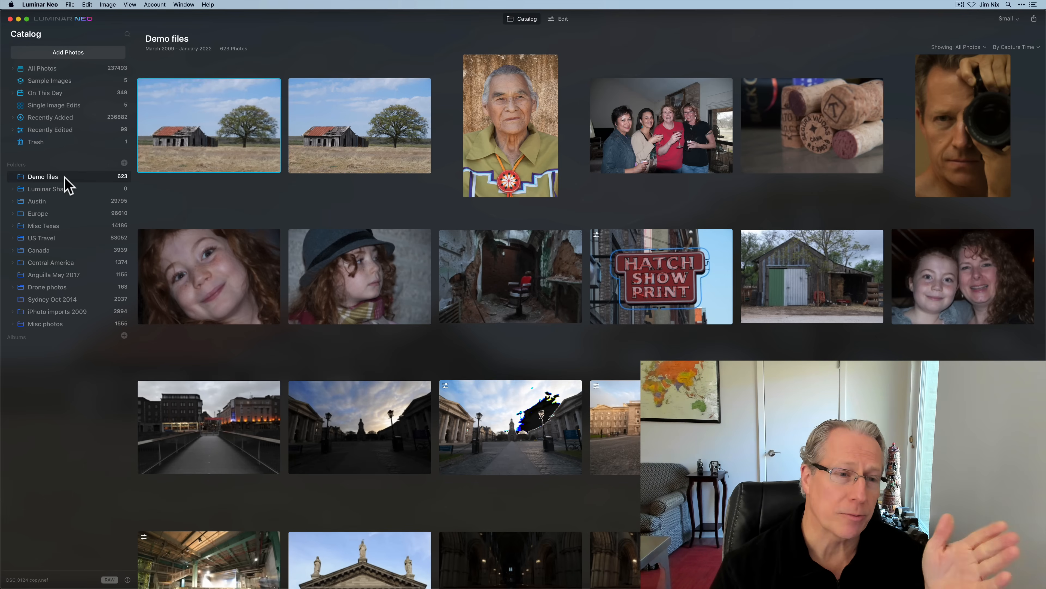
Scroll the Demo files grid to the canal photos and show one photo's shooting details
{"action": "scroll", "scroll_direction": "down", "scroll_amount": 3}
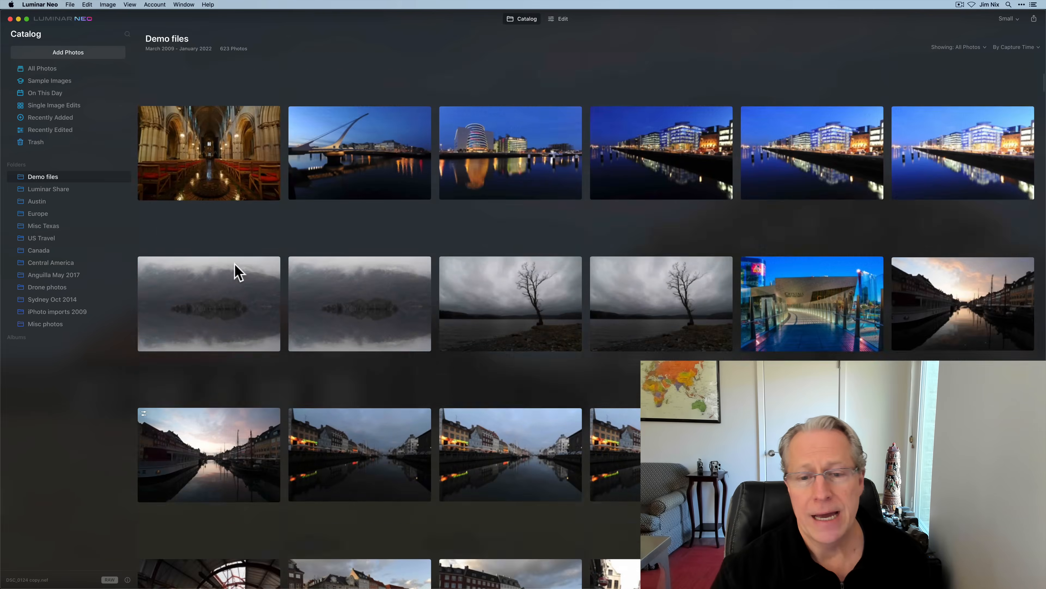
{"action": "scroll", "scroll_direction": "down", "scroll_amount": 3}
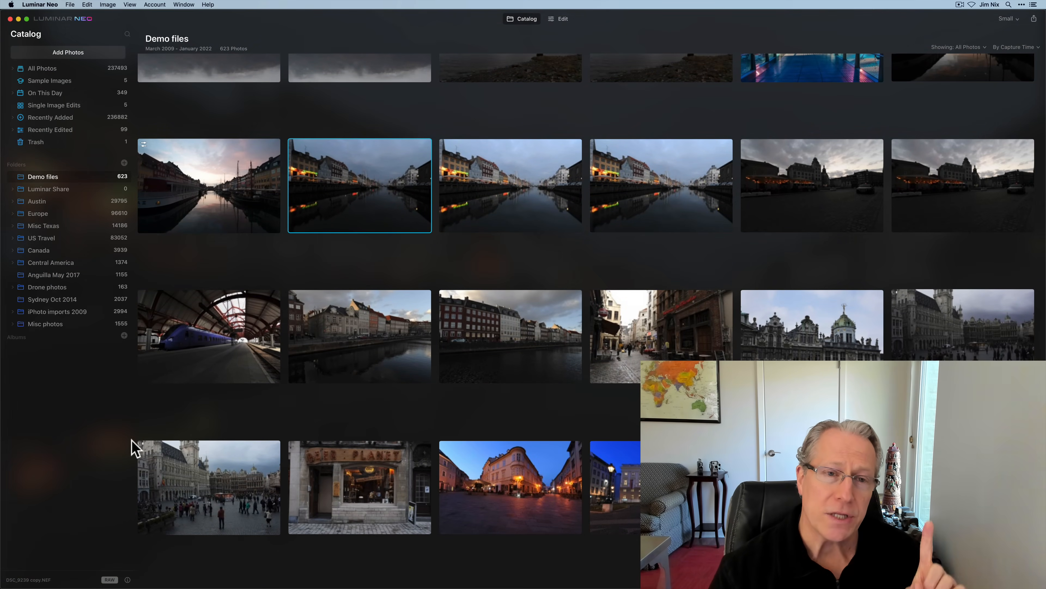
{"action": "mouse_move", "coordinate": [80, 574]}
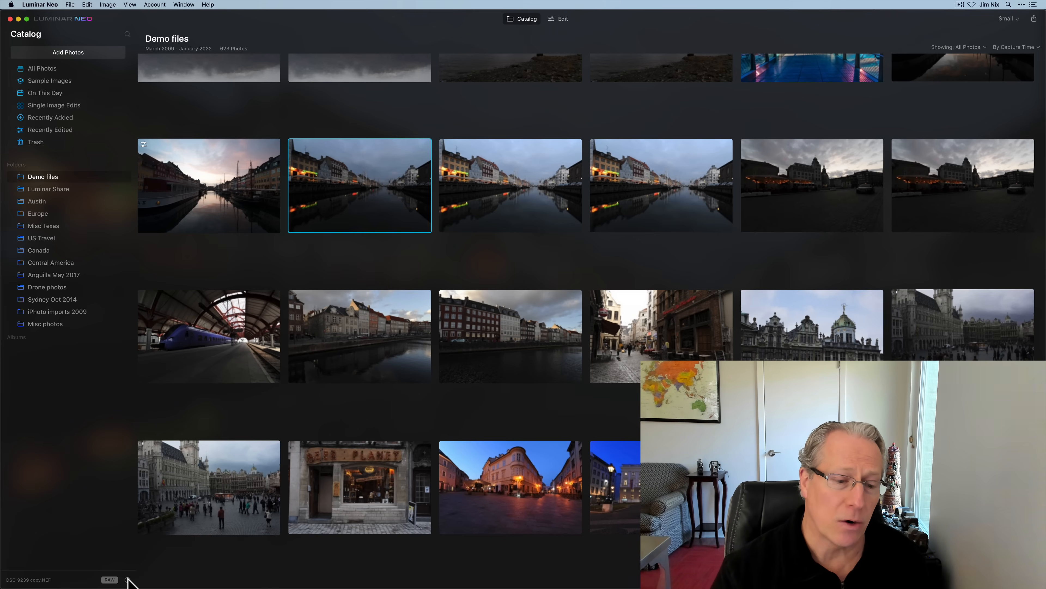
{"action": "left_click", "coordinate": [127, 527]}
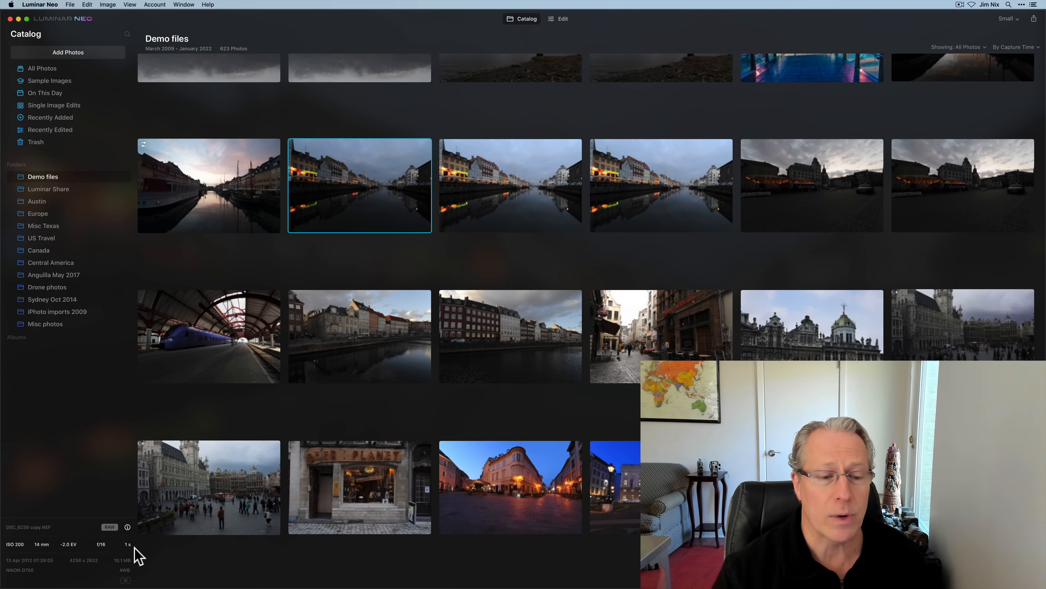
{"action": "mouse_move", "coordinate": [63, 574]}
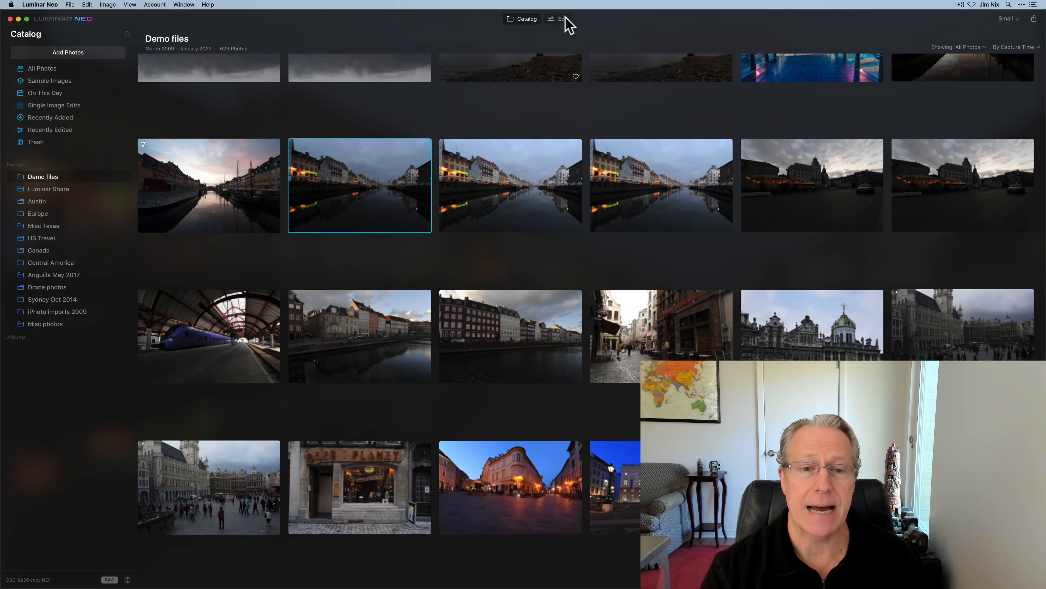
{"action": "mouse_move", "coordinate": [667, 253]}
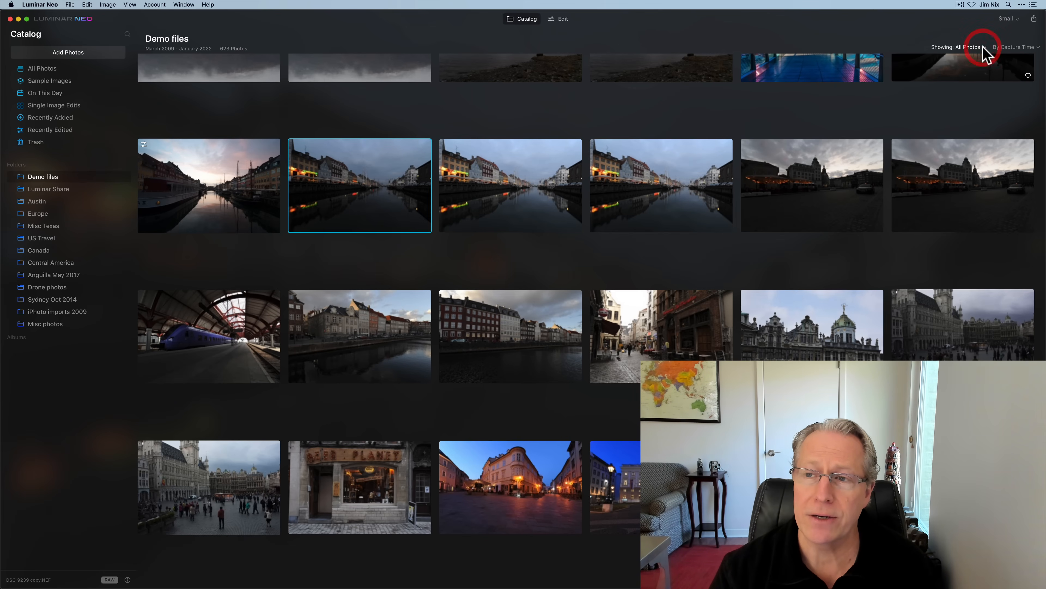
{"action": "left_click", "coordinate": [968, 47]}
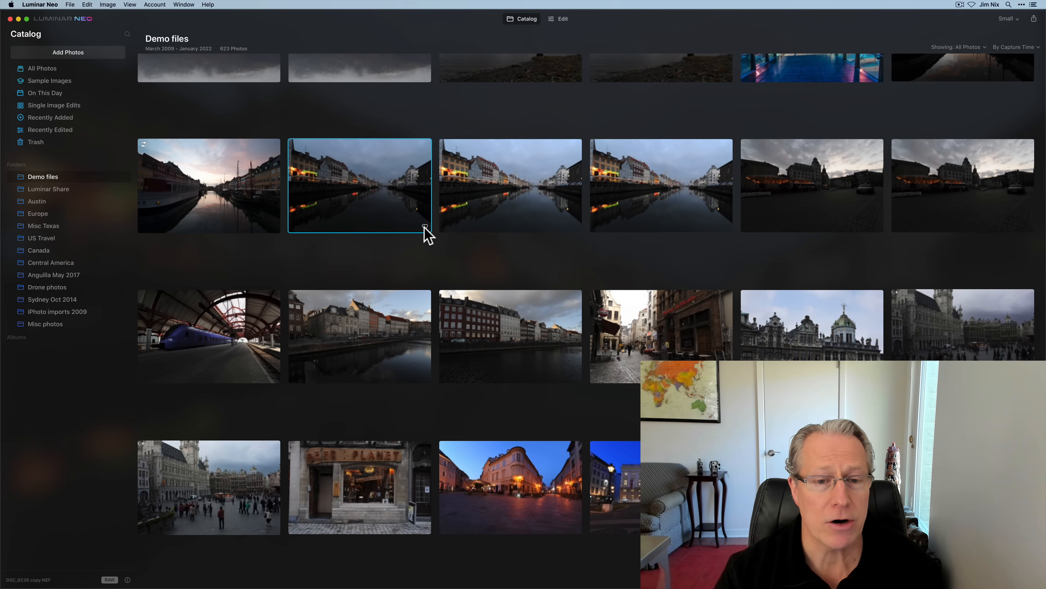
{"action": "double_click", "coordinate": [360, 185]}
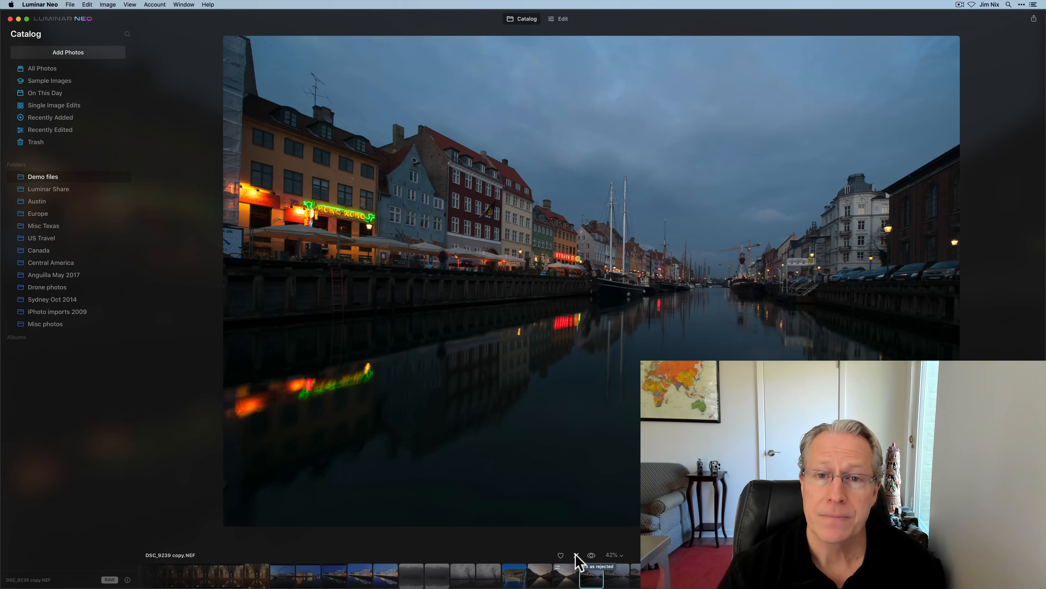
{"action": "left_click", "coordinate": [526, 19]}
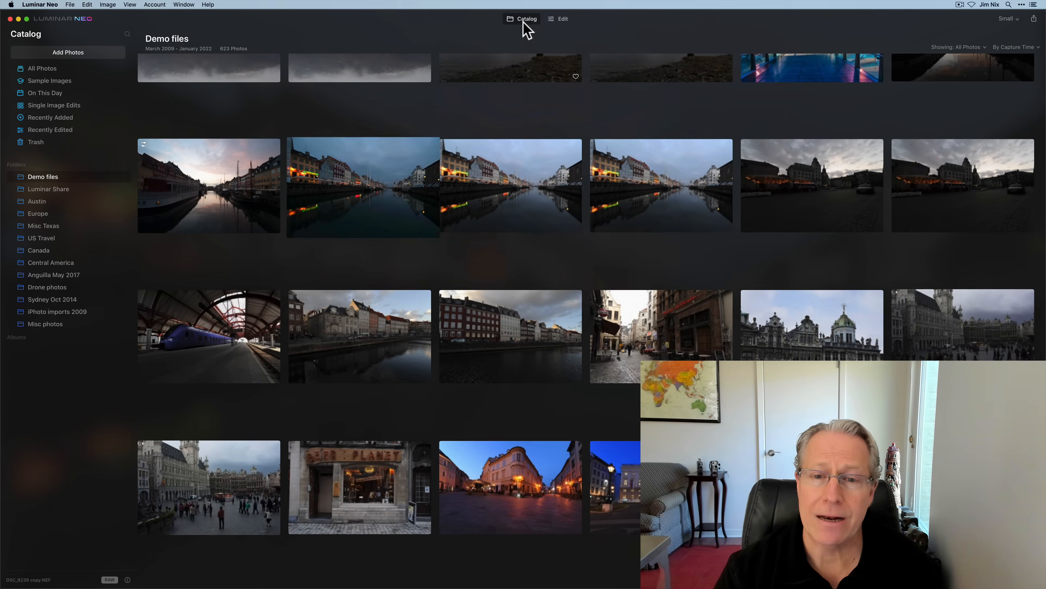
{"action": "left_click", "coordinate": [360, 185]}
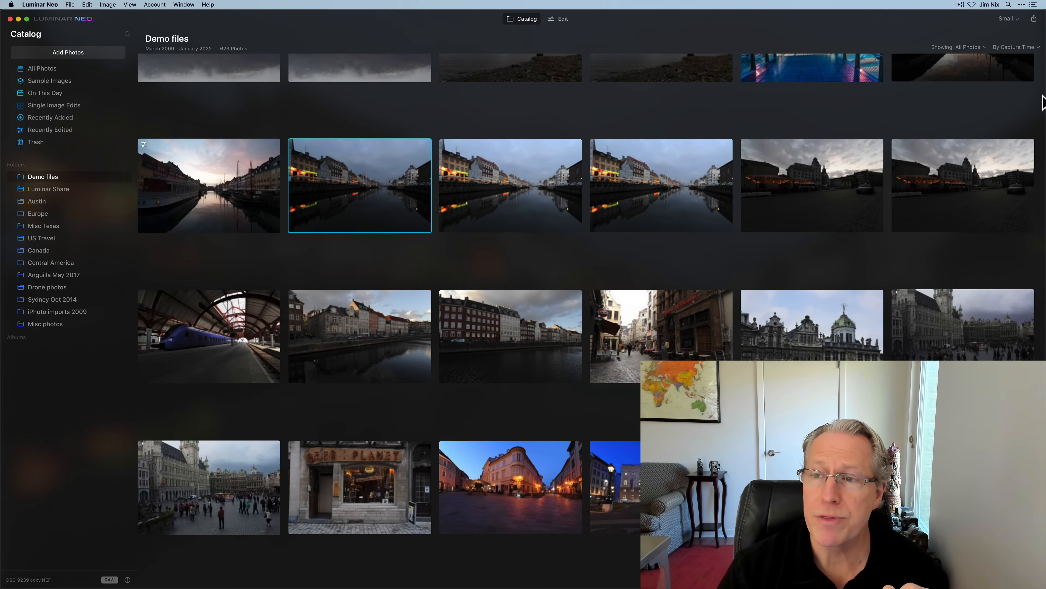
{"action": "left_click", "coordinate": [1014, 47]}
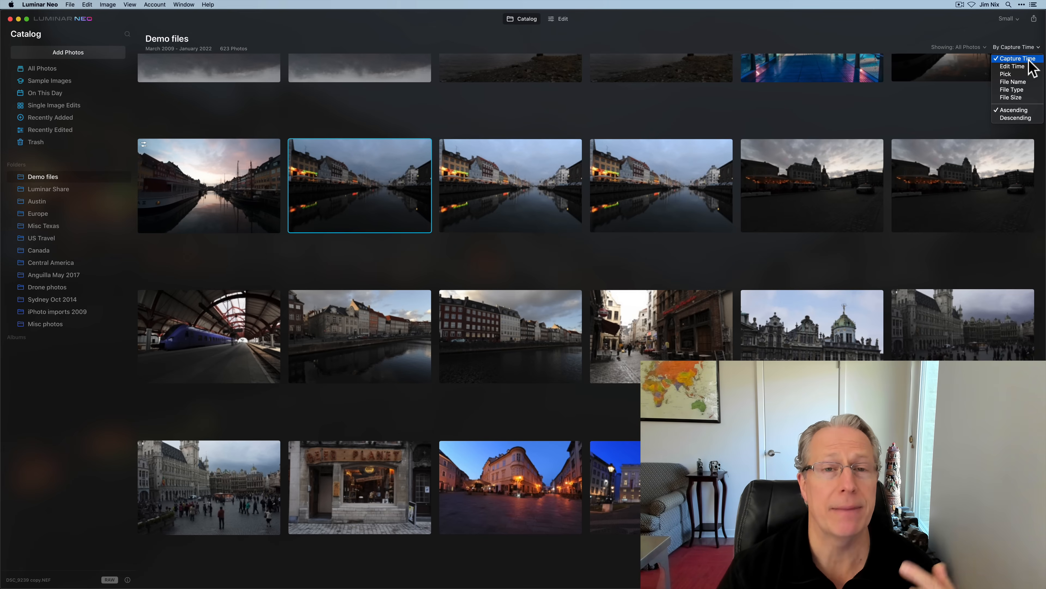
{"action": "mouse_move", "coordinate": [1006, 74]}
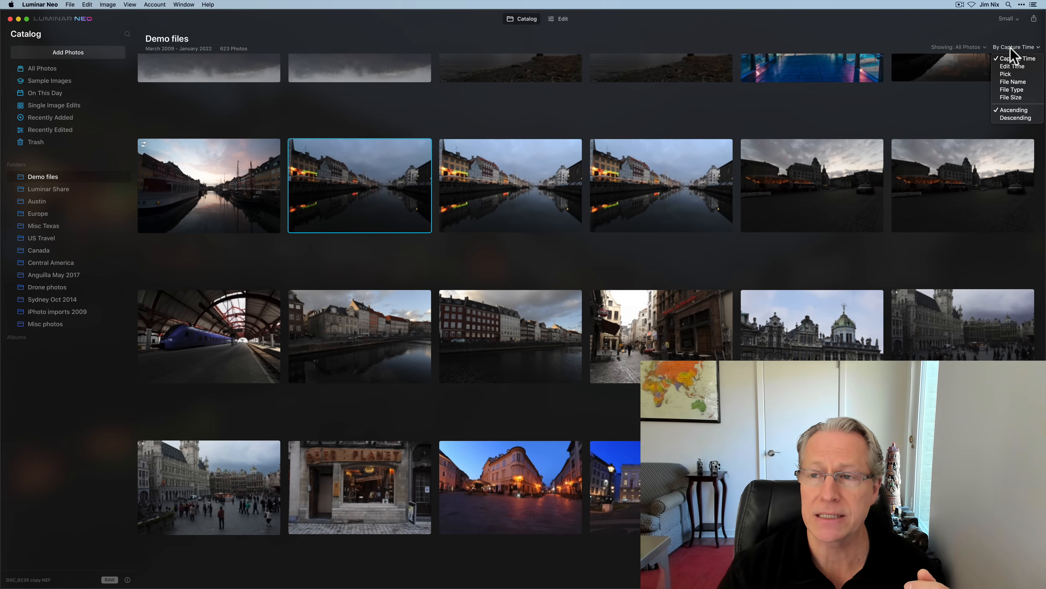
{"action": "left_click", "coordinate": [1008, 18]}
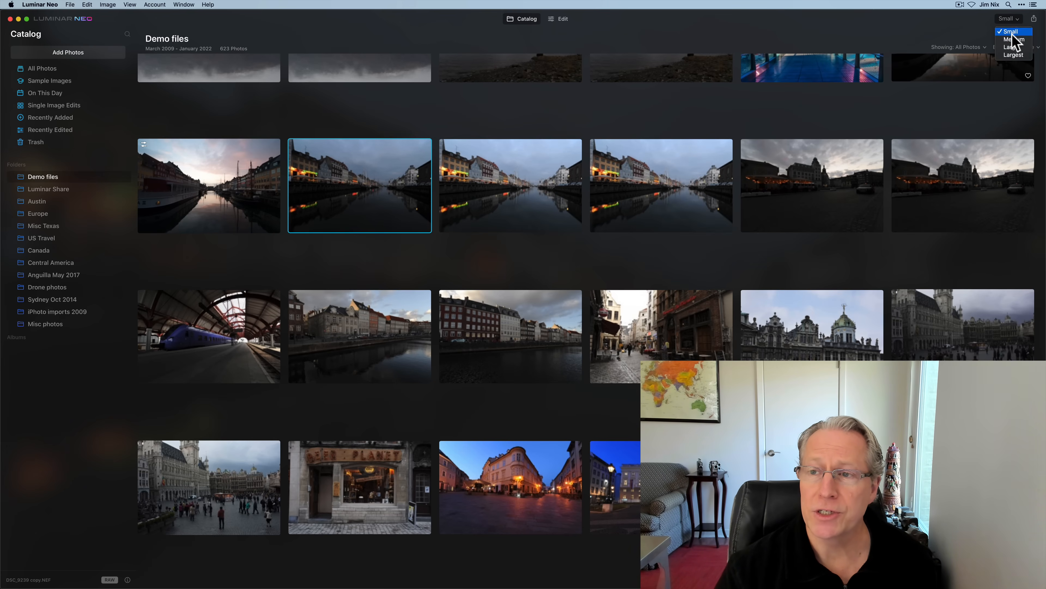
{"action": "left_click", "coordinate": [1014, 39]}
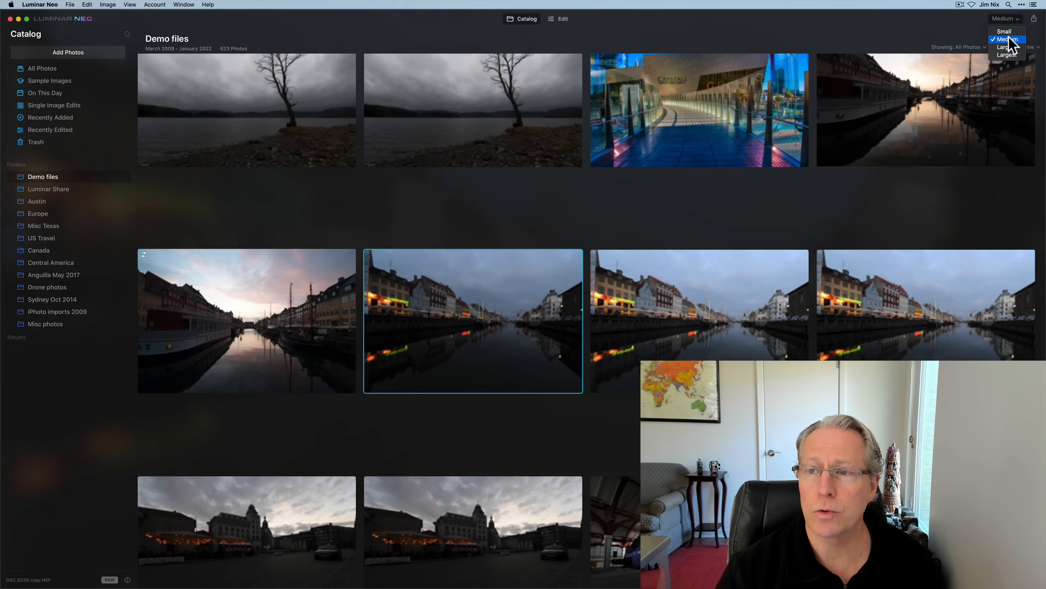
{"action": "left_click", "coordinate": [1007, 47]}
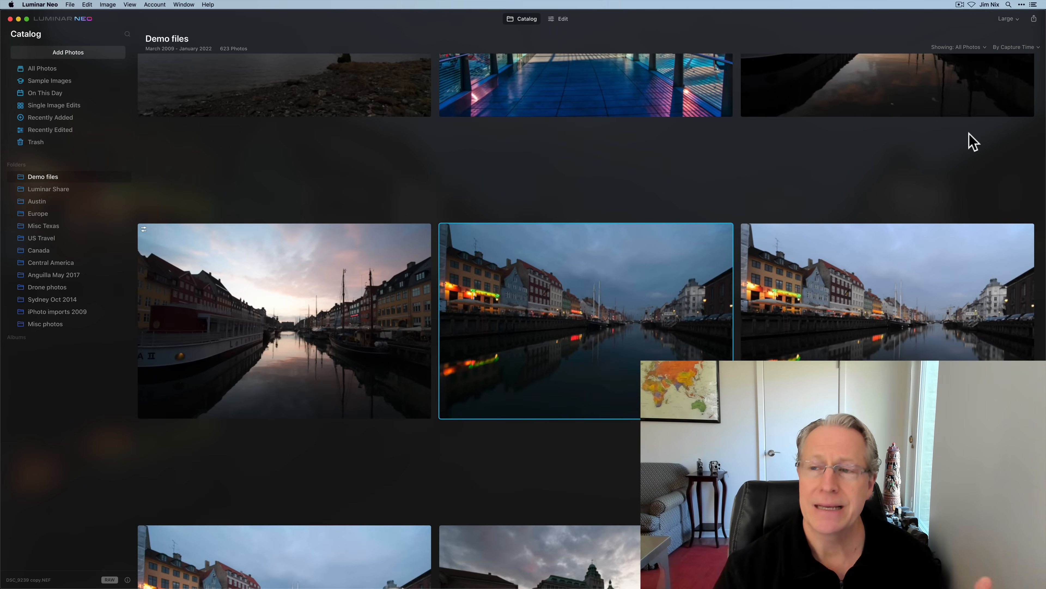
{"action": "left_click", "coordinate": [1008, 18]}
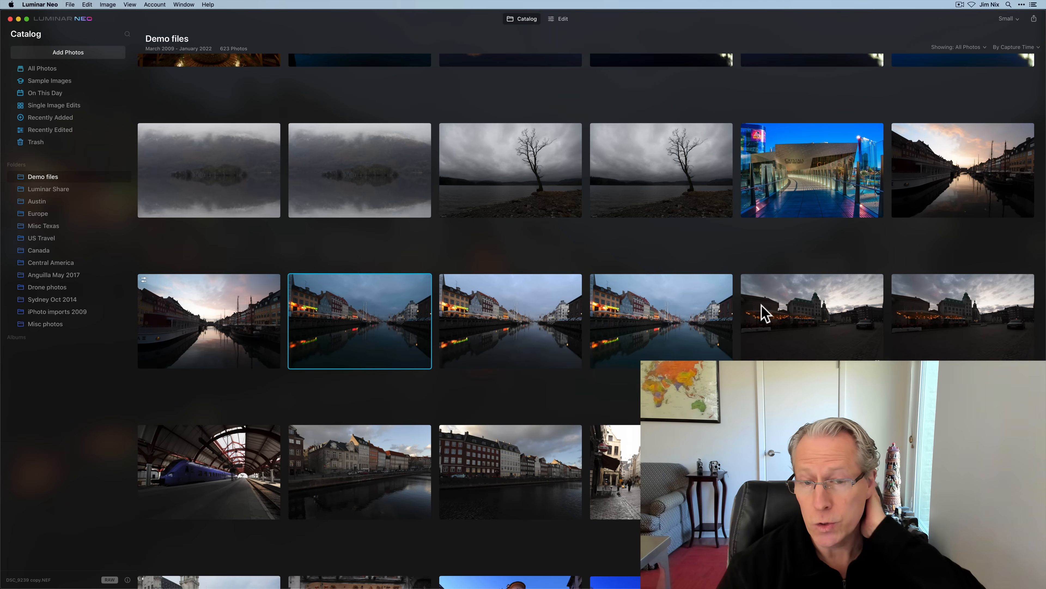
{"action": "mouse_move", "coordinate": [765, 301]}
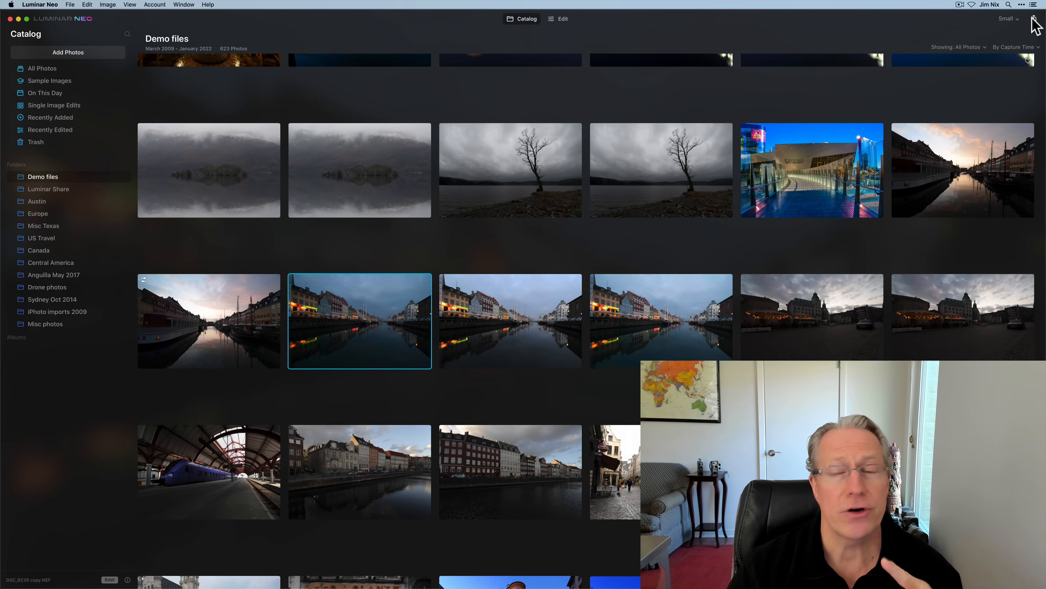
{"action": "left_click", "coordinate": [1035, 18]}
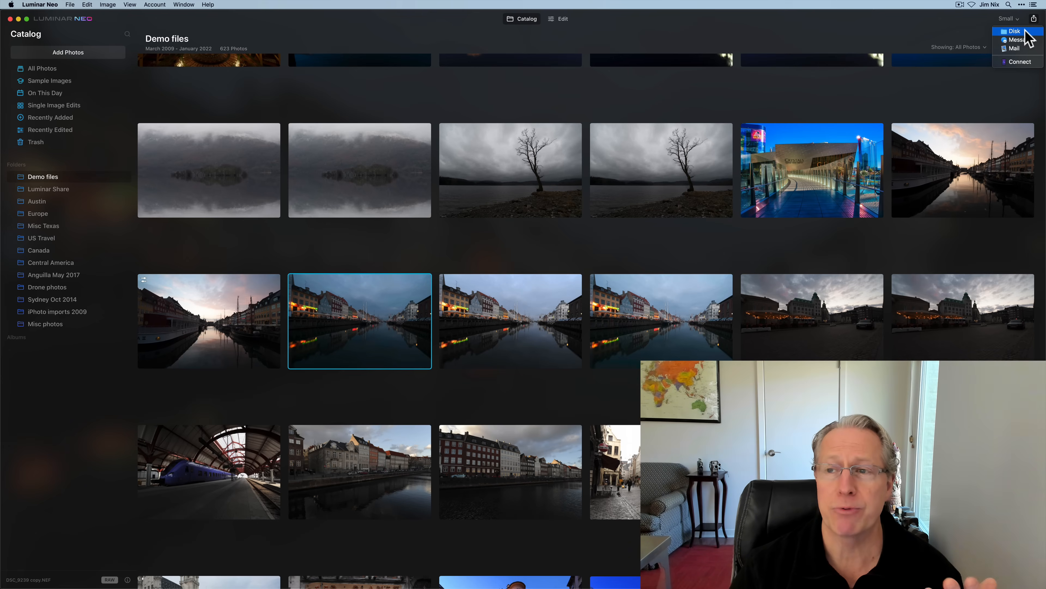
{"action": "mouse_move", "coordinate": [1020, 62]}
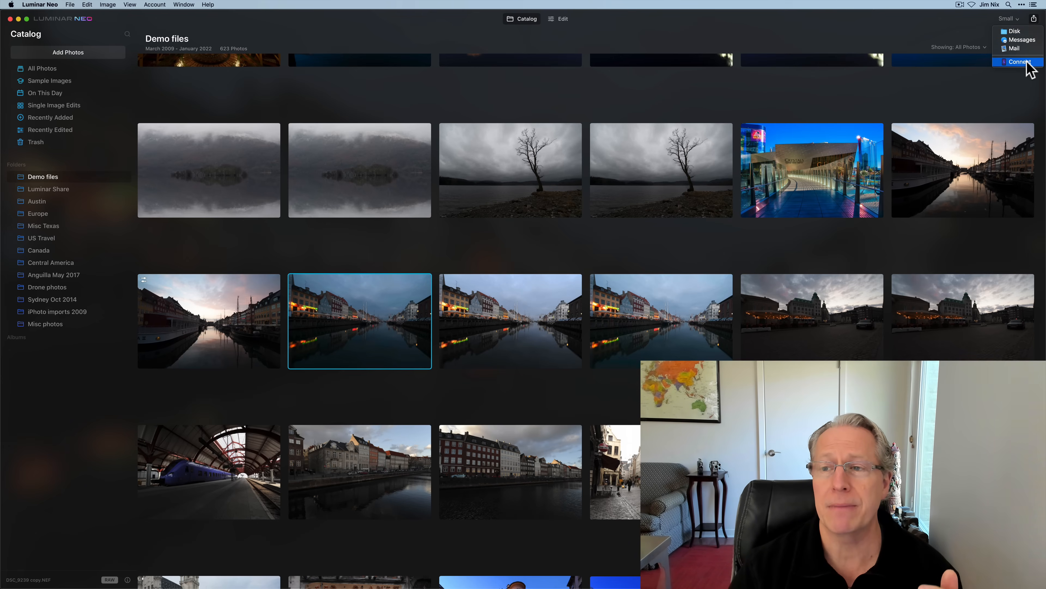
{"action": "mouse_move", "coordinate": [865, 30]}
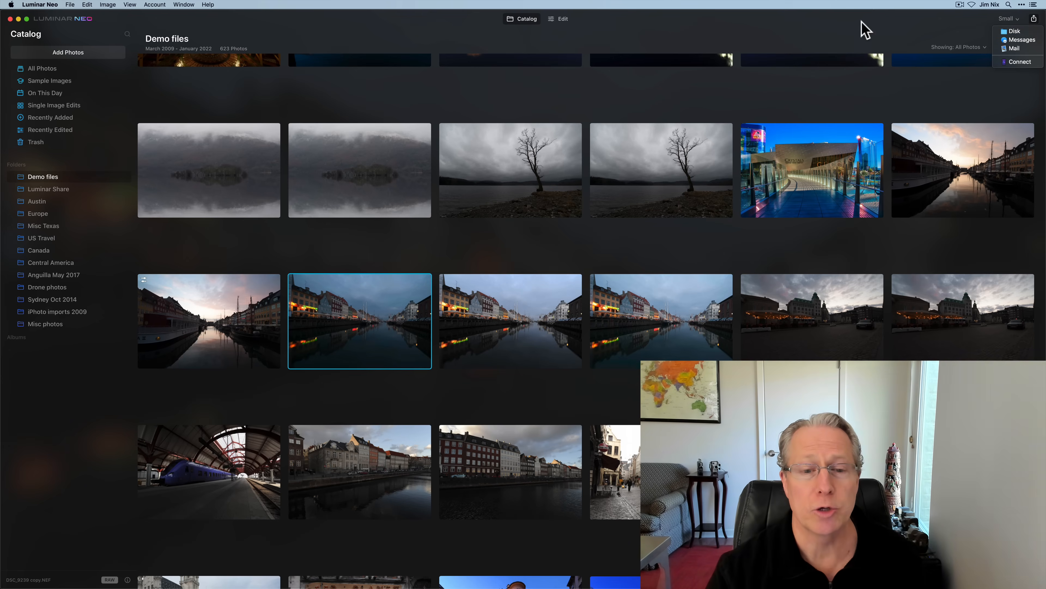
{"action": "mouse_move", "coordinate": [350, 352]}
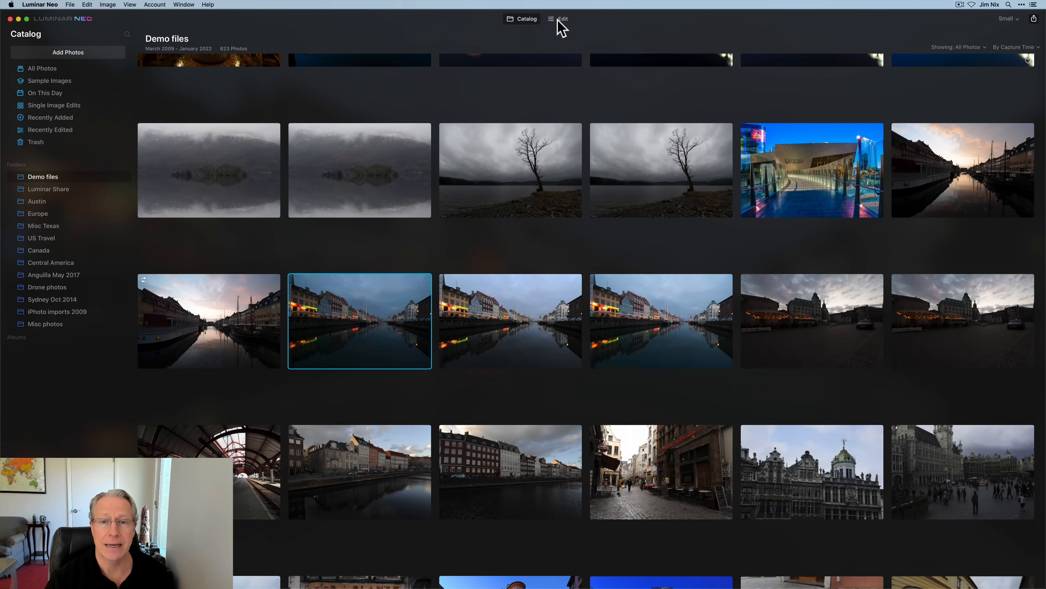
Open the canal photo in the Edit view and browse images to add as a new layer
{"action": "left_click", "coordinate": [563, 19]}
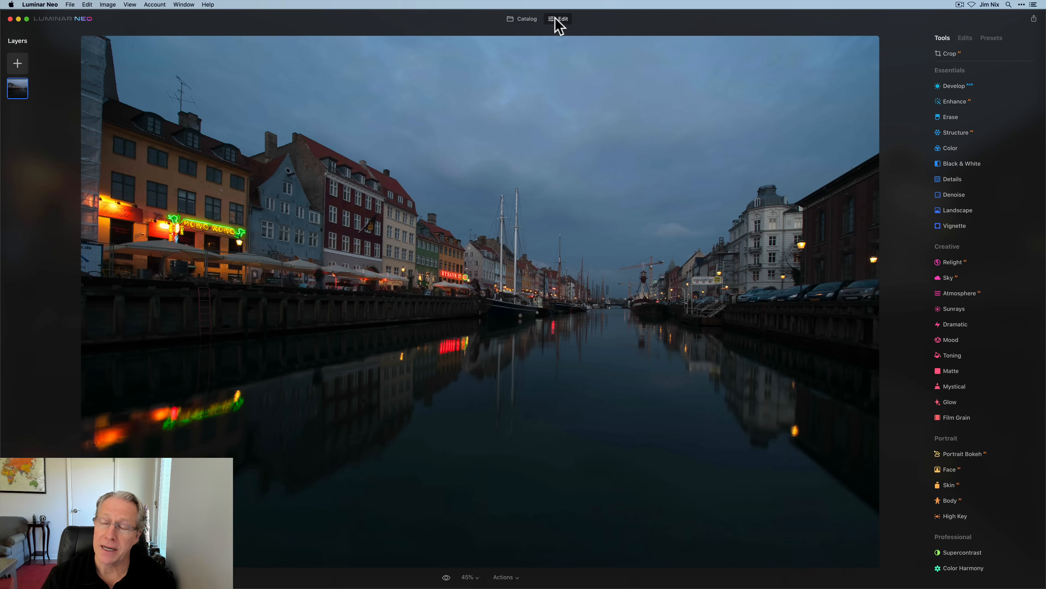
{"action": "mouse_move", "coordinate": [876, 186]}
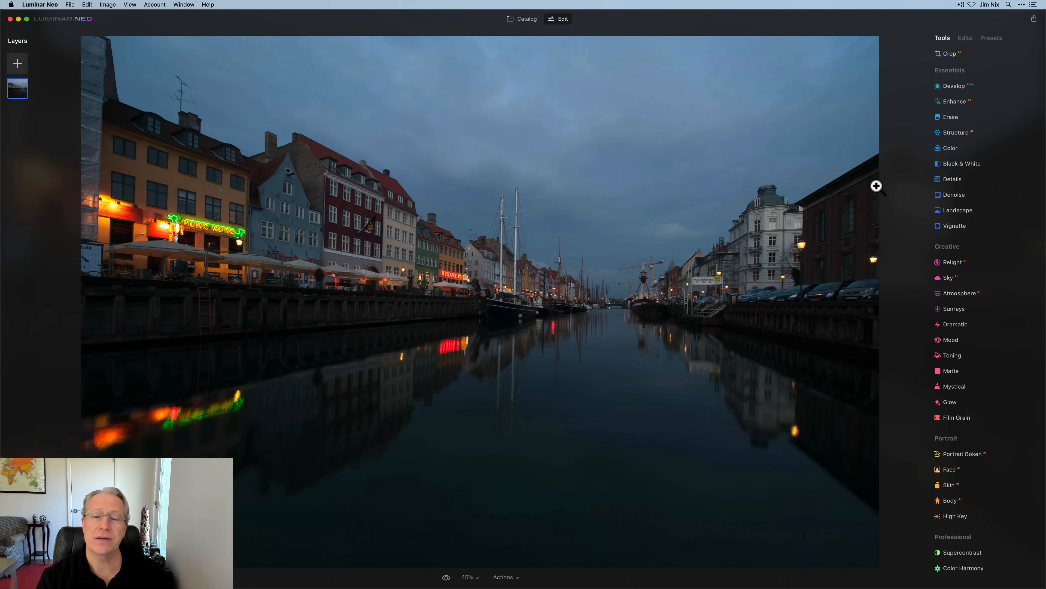
{"action": "mouse_move", "coordinate": [416, 172]}
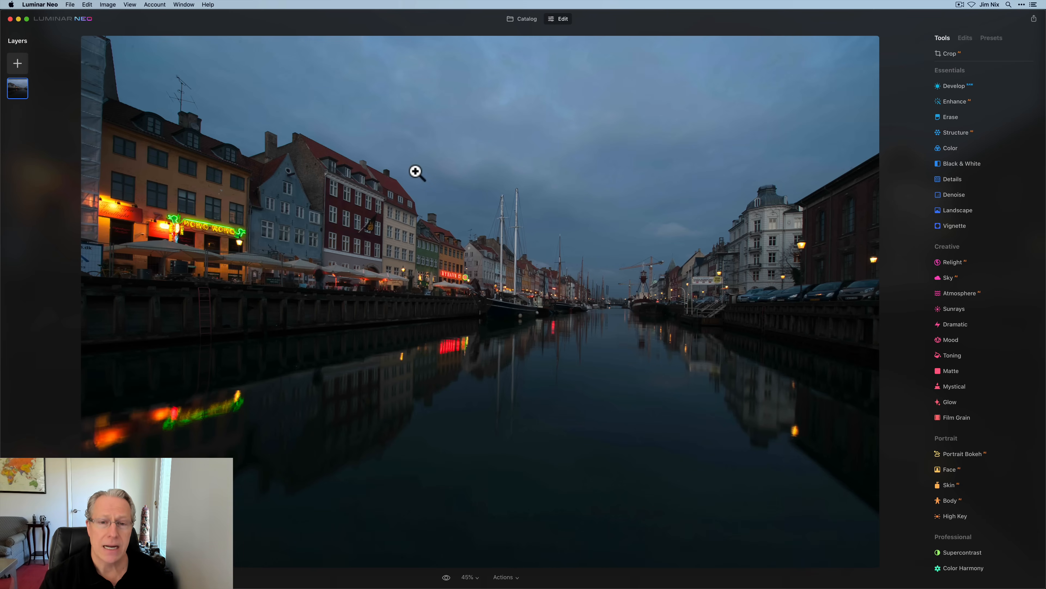
{"action": "mouse_move", "coordinate": [271, 148]}
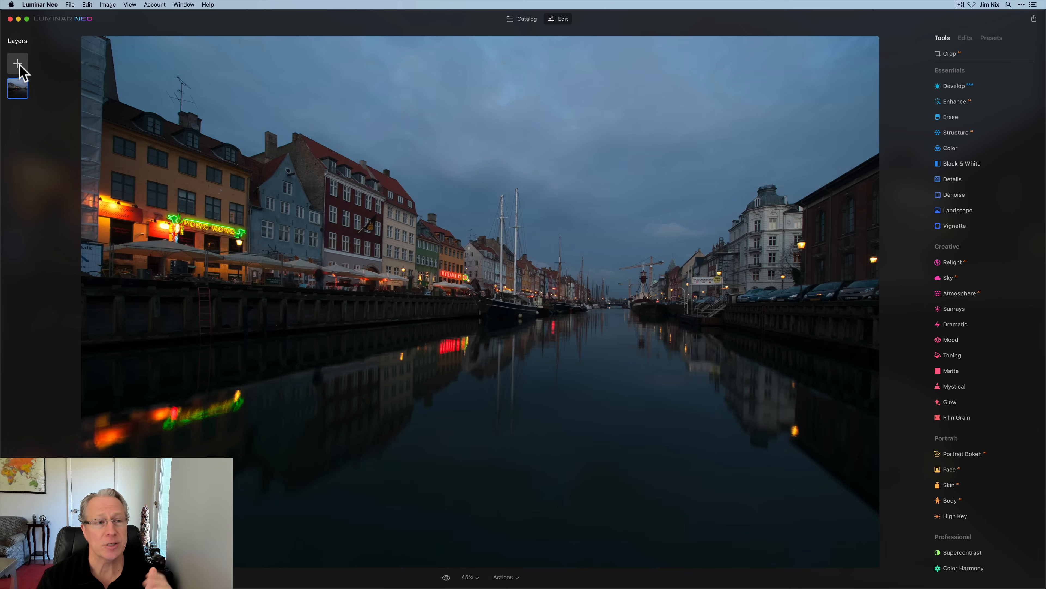
{"action": "left_click", "coordinate": [17, 64]}
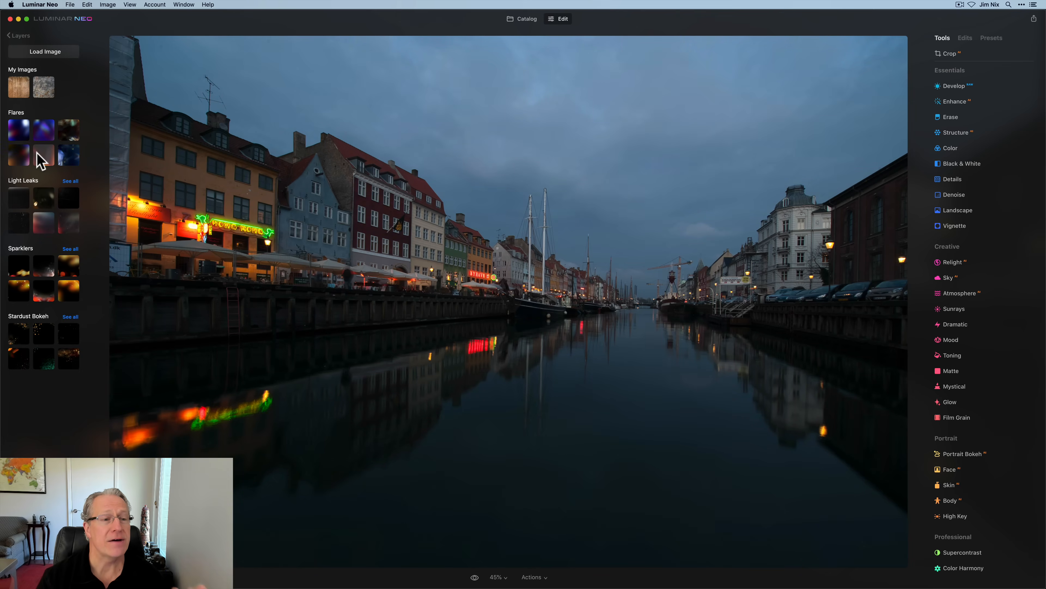
{"action": "mouse_move", "coordinate": [38, 397]}
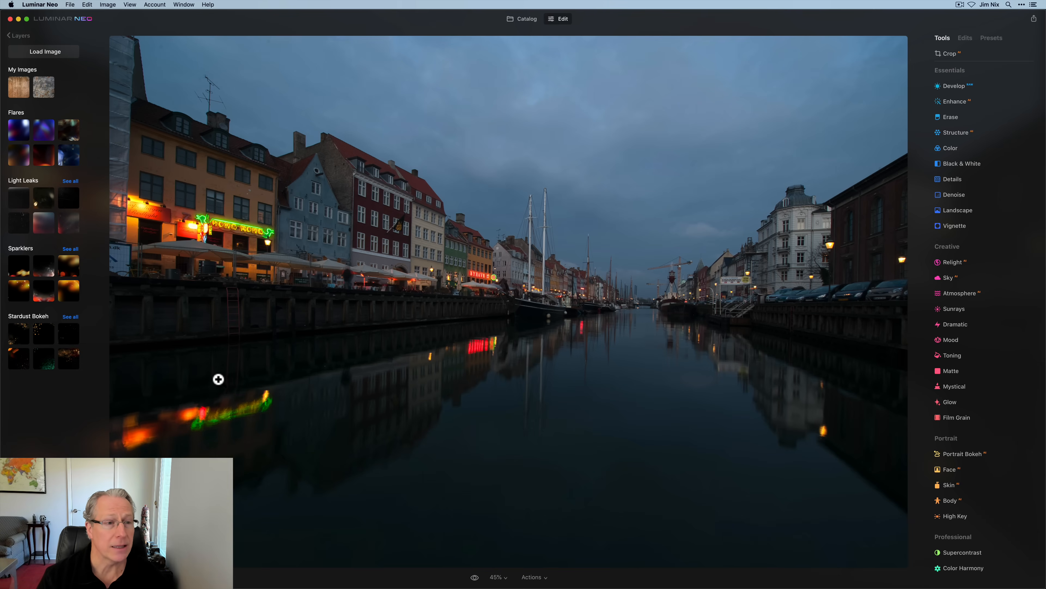
{"action": "mouse_move", "coordinate": [134, 297]}
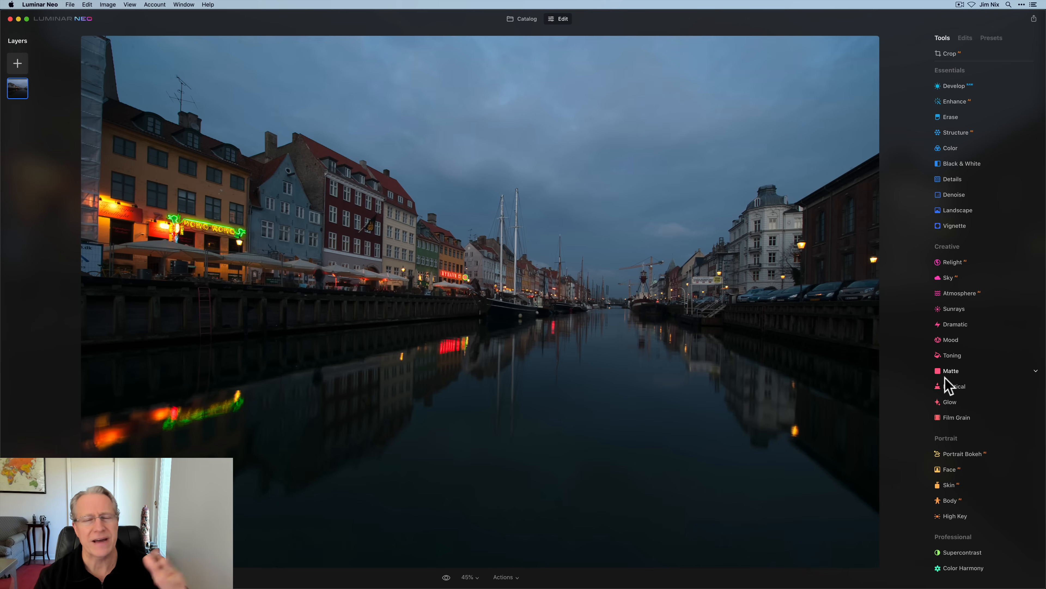
{"action": "mouse_move", "coordinate": [954, 470]}
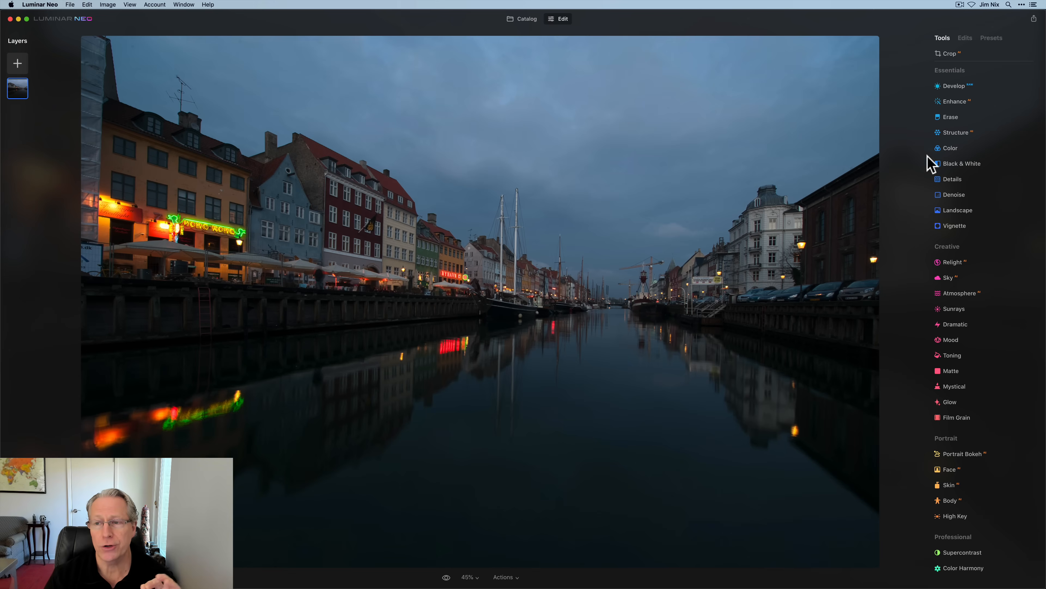
{"action": "left_click", "coordinate": [954, 85]}
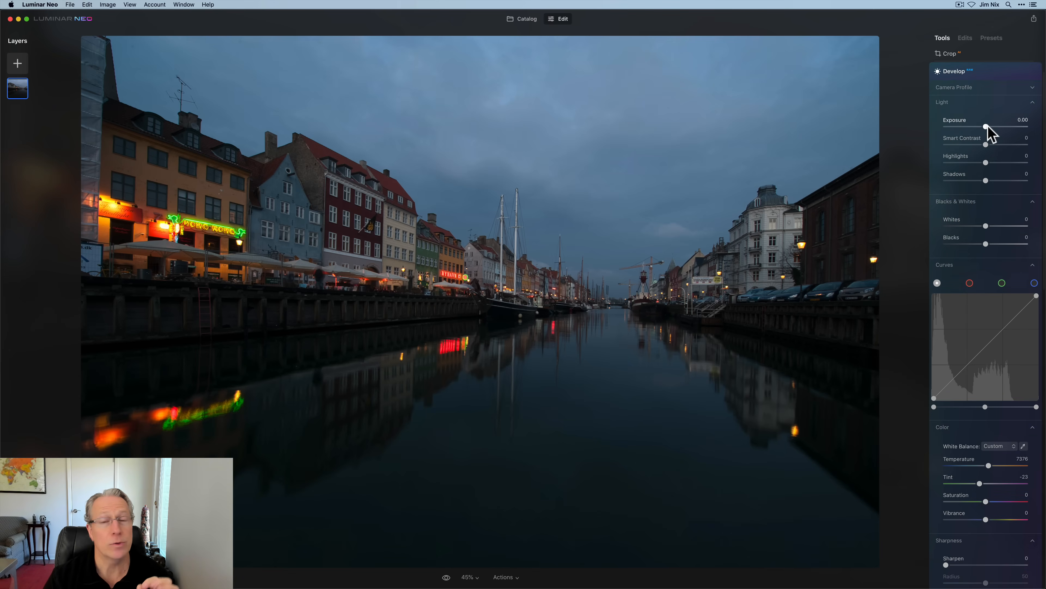
{"action": "left_click_drag", "start_coordinate": [985, 128], "coordinate": [991, 127]}
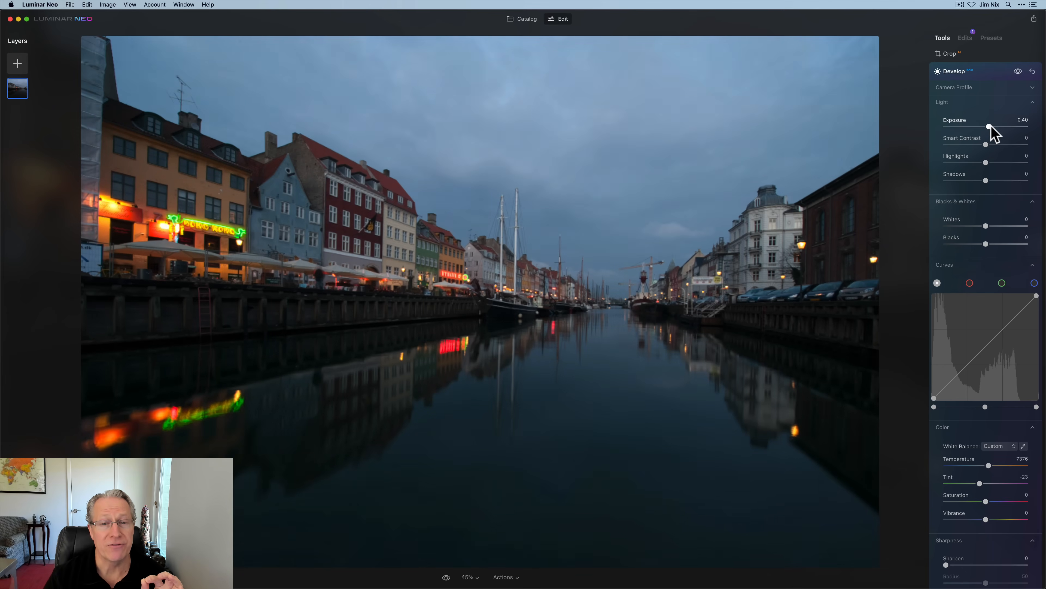
{"action": "left_click_drag", "start_coordinate": [986, 128], "coordinate": [991, 128]}
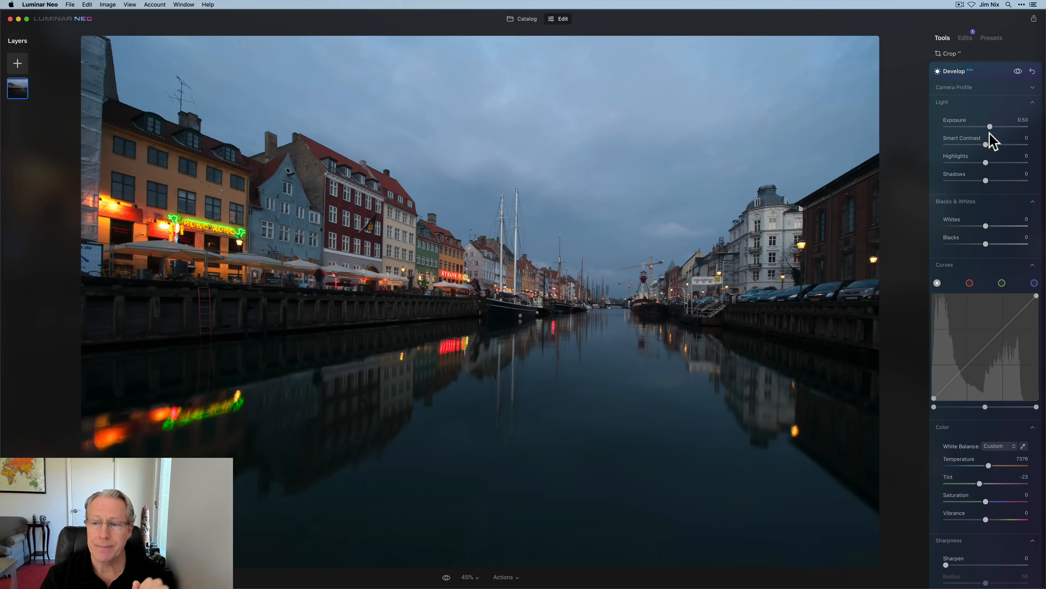
{"action": "left_click_drag", "start_coordinate": [986, 180], "coordinate": [992, 180]}
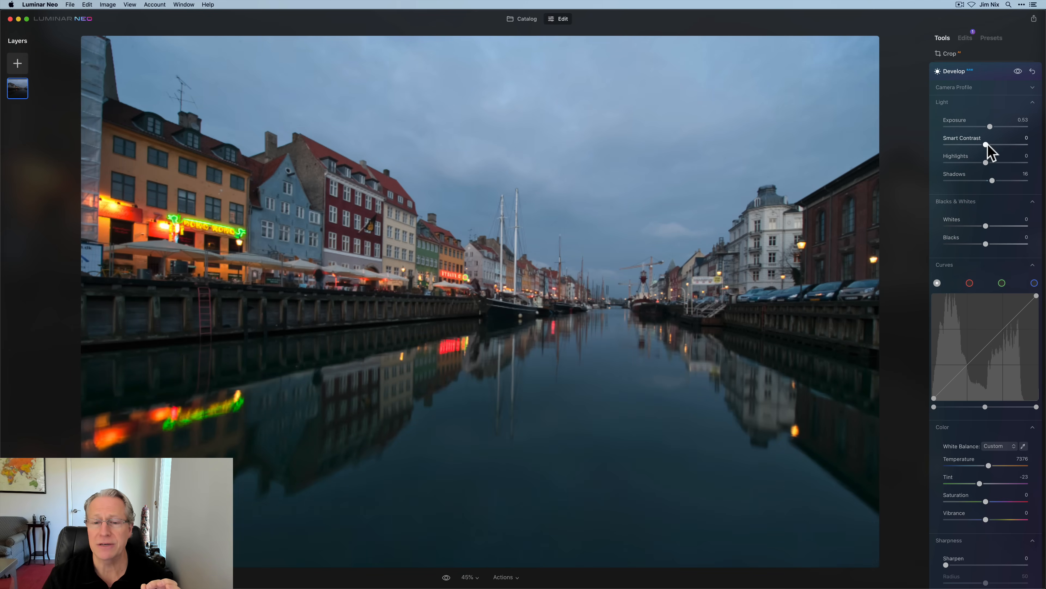
{"action": "left_click_drag", "start_coordinate": [986, 146], "coordinate": [992, 145]}
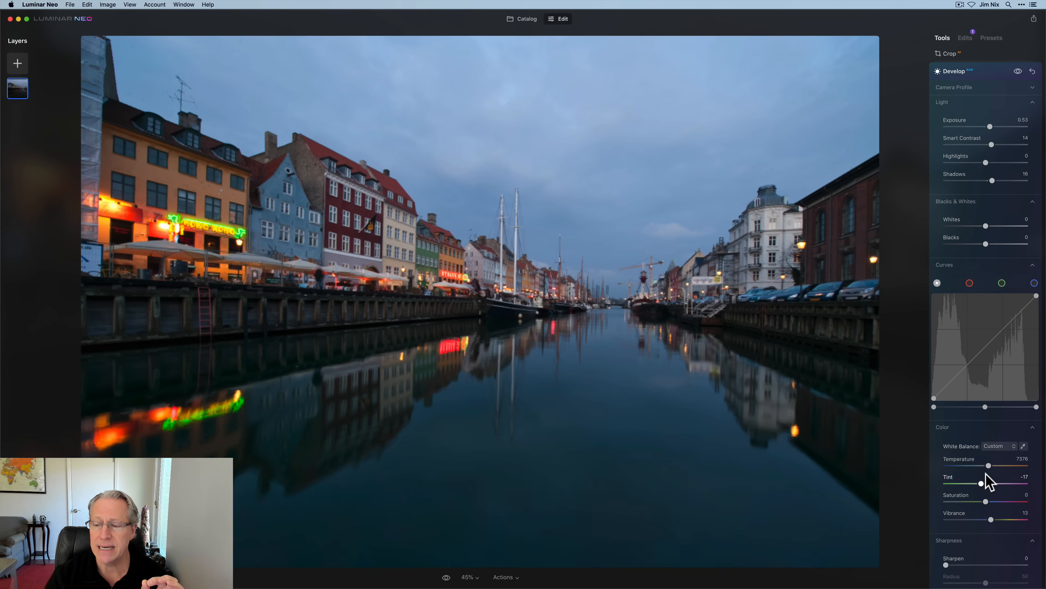
{"action": "left_click_drag", "start_coordinate": [988, 465], "coordinate": [999, 465]}
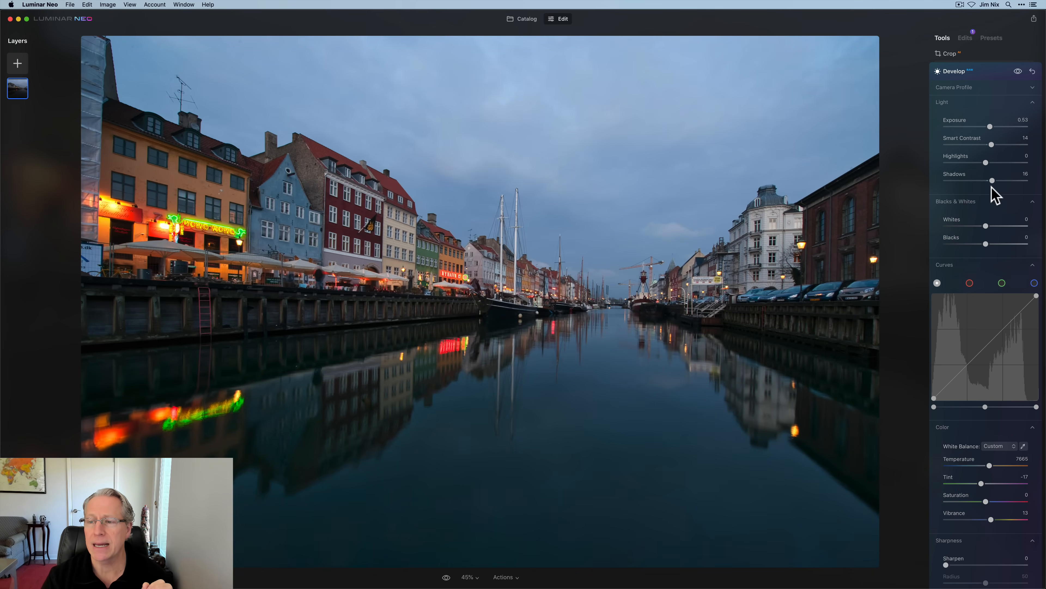
{"action": "left_click_drag", "start_coordinate": [992, 181], "coordinate": [1001, 181]}
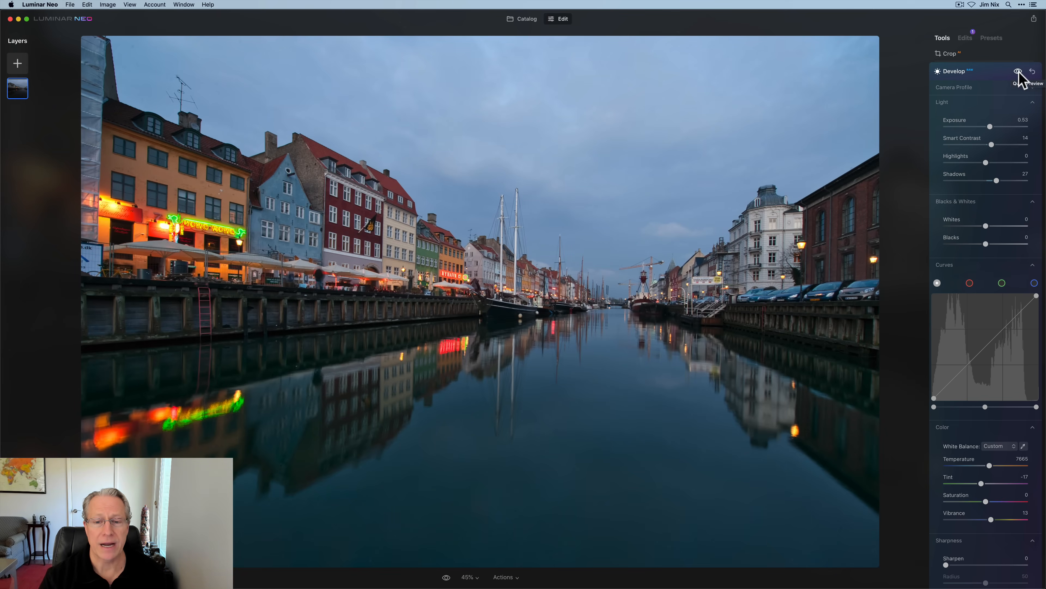
{"action": "left_click", "coordinate": [1019, 72]}
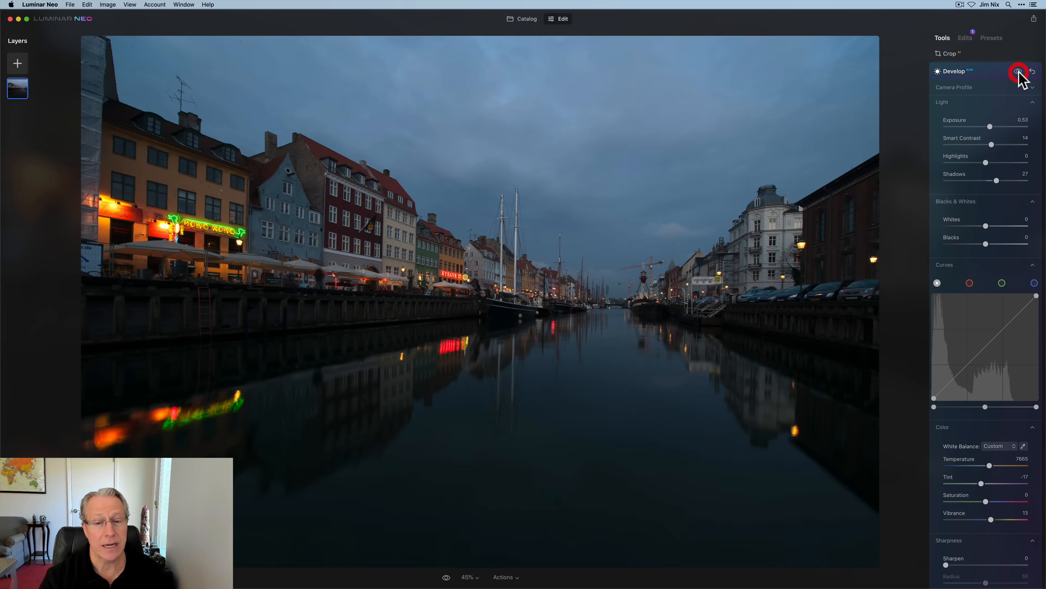
{"action": "left_click", "coordinate": [1016, 72]}
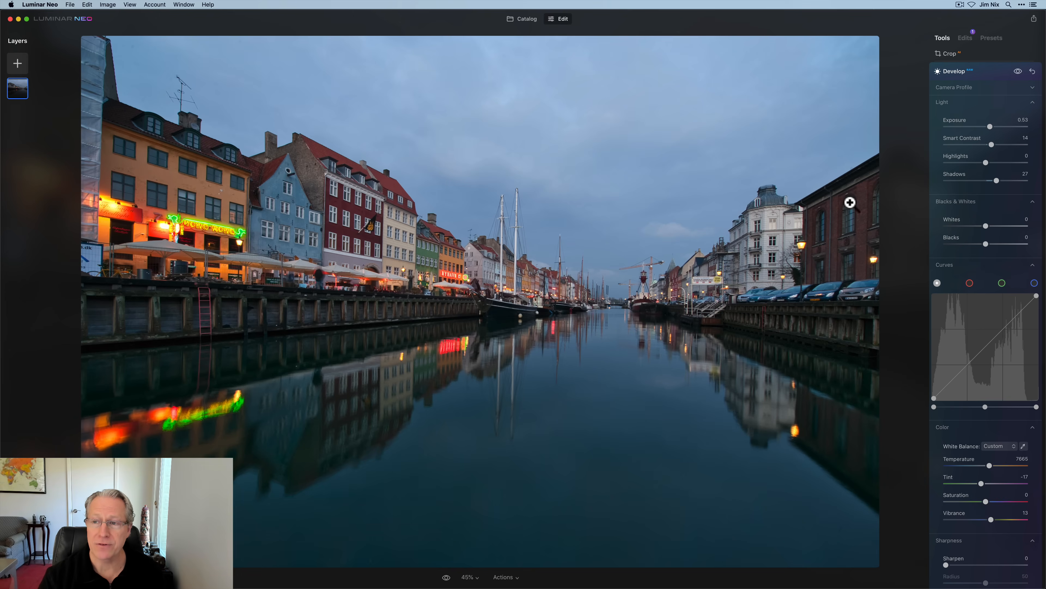
{"action": "left_click", "coordinate": [1019, 71]}
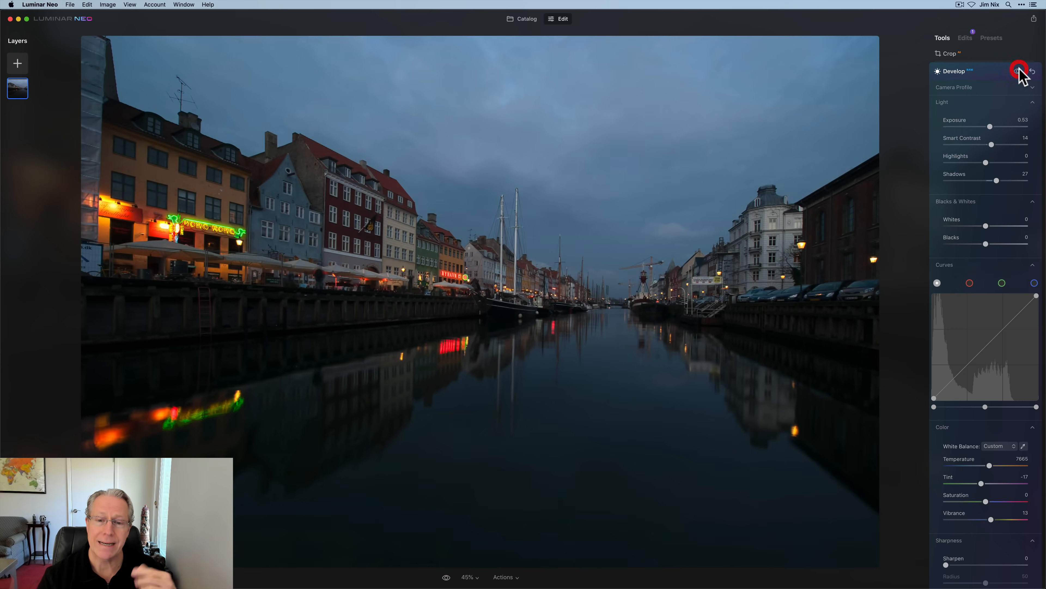
{"action": "left_click", "coordinate": [1019, 71]}
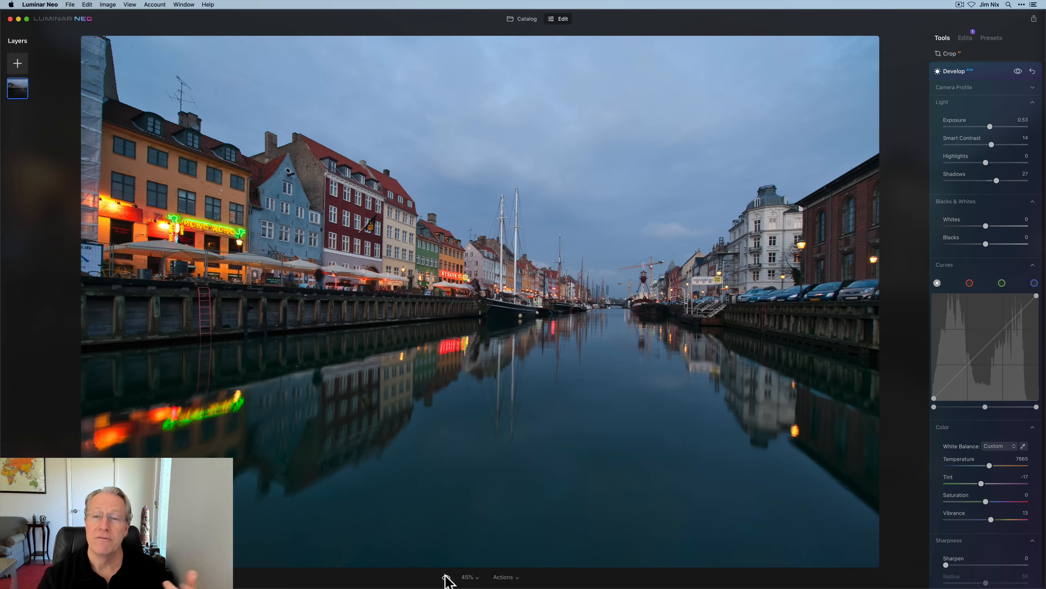
View the photo at 100% zoom, then return to Fit to Screen
{"action": "left_click", "coordinate": [468, 577]}
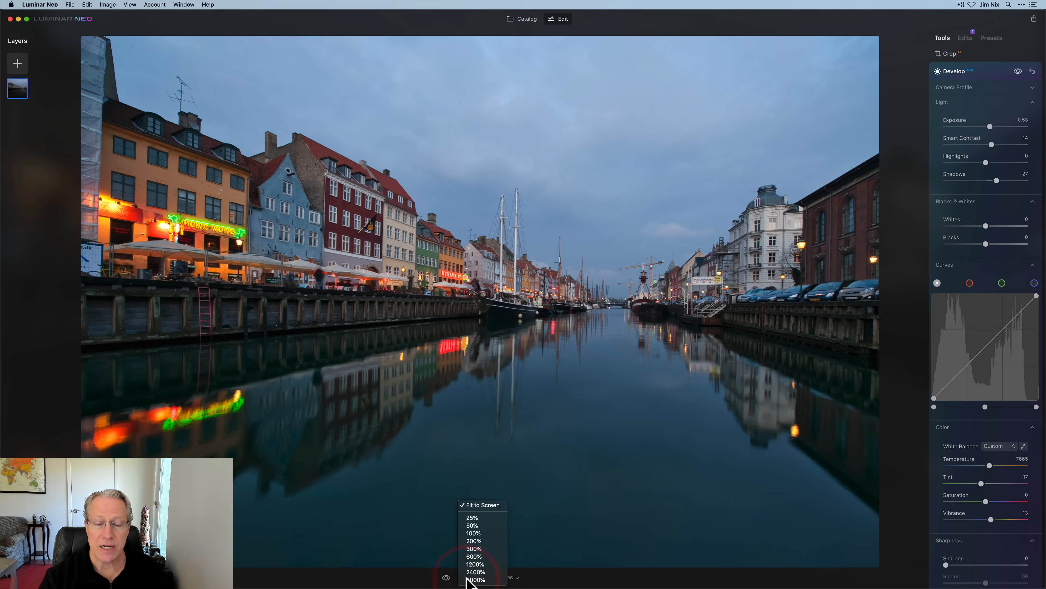
{"action": "left_click", "coordinate": [472, 533]}
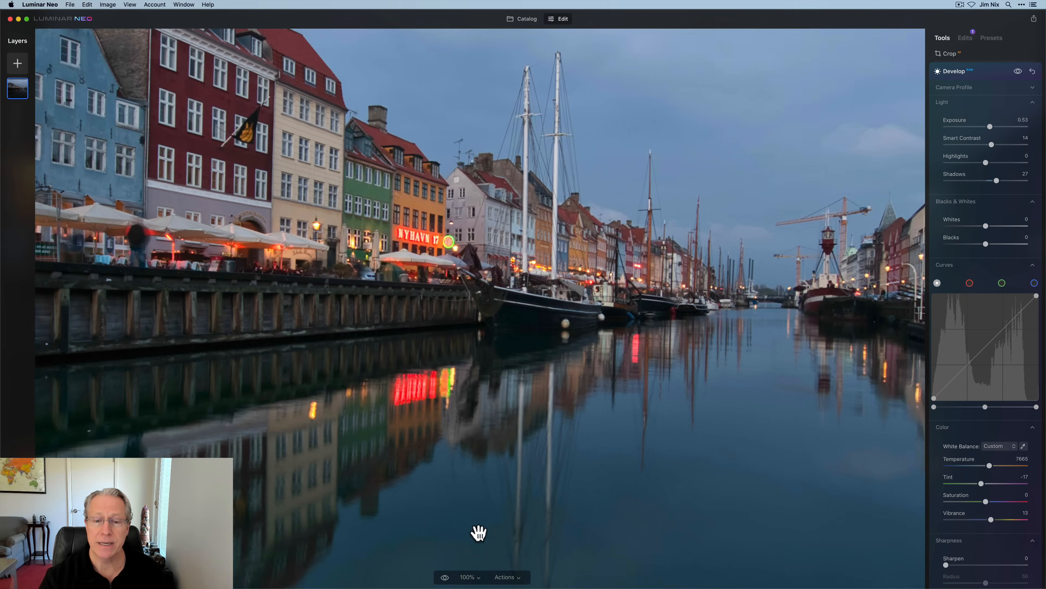
{"action": "left_click", "coordinate": [468, 576]}
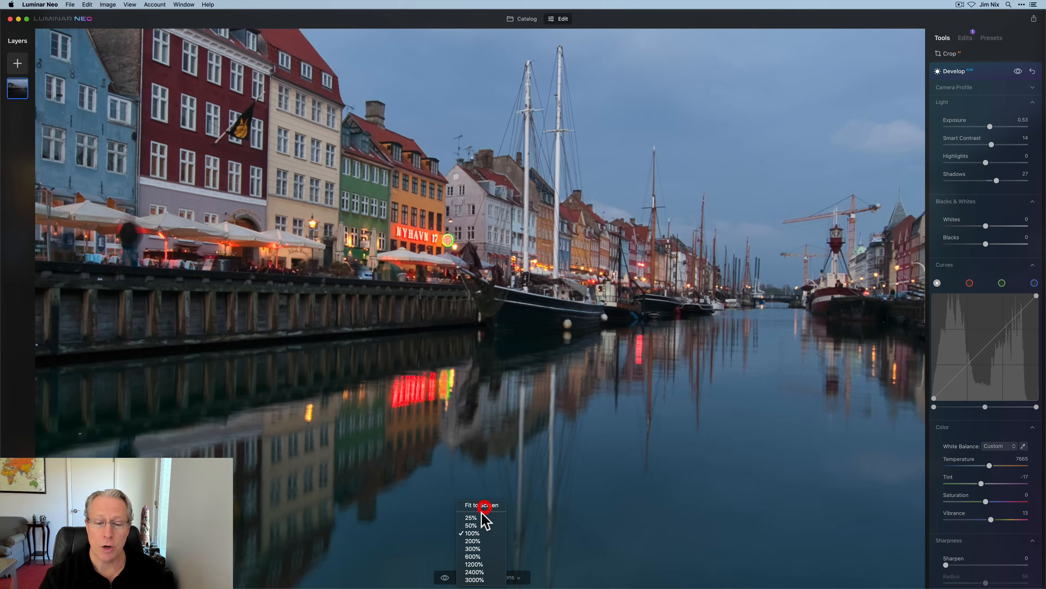
{"action": "left_click", "coordinate": [482, 505]}
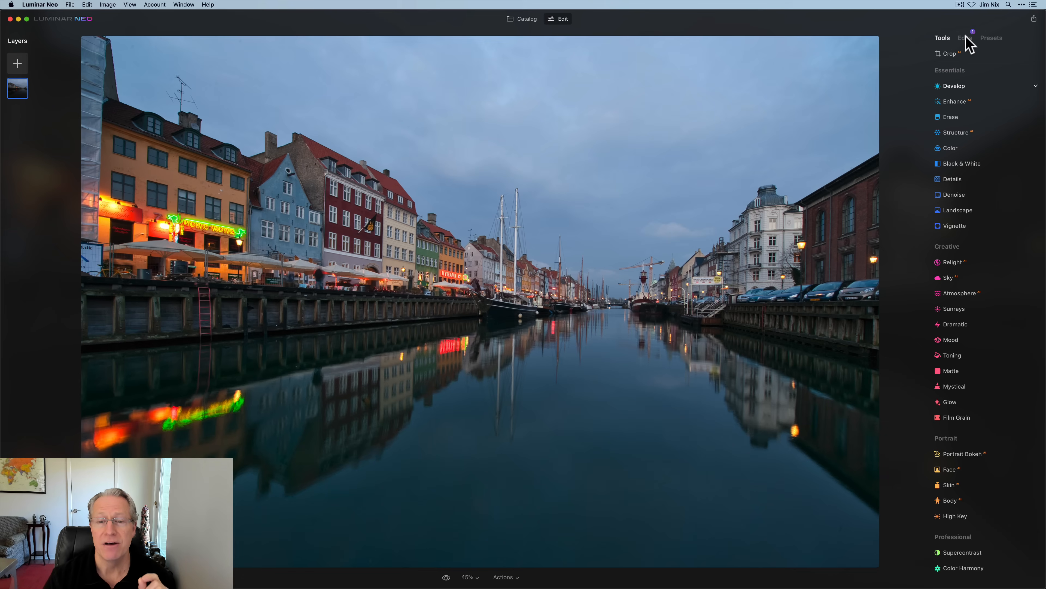
{"action": "left_click", "coordinate": [965, 38]}
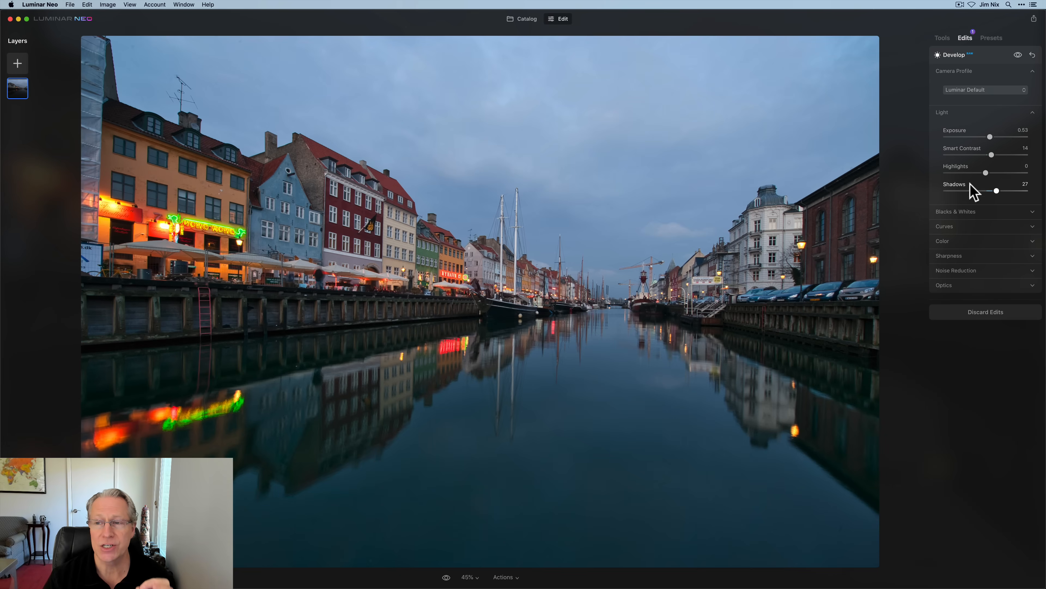
{"action": "mouse_move", "coordinate": [994, 73]}
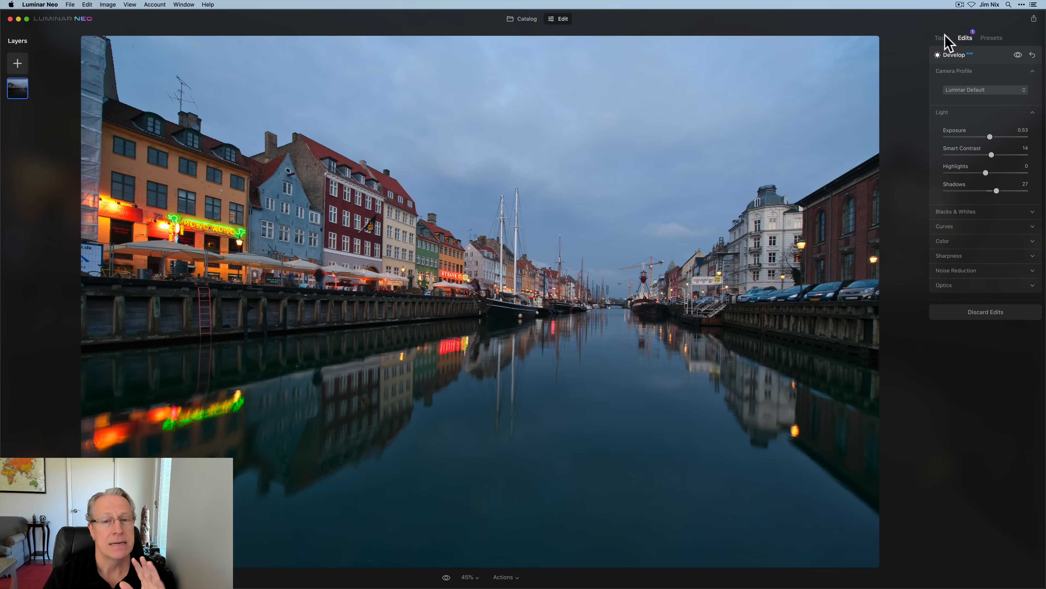
{"action": "left_click", "coordinate": [942, 38]}
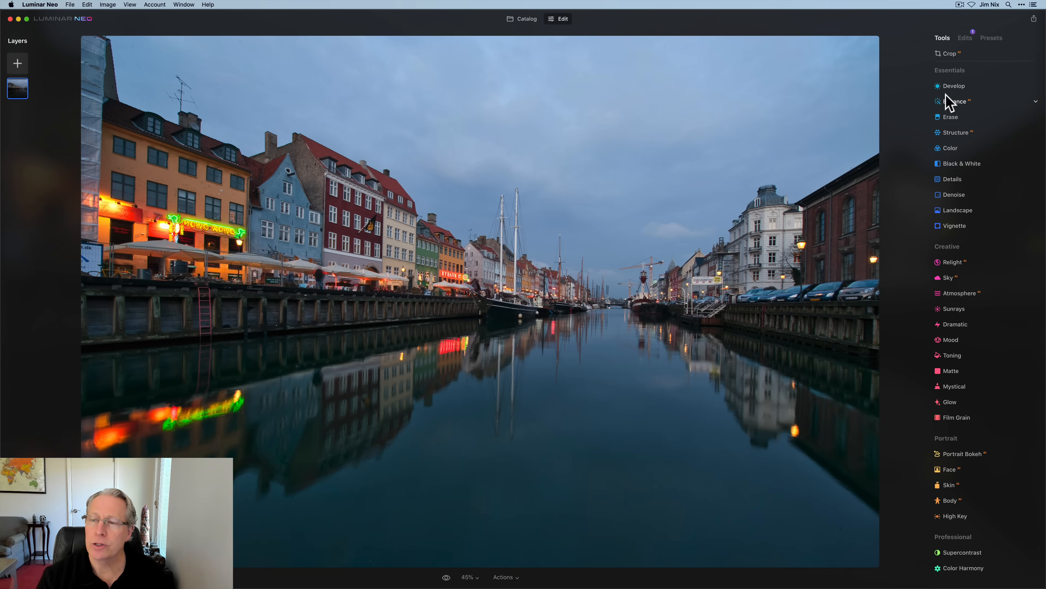
{"action": "left_click", "coordinate": [954, 86]}
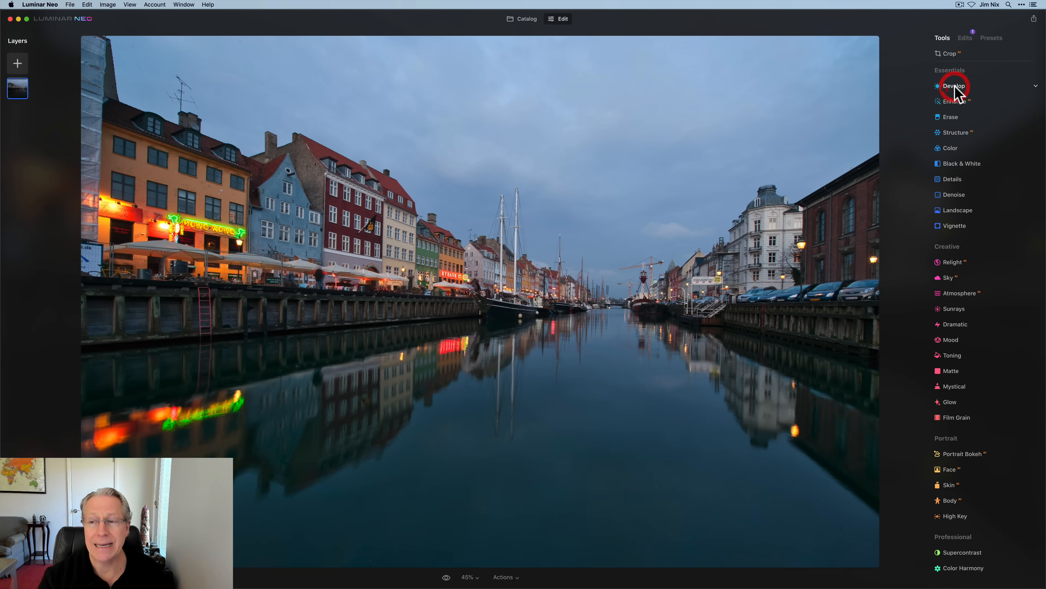
{"action": "left_click", "coordinate": [954, 86]}
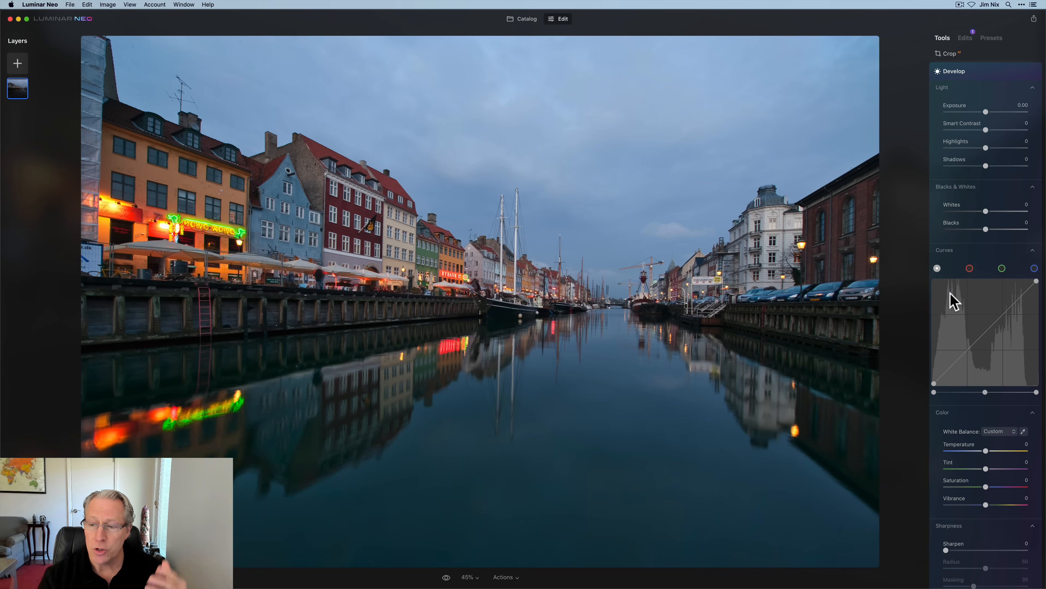
{"action": "mouse_move", "coordinate": [984, 83]}
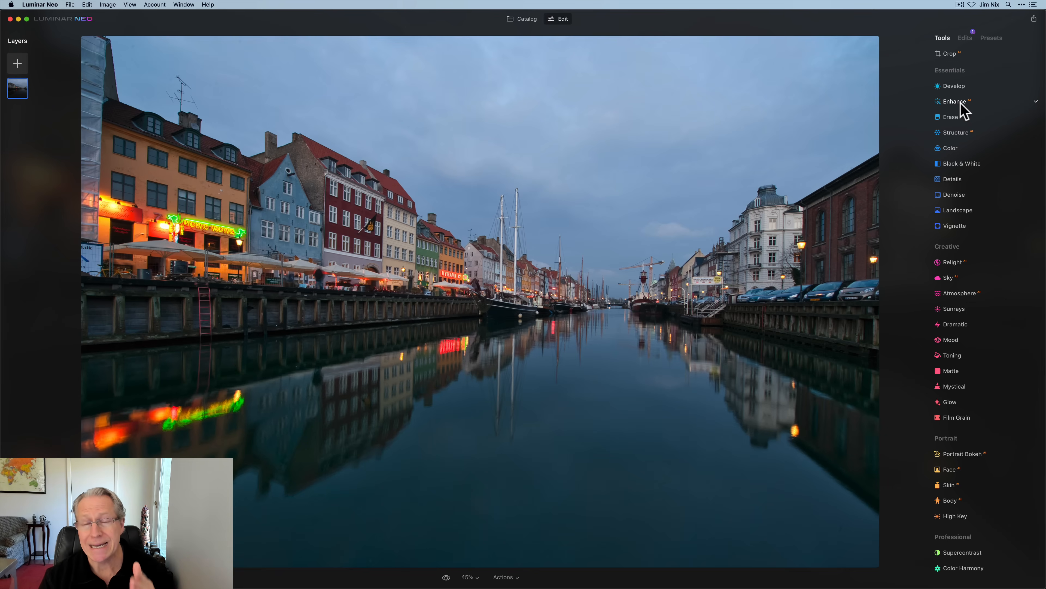
Give the canal photo an Enhance Accent boost of about 46
{"action": "left_click", "coordinate": [954, 100]}
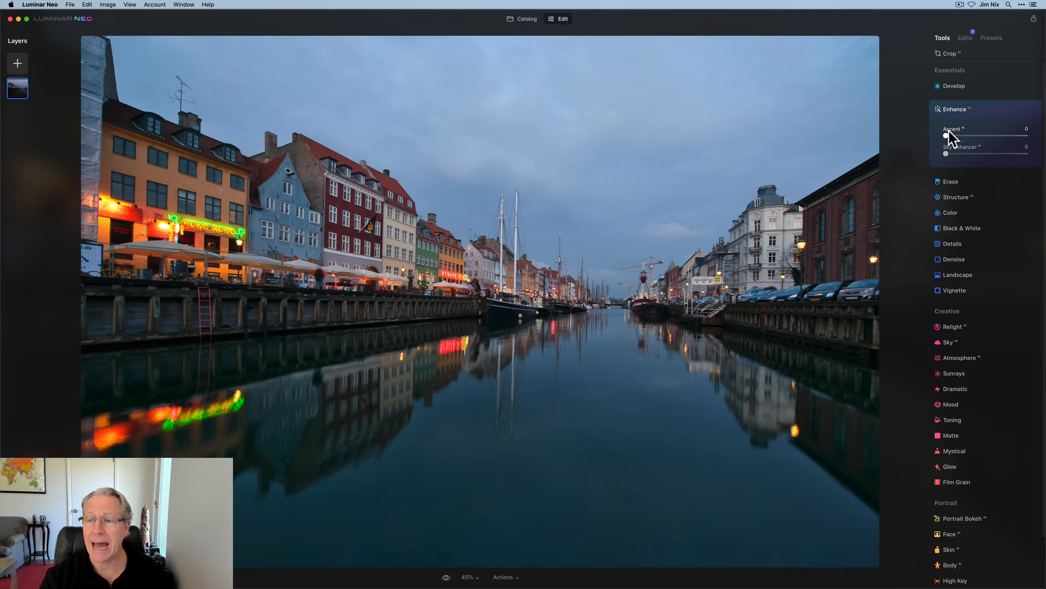
{"action": "left_click_drag", "start_coordinate": [946, 135], "coordinate": [988, 134]}
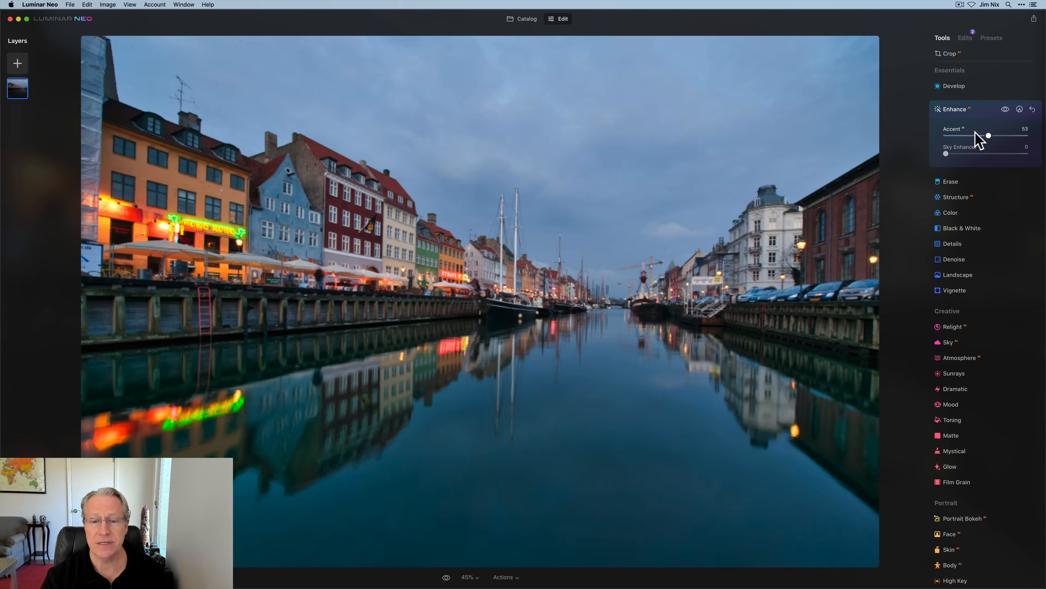
{"action": "left_click_drag", "start_coordinate": [988, 136], "coordinate": [983, 135]}
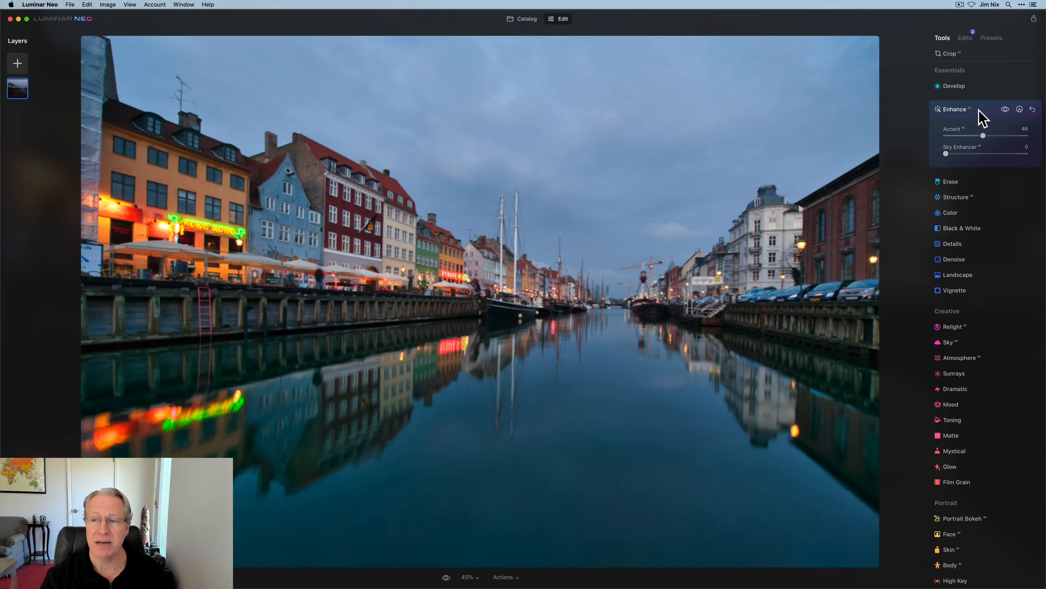
{"action": "left_click", "coordinate": [954, 109]}
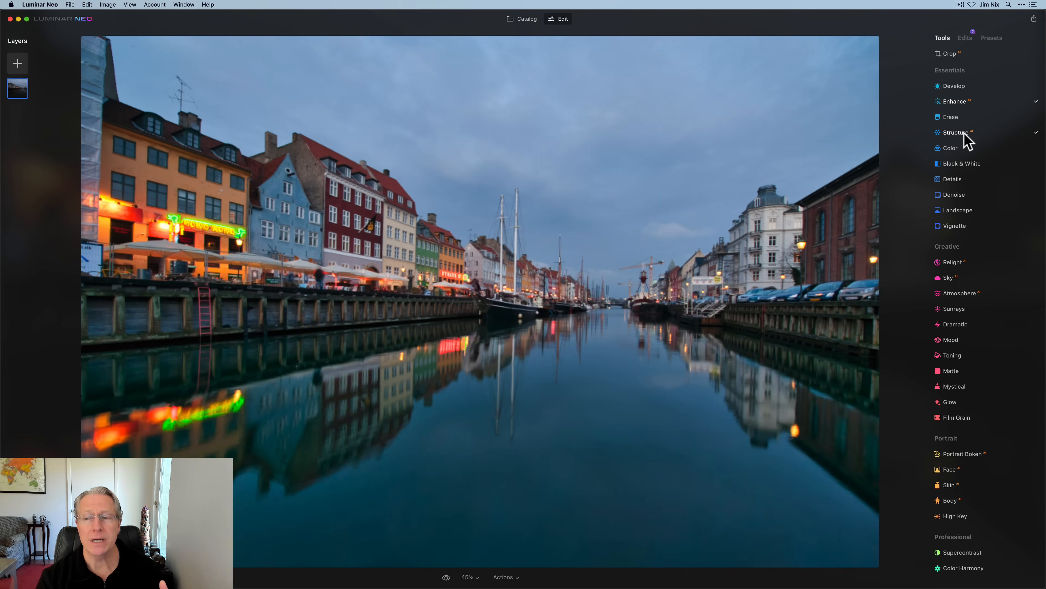
Try Structure amounts around 63 and -66, compare, and settle on about 44
{"action": "left_click", "coordinate": [955, 132]}
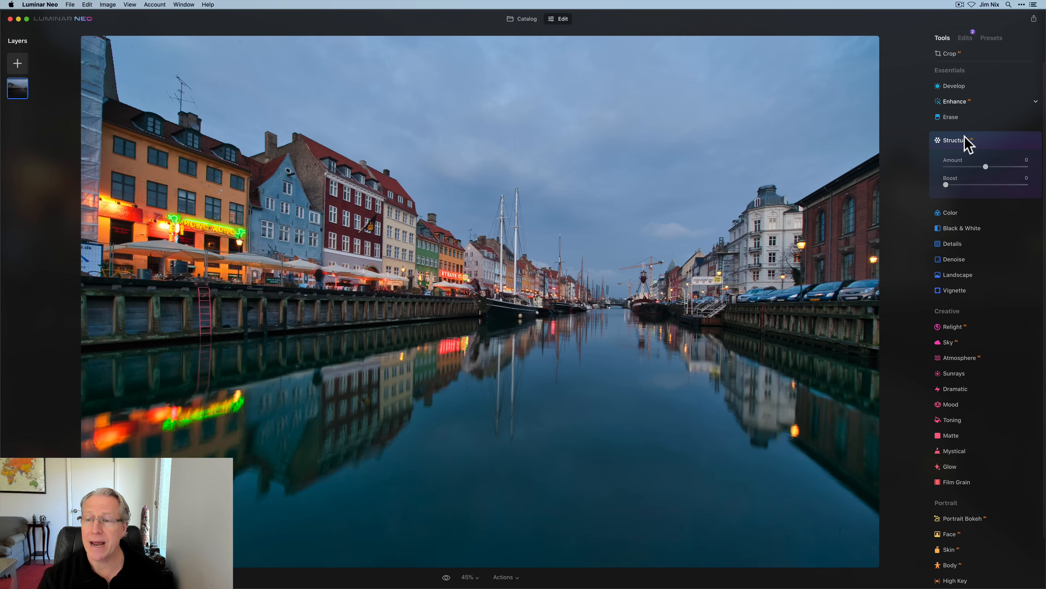
{"action": "left_click_drag", "start_coordinate": [986, 166], "coordinate": [1006, 167]}
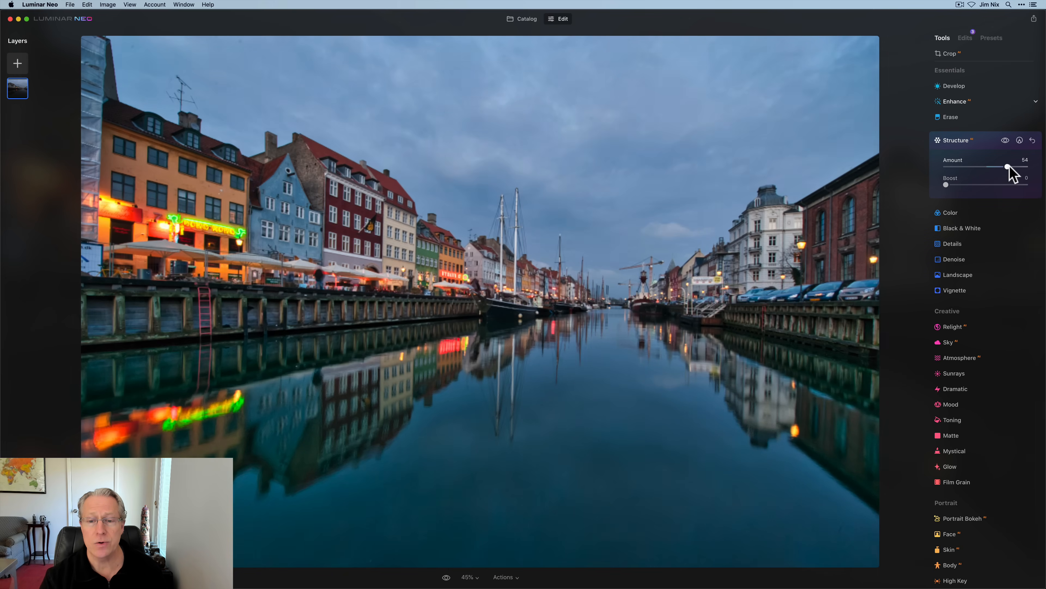
{"action": "left_click_drag", "start_coordinate": [1006, 167], "coordinate": [1013, 167]}
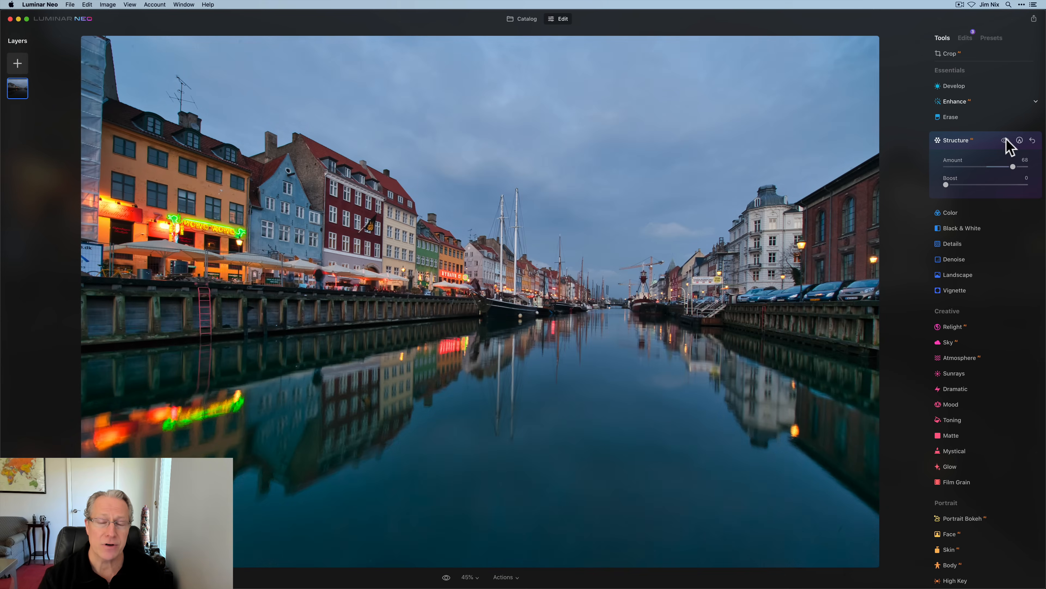
{"action": "left_click", "coordinate": [1004, 140]}
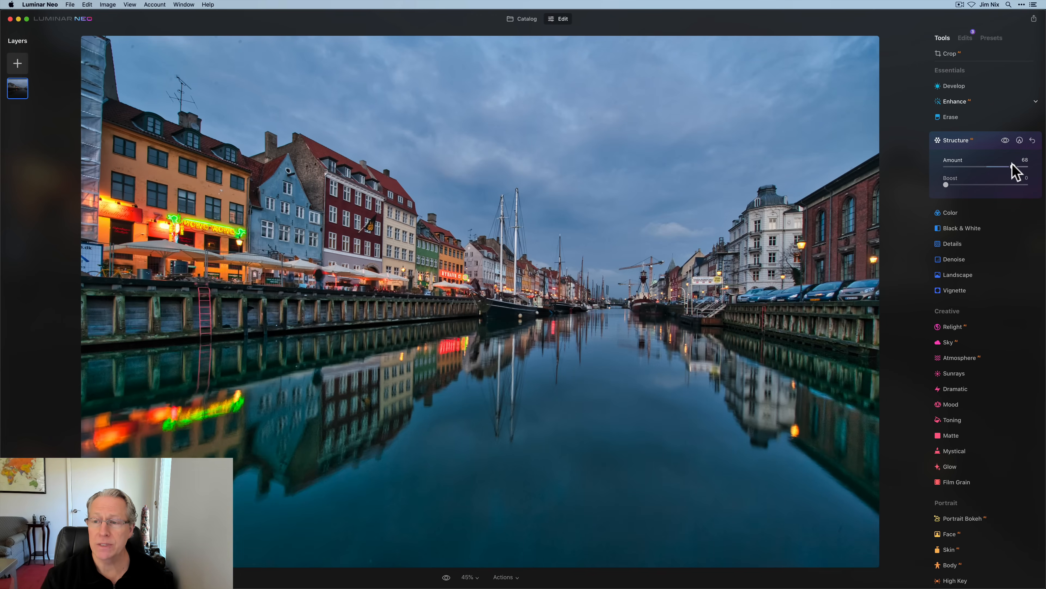
{"action": "left_click_drag", "start_coordinate": [1021, 169], "coordinate": [945, 168]}
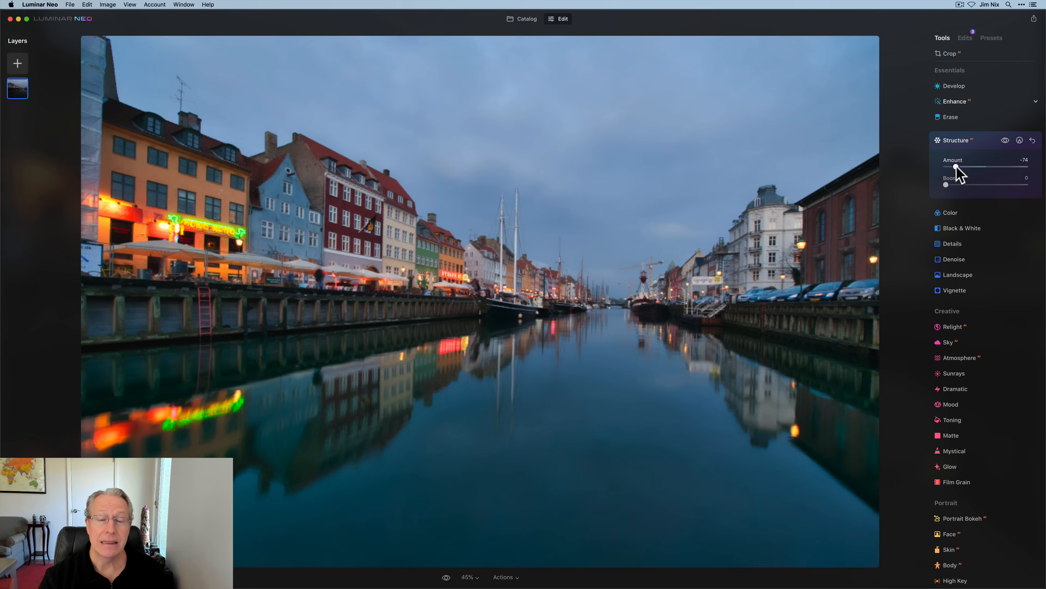
{"action": "left_click_drag", "start_coordinate": [975, 170], "coordinate": [981, 169]}
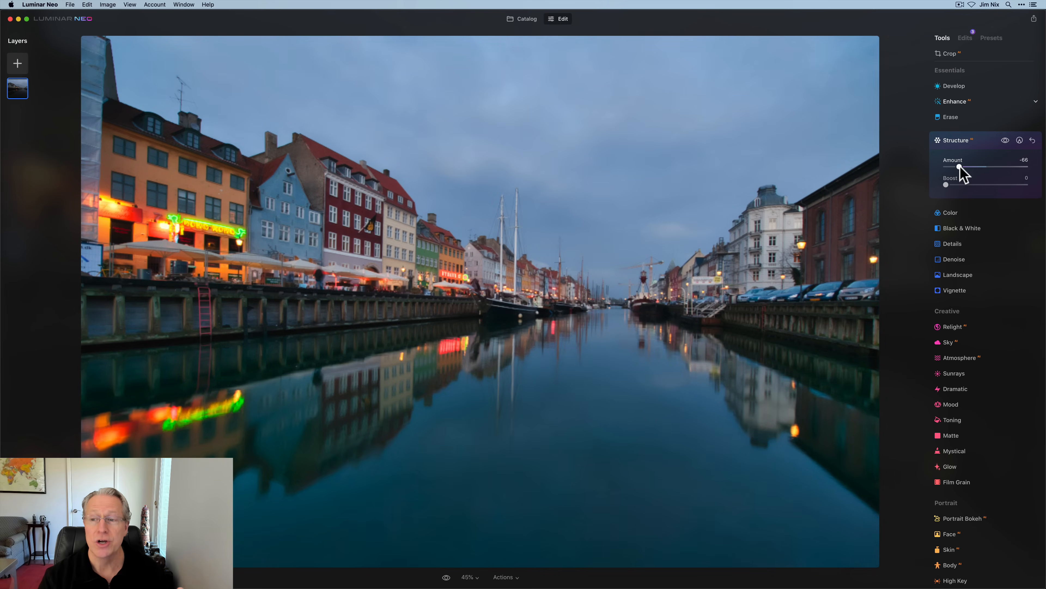
{"action": "left_click_drag", "start_coordinate": [946, 167], "coordinate": [1003, 168]}
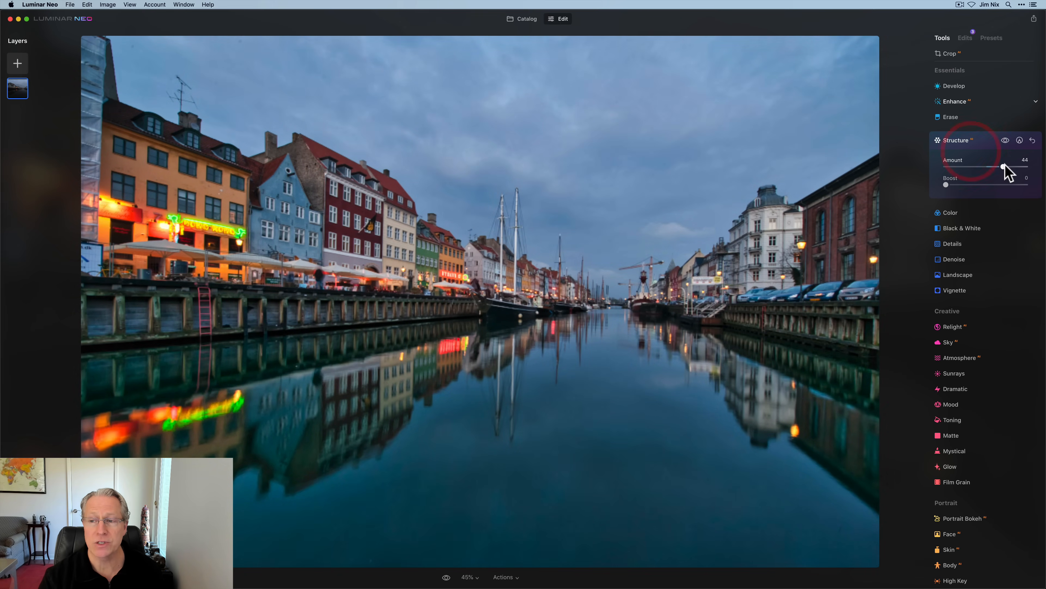
{"action": "left_click", "coordinate": [955, 140]}
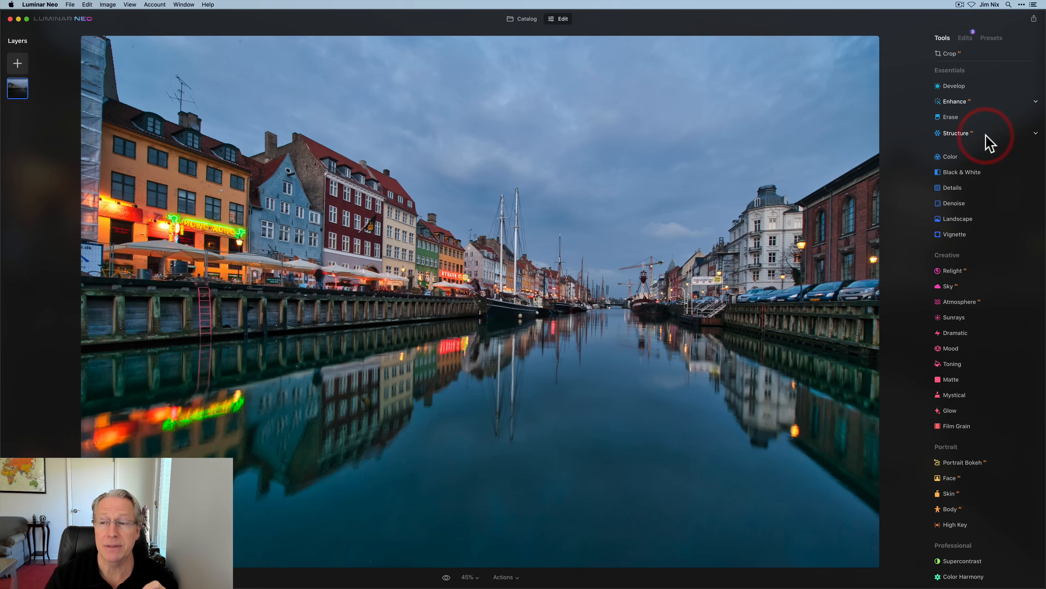
Add a Mystical effect of about 56 and hide it to compare with the original
{"action": "left_click", "coordinate": [1035, 132]}
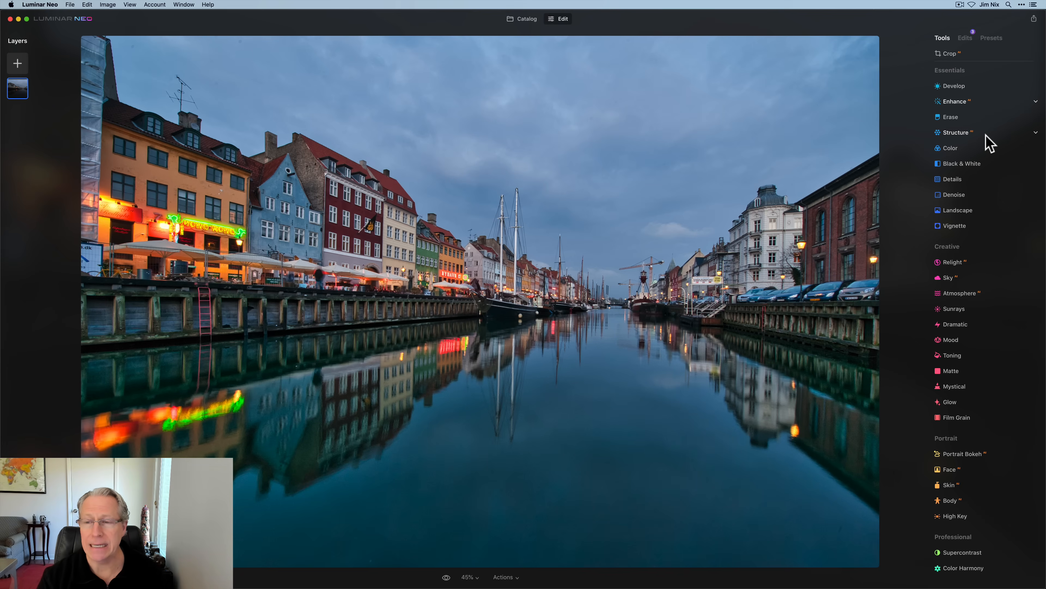
{"action": "mouse_move", "coordinate": [968, 238]}
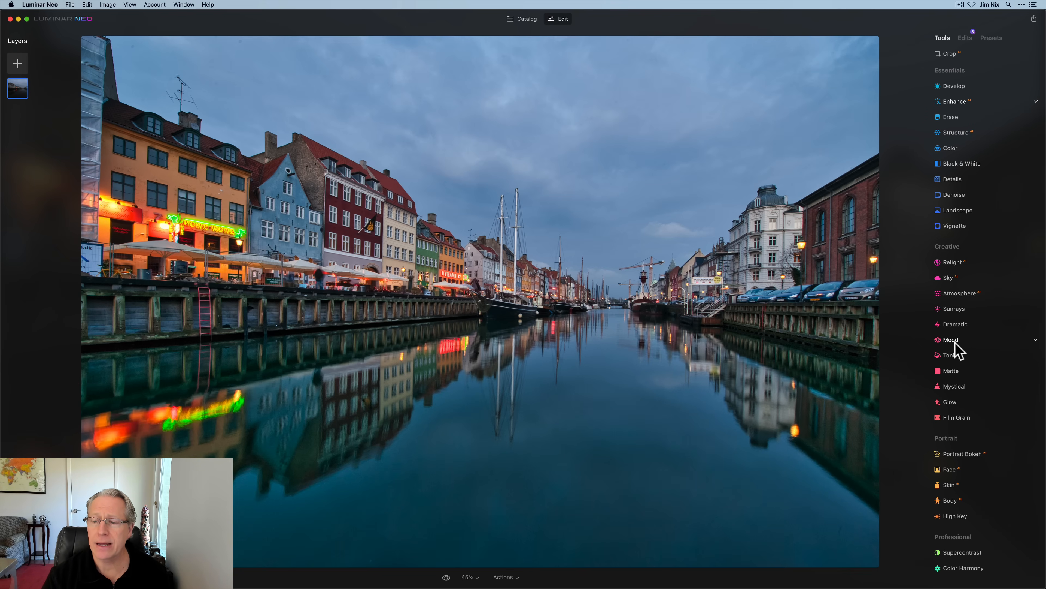
{"action": "left_click", "coordinate": [954, 386]}
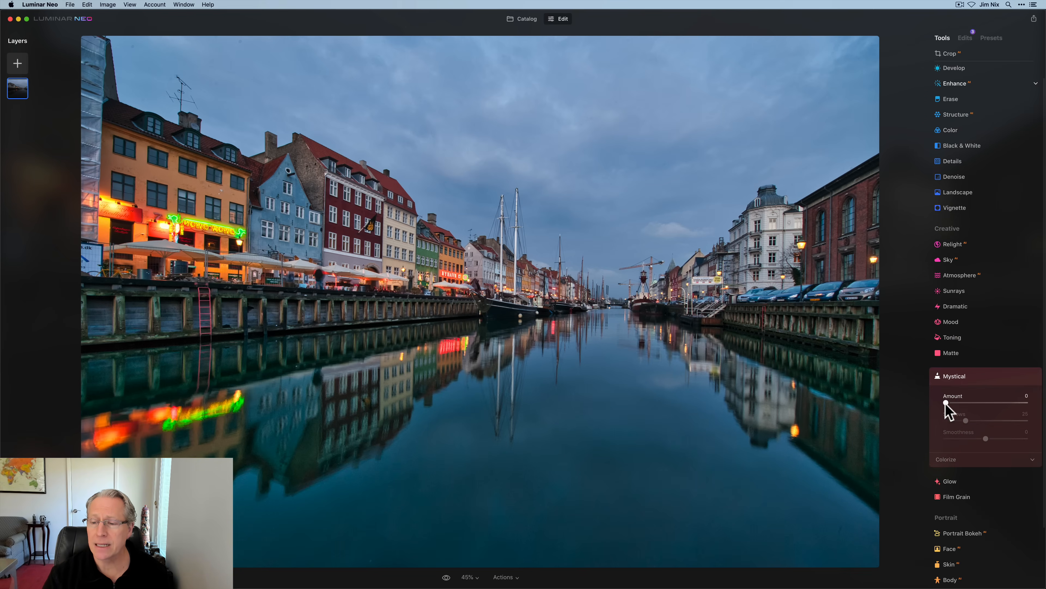
{"action": "left_click_drag", "start_coordinate": [964, 402], "coordinate": [991, 402]}
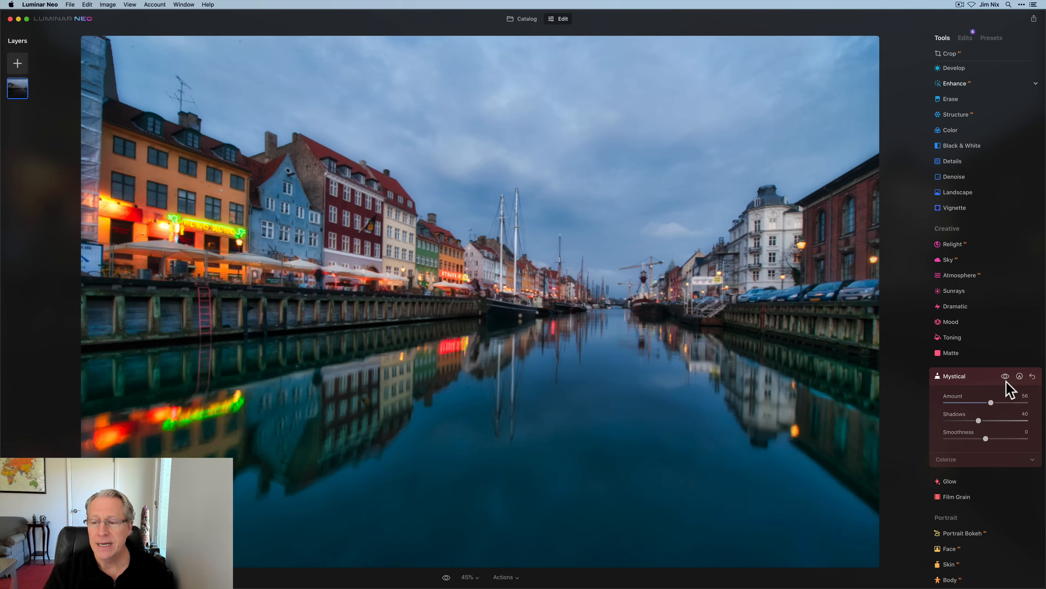
{"action": "left_click", "coordinate": [1005, 376]}
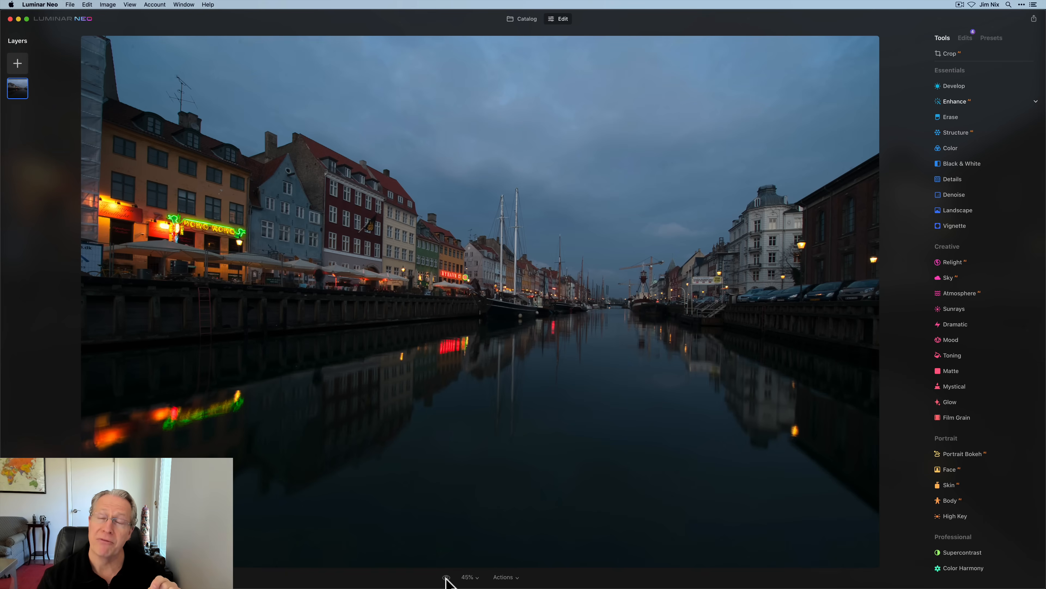
Review the Edits list of Mystical, Structure, Enhance and Develop, then discard all edits
{"action": "left_click", "coordinate": [613, 398]}
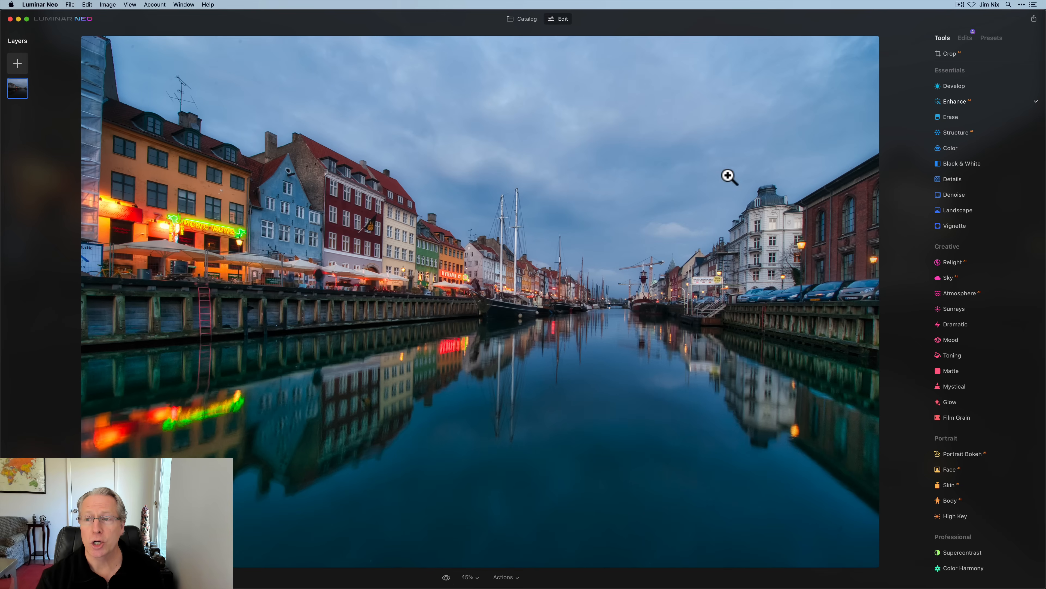
{"action": "left_click", "coordinate": [965, 38]}
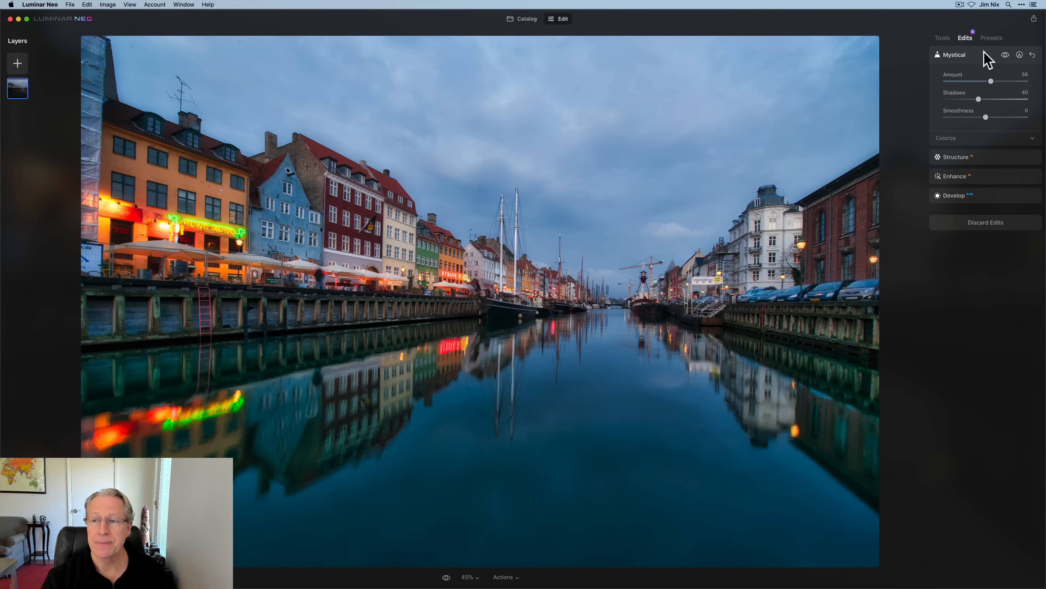
{"action": "left_click", "coordinate": [954, 54]}
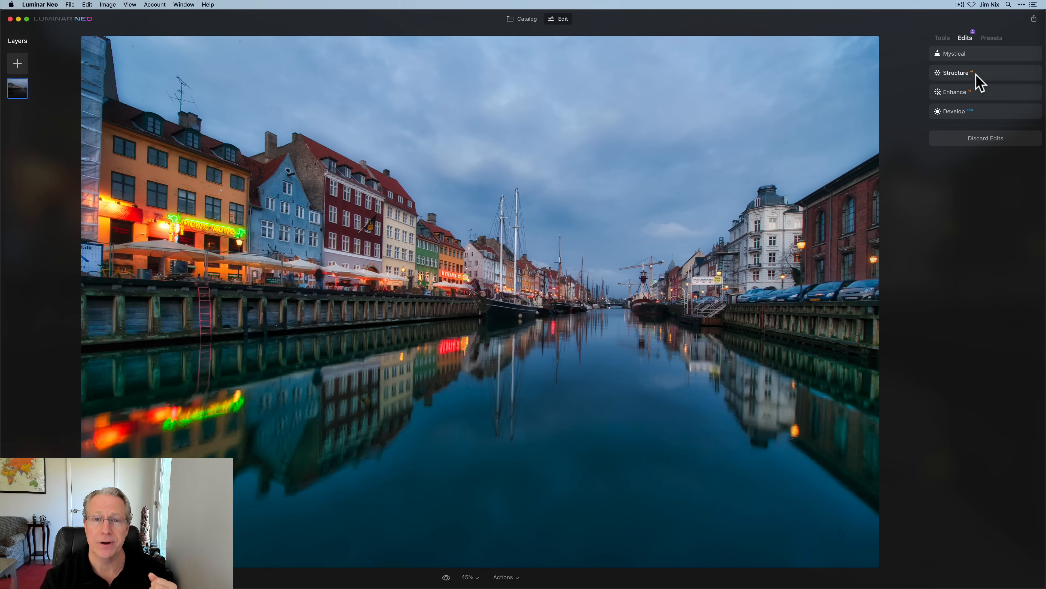
{"action": "left_click", "coordinate": [942, 37]}
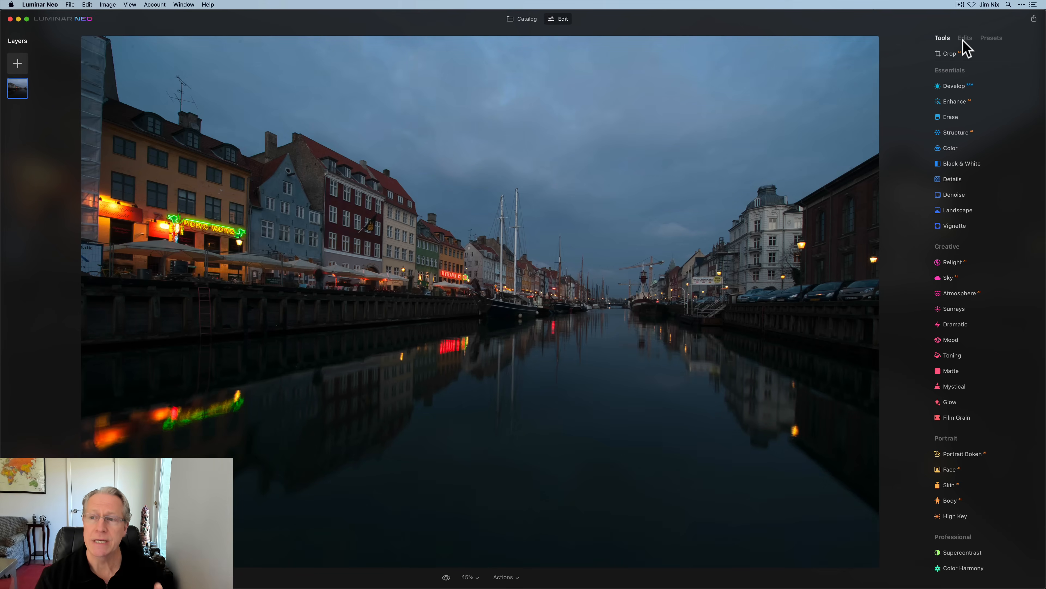
{"action": "mouse_move", "coordinate": [994, 45]}
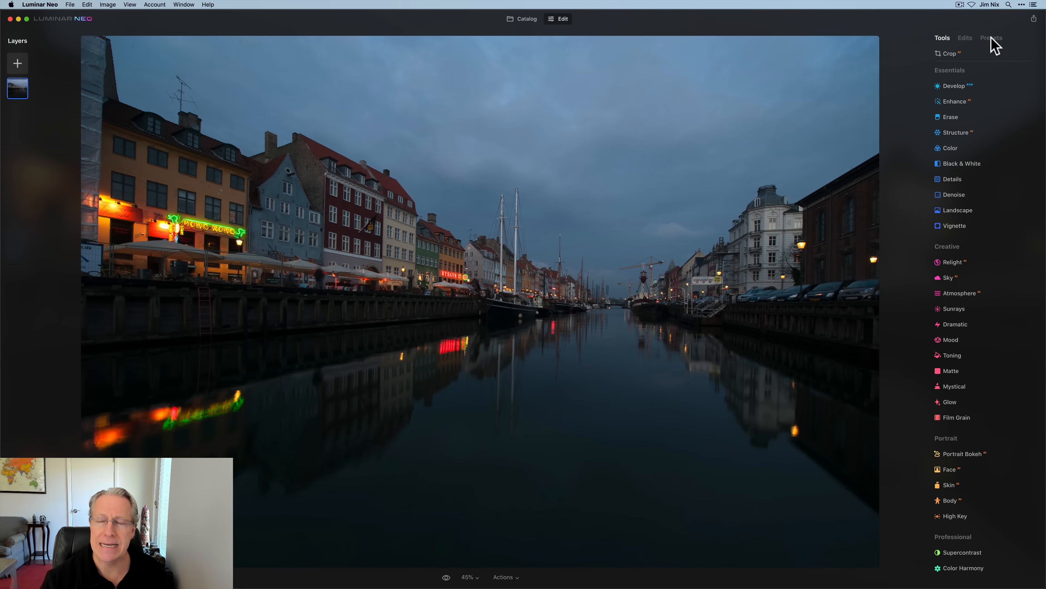
Show the Presets panel with the Scenery Collection for the canal photo
{"action": "left_click", "coordinate": [990, 38]}
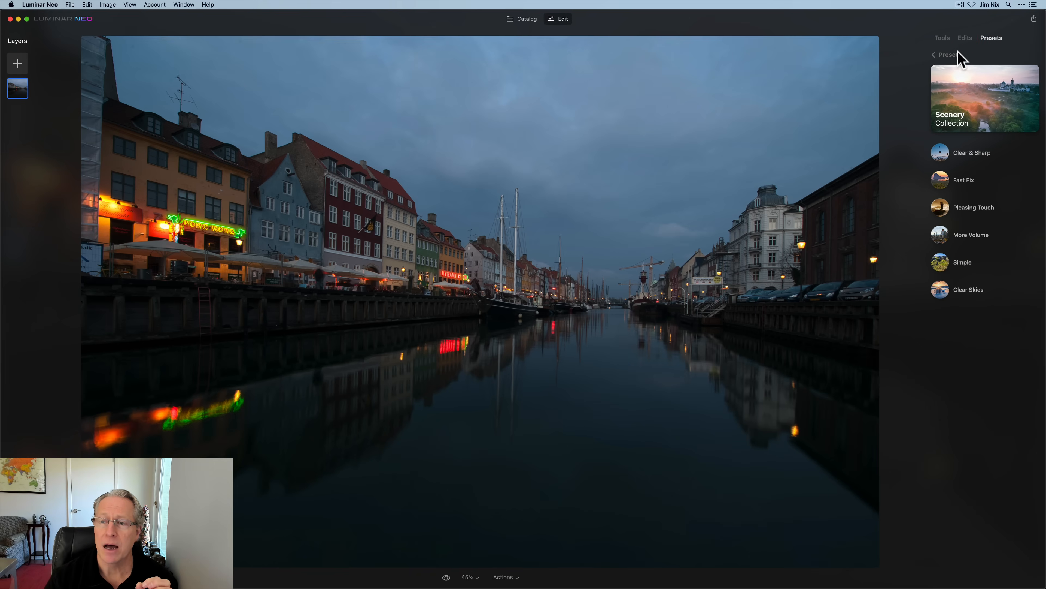
Apply the Scenery Fast Fix preset at amount 100 and review it in the edits list
{"action": "left_click", "coordinate": [939, 55]}
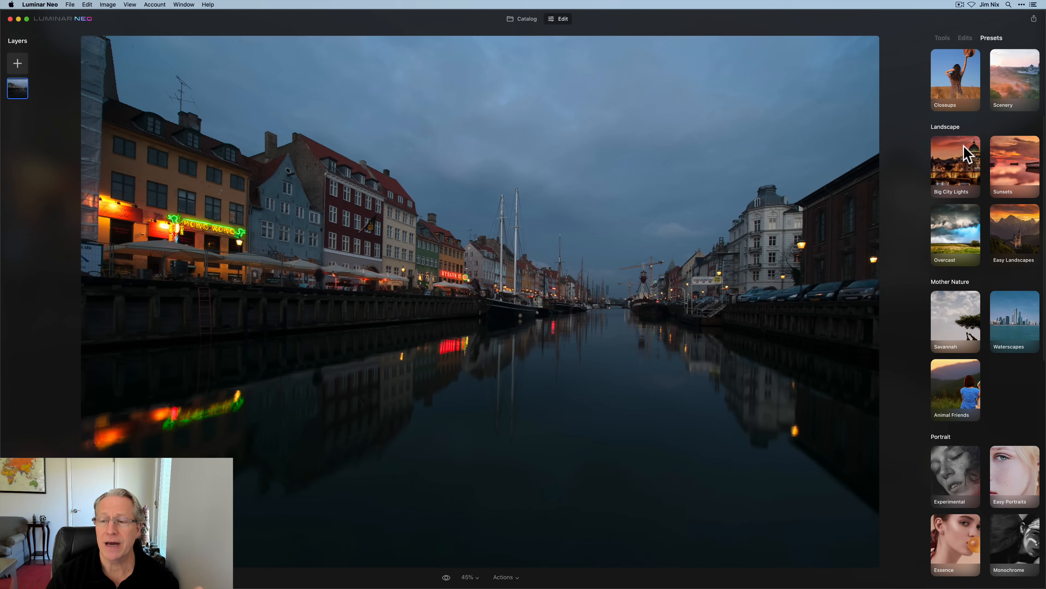
{"action": "scroll", "scroll_direction": "down", "scroll_amount": 3}
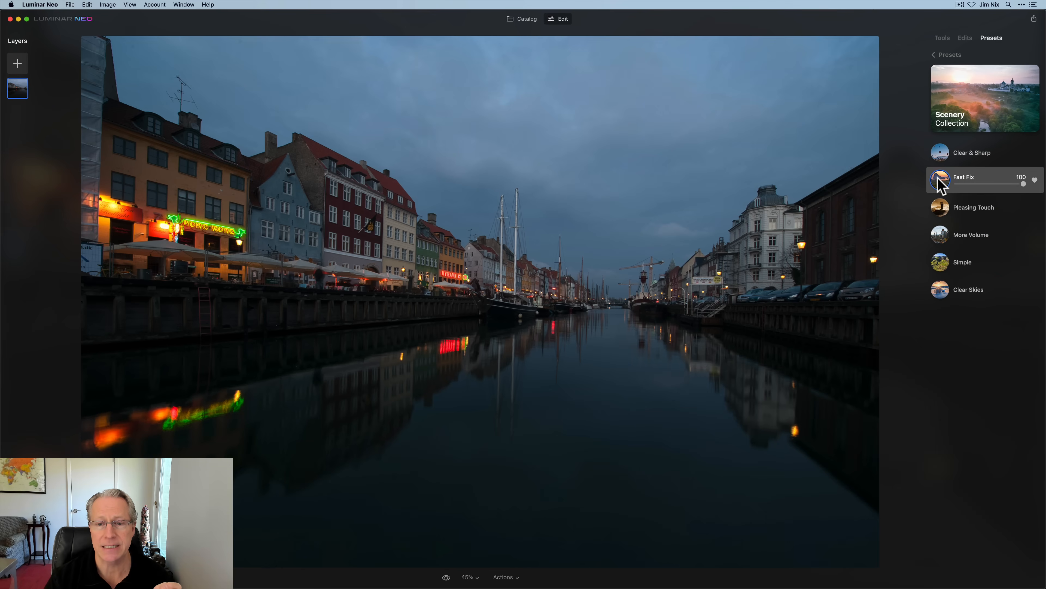
{"action": "left_click", "coordinate": [961, 177]}
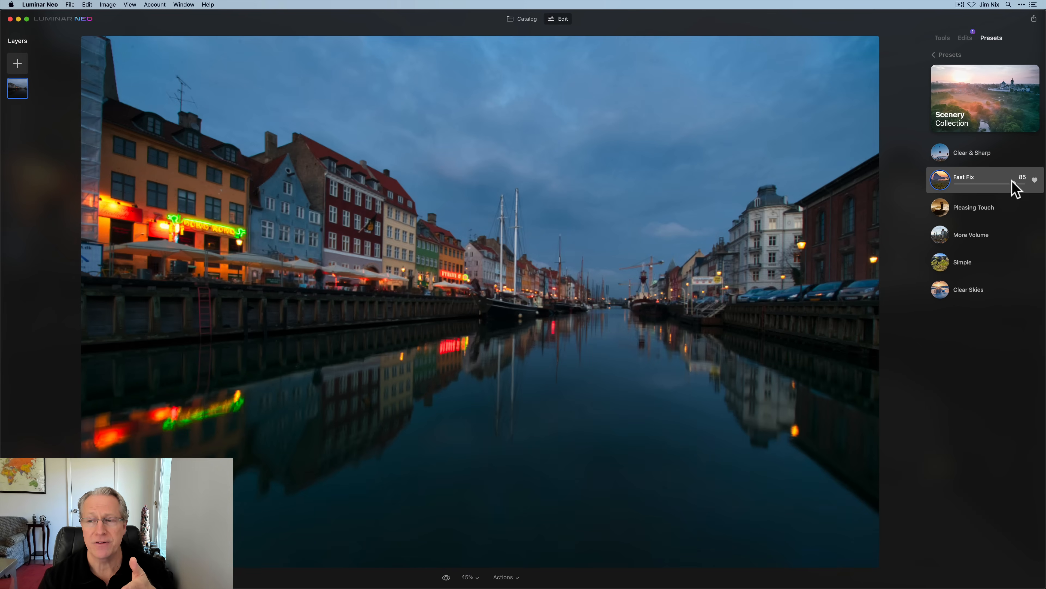
{"action": "left_click", "coordinate": [1034, 182]}
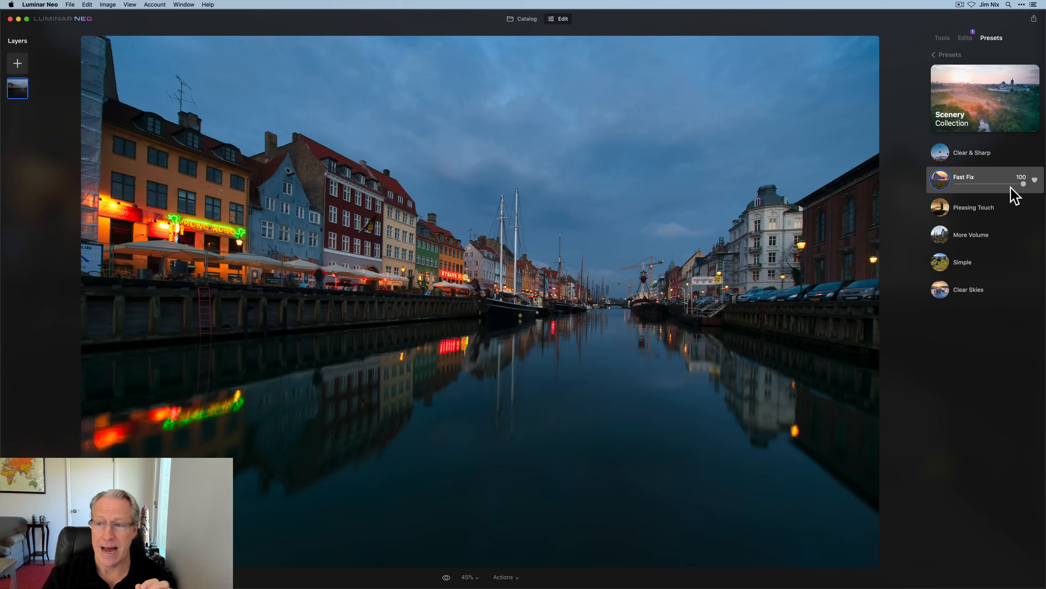
{"action": "left_click", "coordinate": [965, 38]}
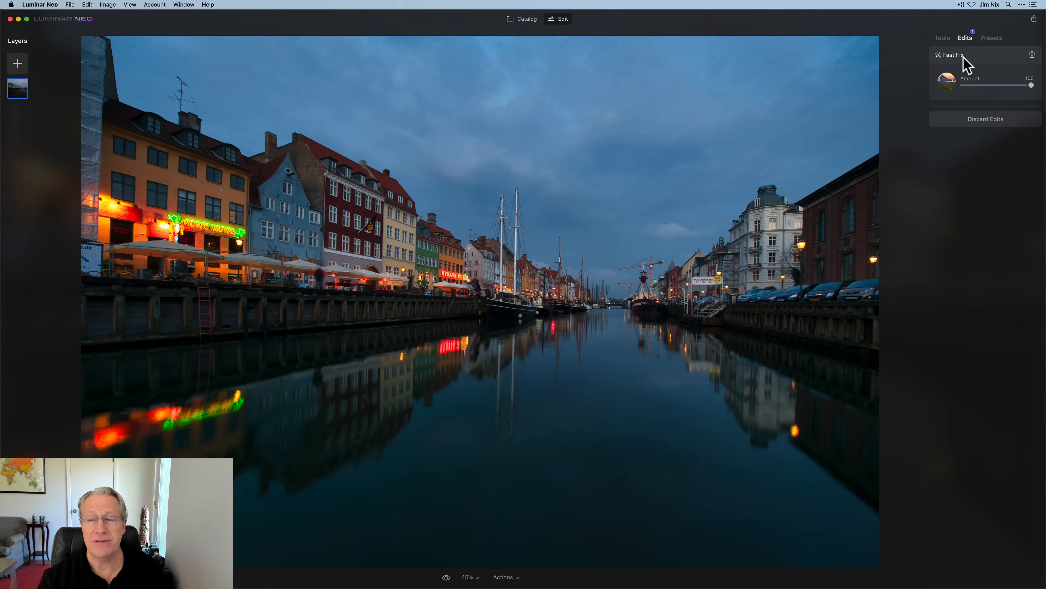
{"action": "mouse_move", "coordinate": [971, 81]}
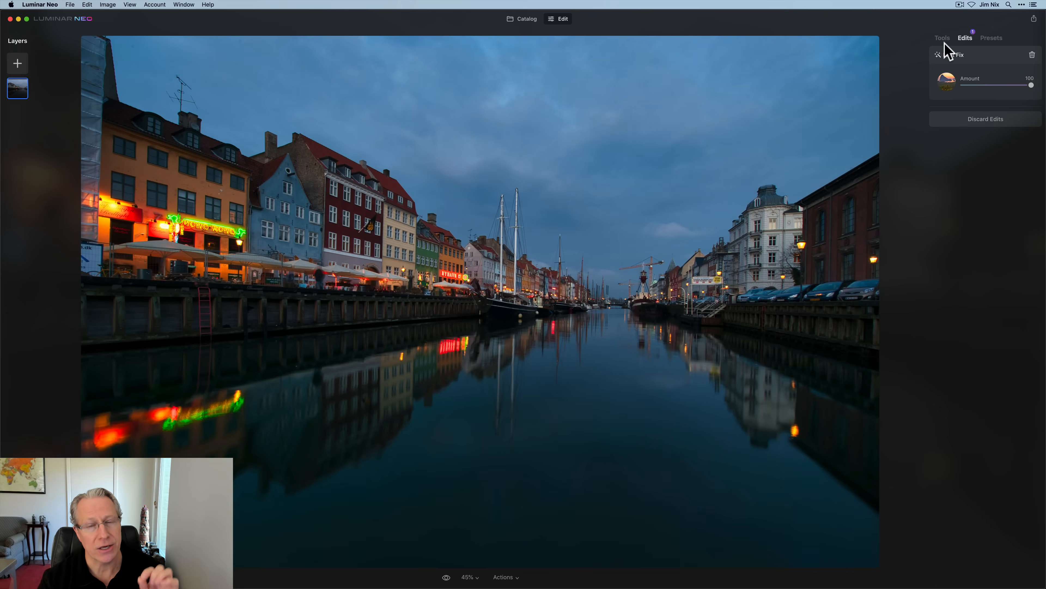
Return to the full editing tools list
{"action": "left_click", "coordinate": [942, 38]}
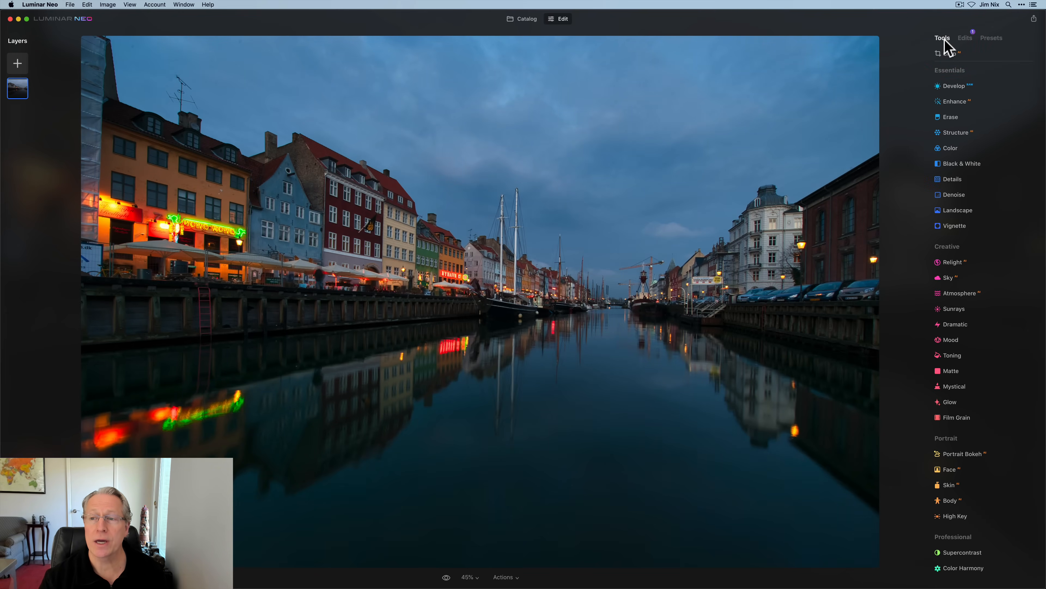
Lift the Develop Shadows to 37 on top of Fast Fix
{"action": "left_click", "coordinate": [954, 85]}
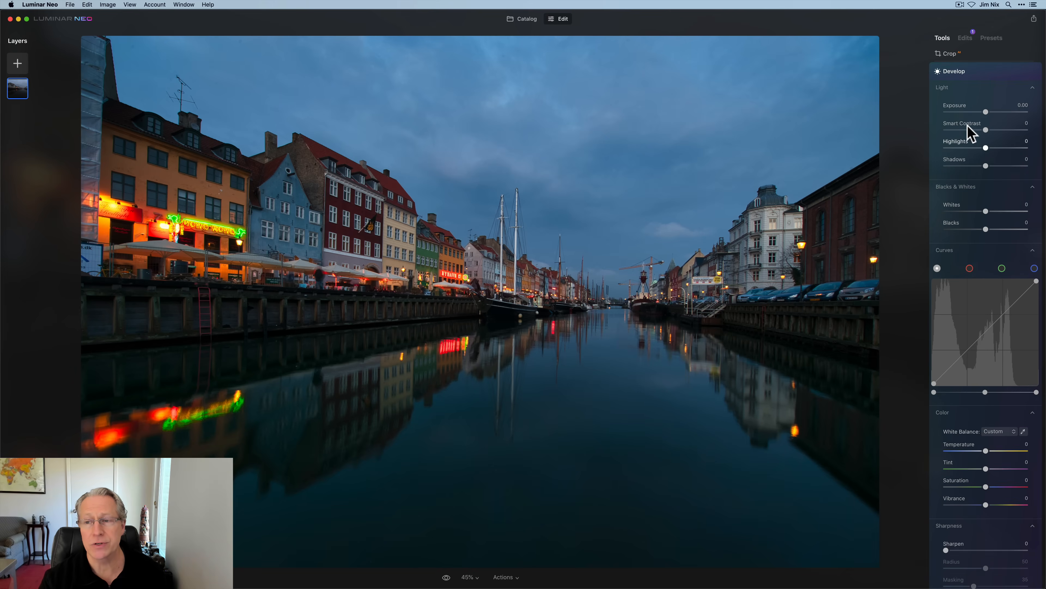
{"action": "left_click_drag", "start_coordinate": [986, 167], "coordinate": [991, 167]}
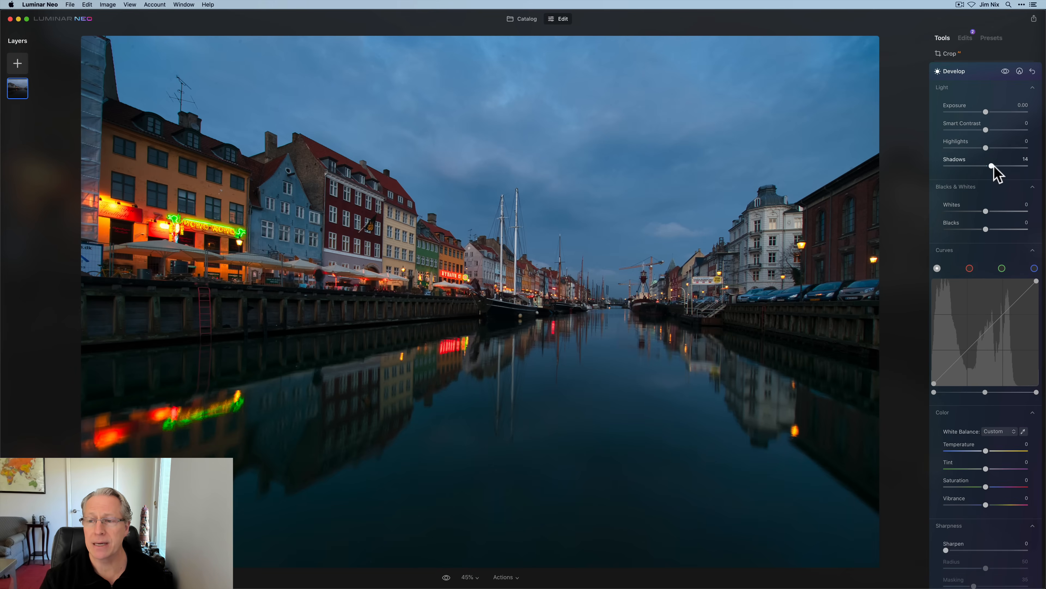
{"action": "left_click_drag", "start_coordinate": [990, 165], "coordinate": [1001, 166]}
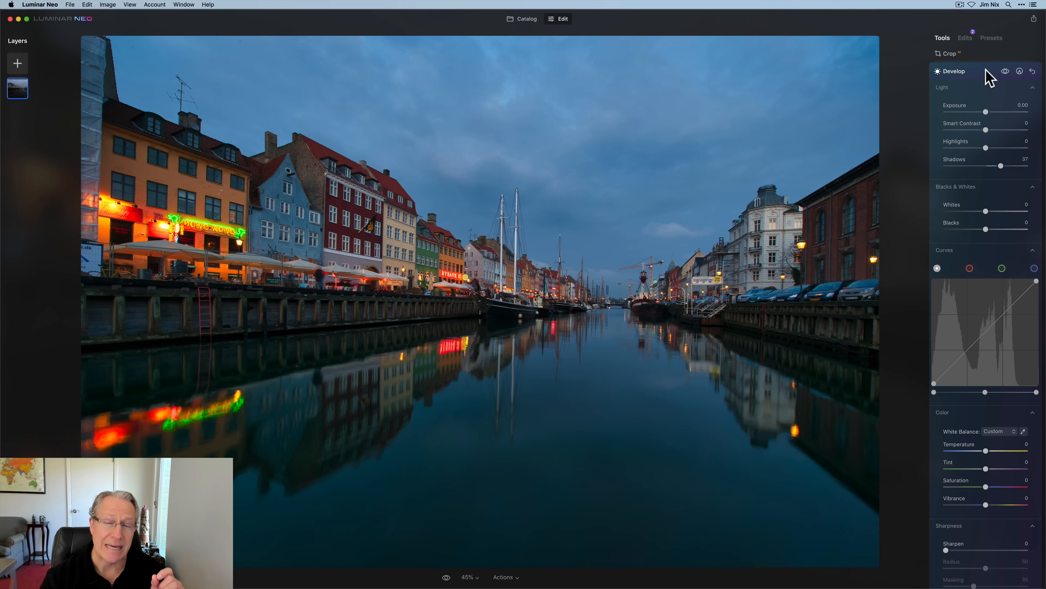
{"action": "left_click", "coordinate": [953, 85]}
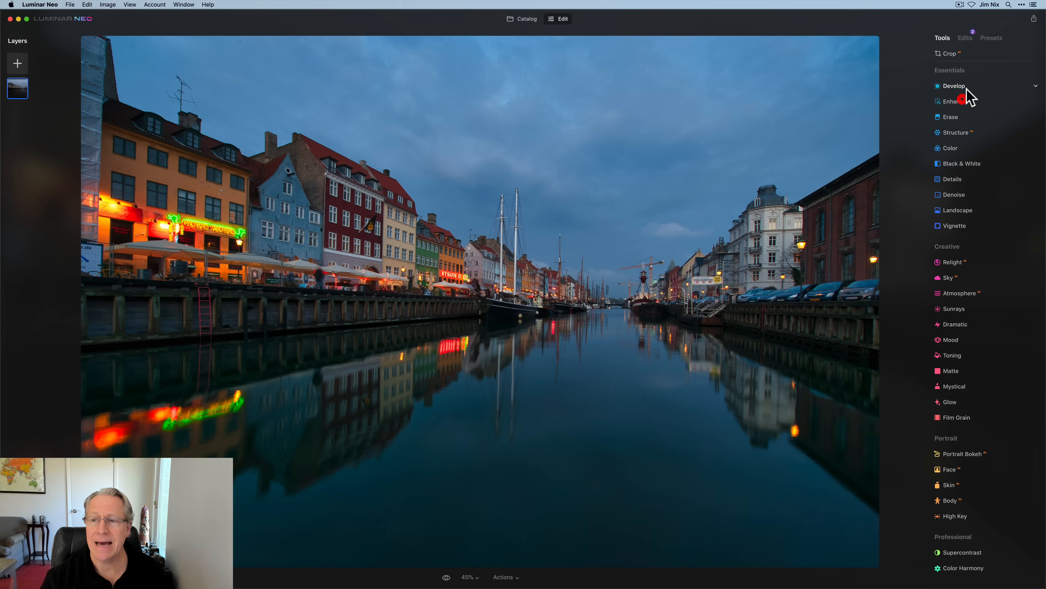
Raise Enhance Accent to 41 and review the applied edits list
{"action": "left_click", "coordinate": [954, 101]}
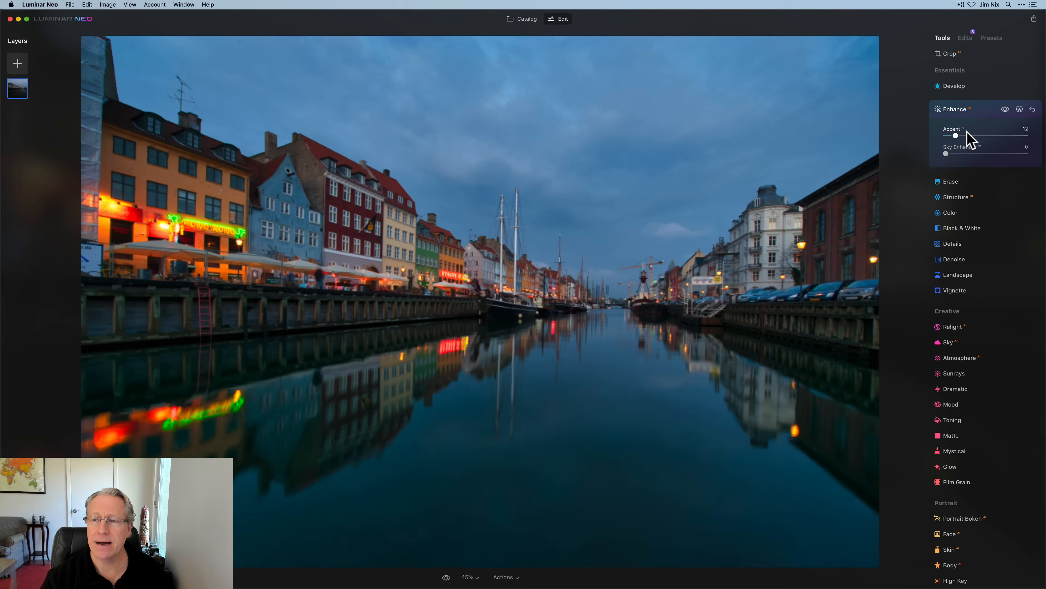
{"action": "left_click_drag", "start_coordinate": [955, 136], "coordinate": [980, 135]}
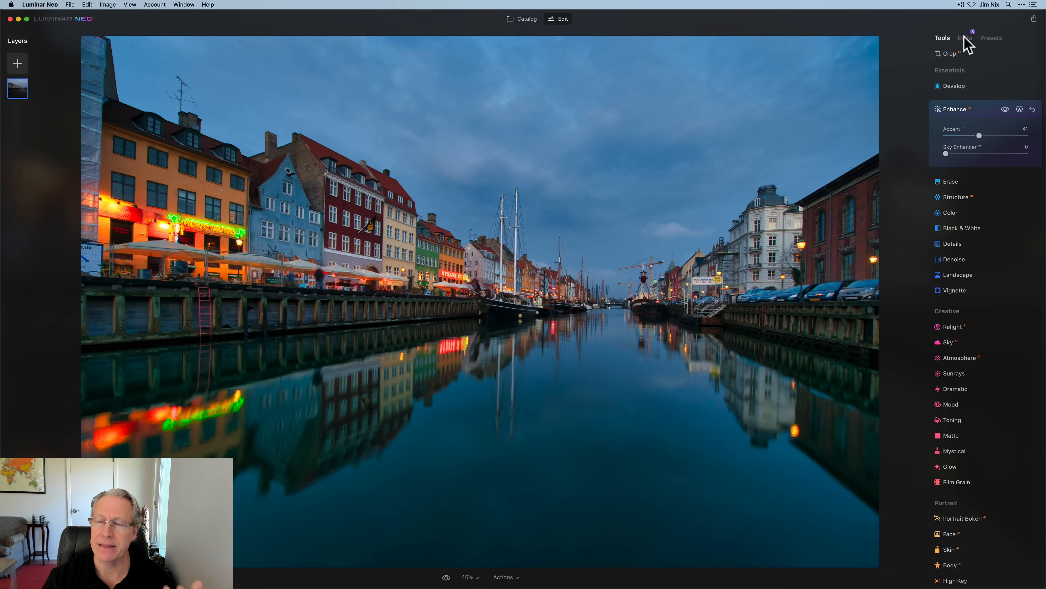
{"action": "left_click", "coordinate": [965, 38]}
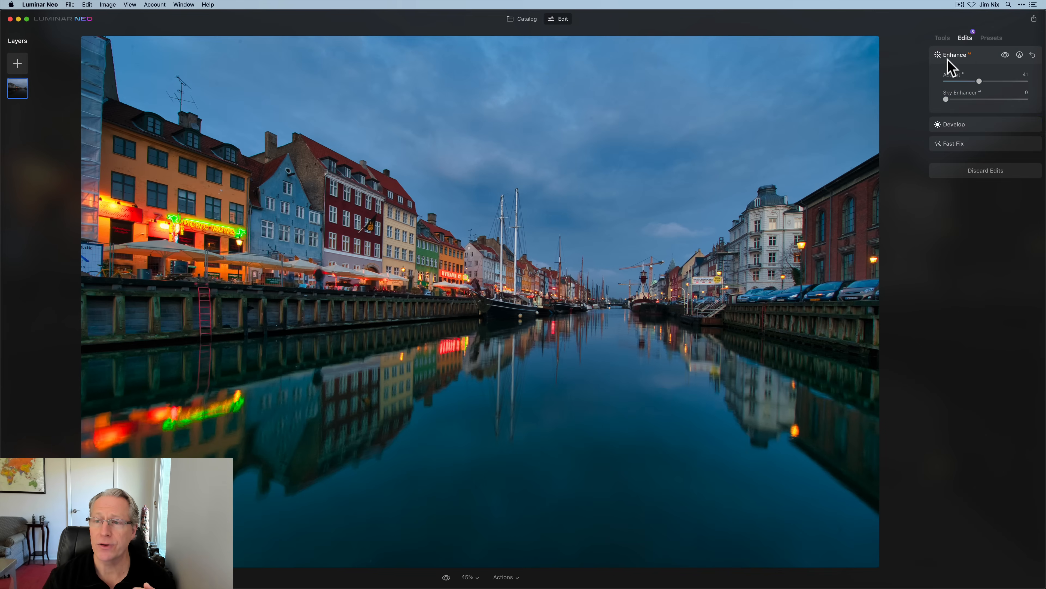
{"action": "left_click", "coordinate": [954, 54]}
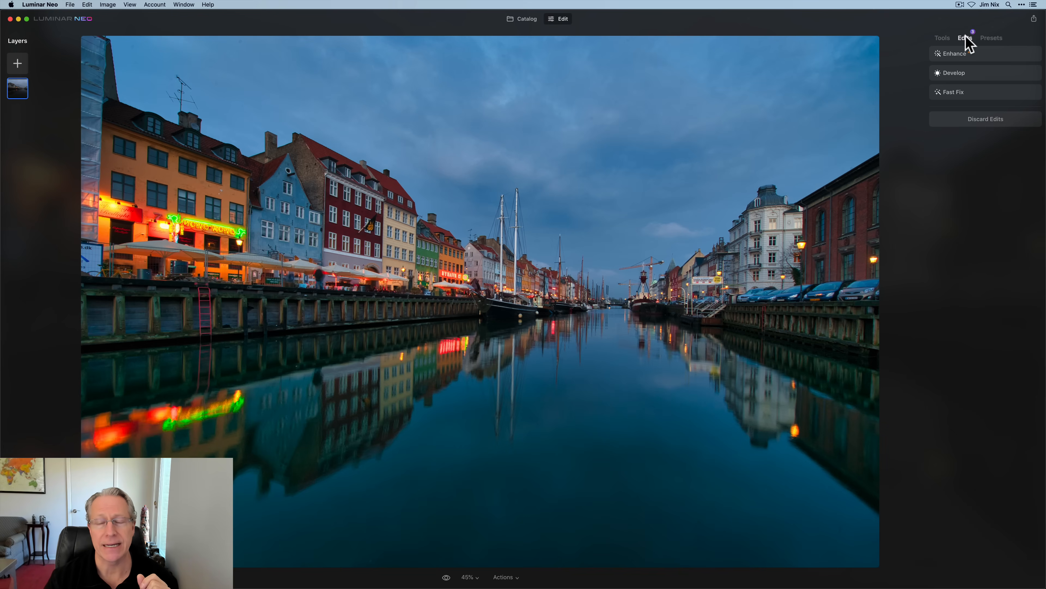
{"action": "left_click", "coordinate": [942, 38]}
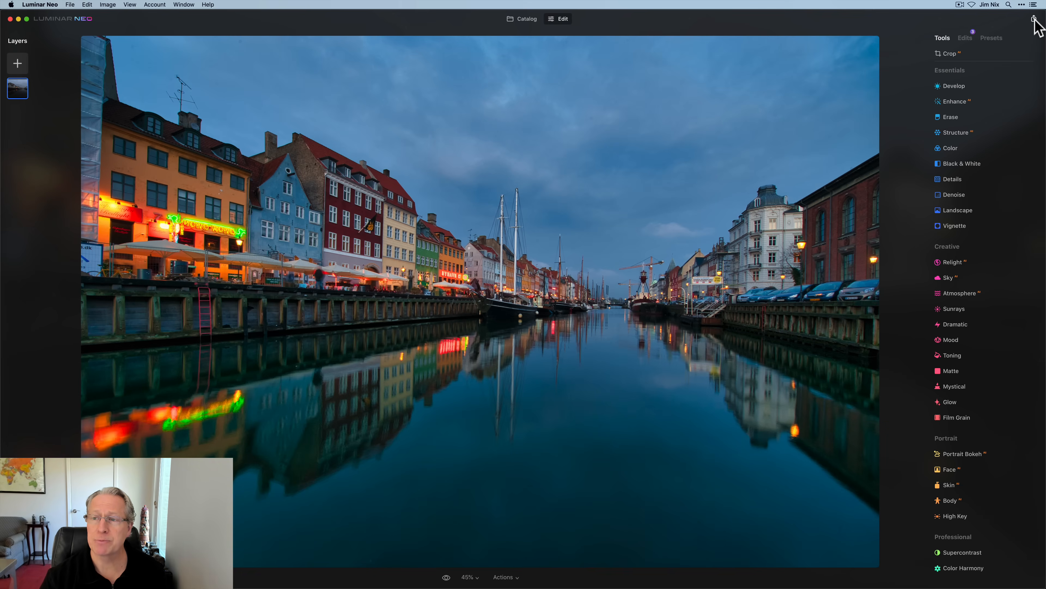
{"action": "left_click", "coordinate": [1035, 18]}
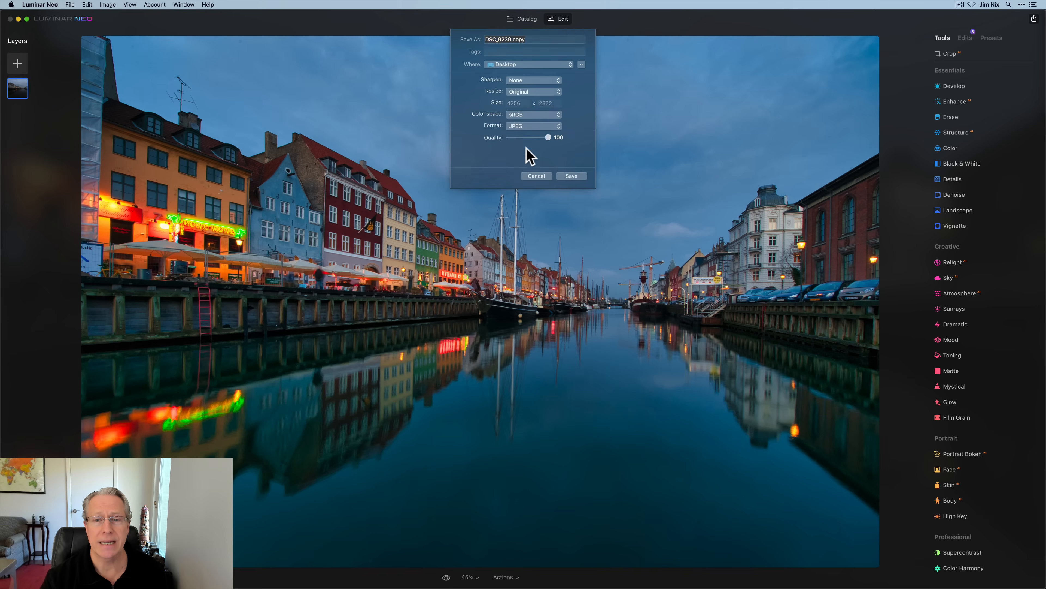
{"action": "left_click", "coordinate": [532, 39]}
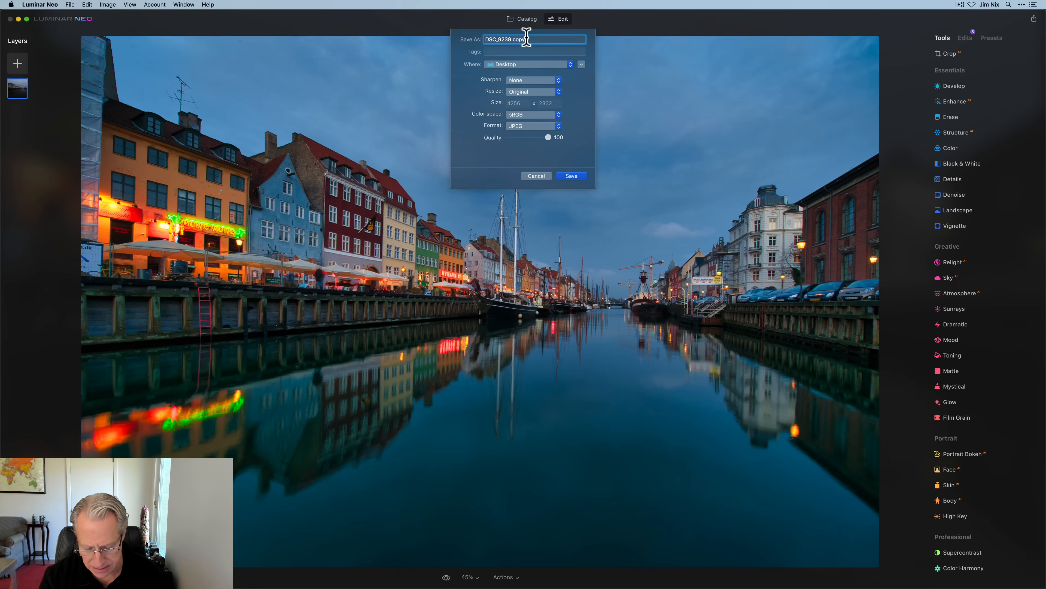
{"action": "type", "text": "Demo image"}
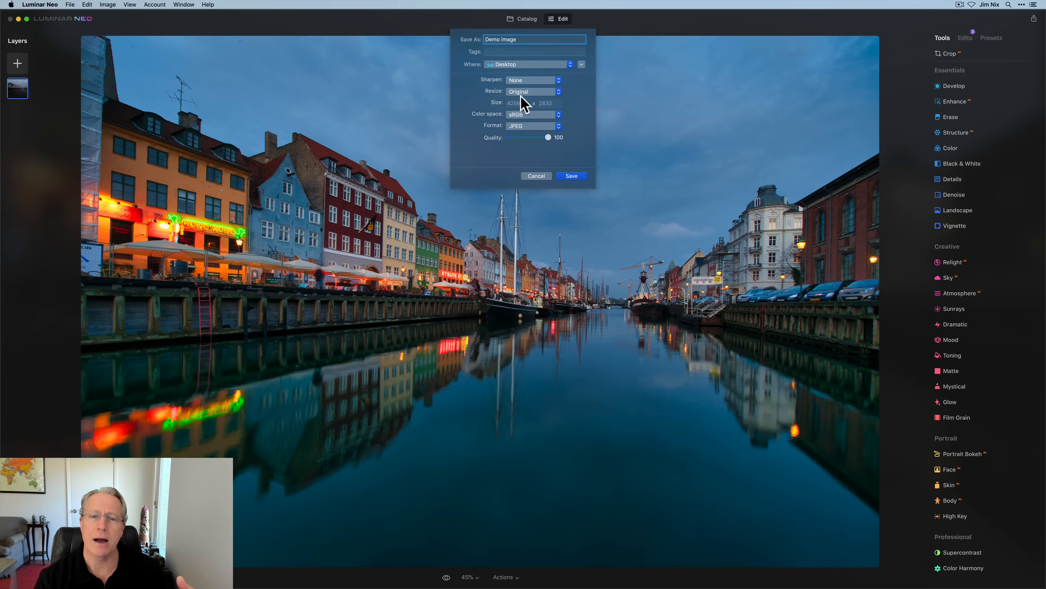
{"action": "mouse_move", "coordinate": [532, 134]}
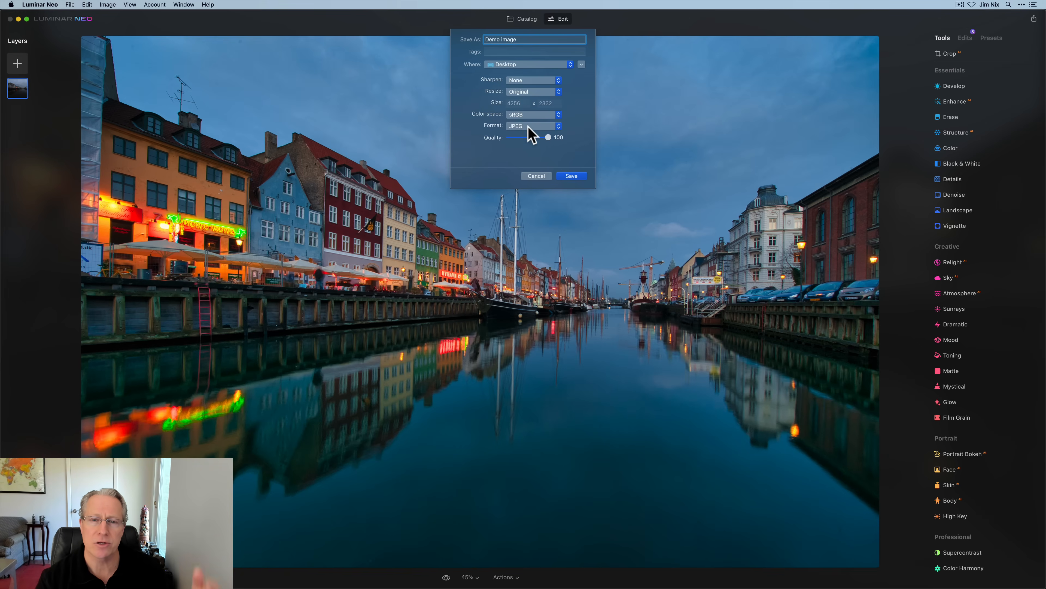
{"action": "left_click", "coordinate": [532, 125]}
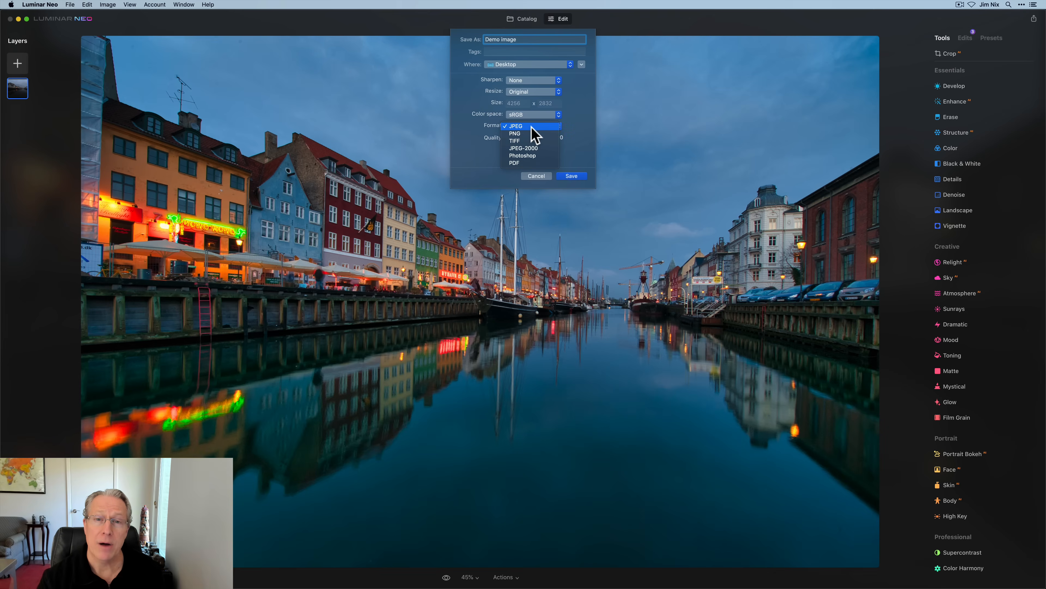
{"action": "left_click", "coordinate": [514, 126]}
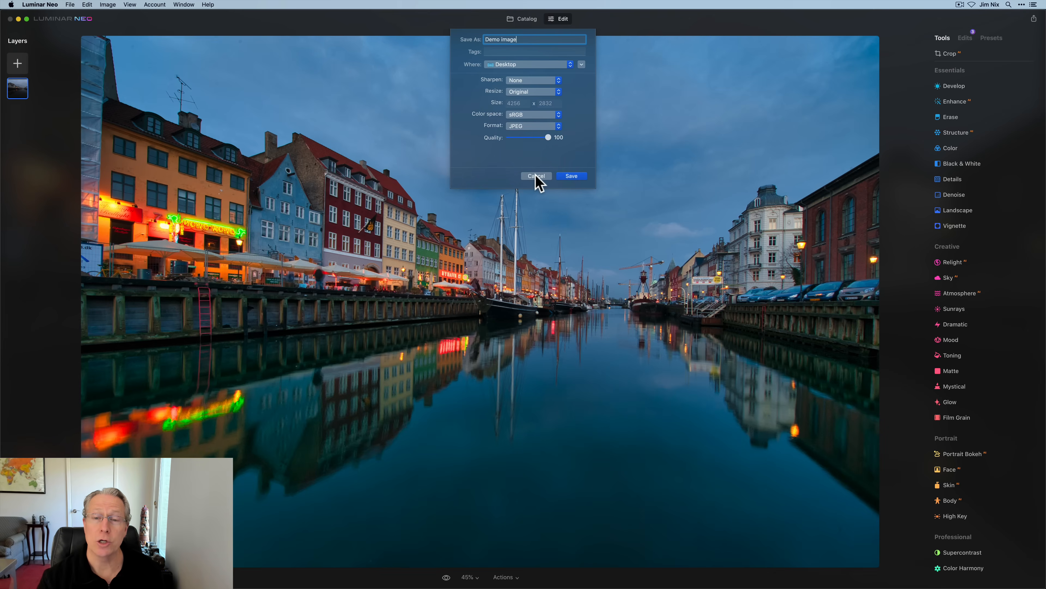
{"action": "left_click", "coordinate": [535, 175]}
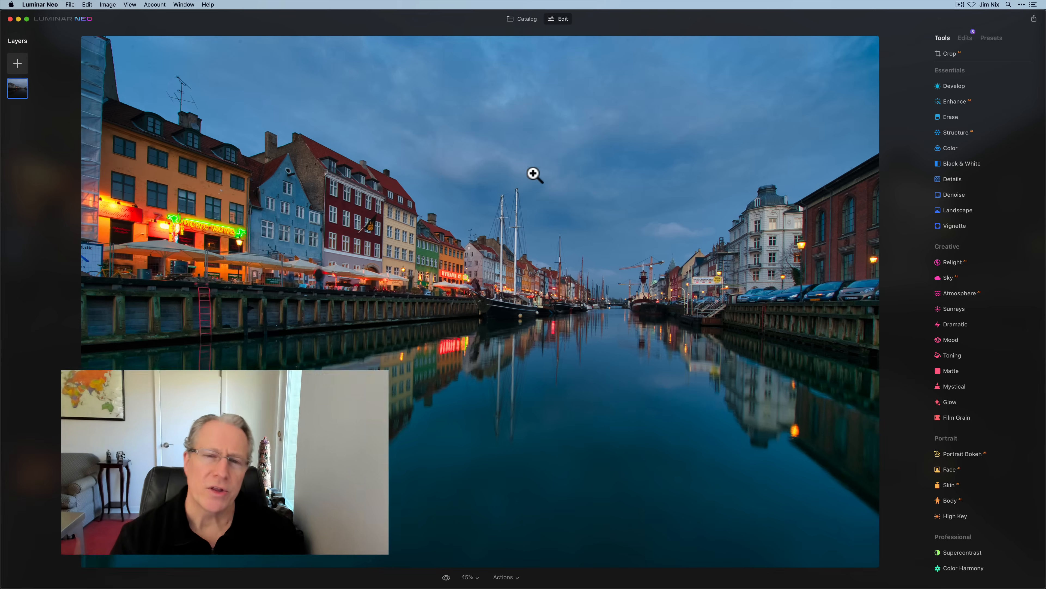